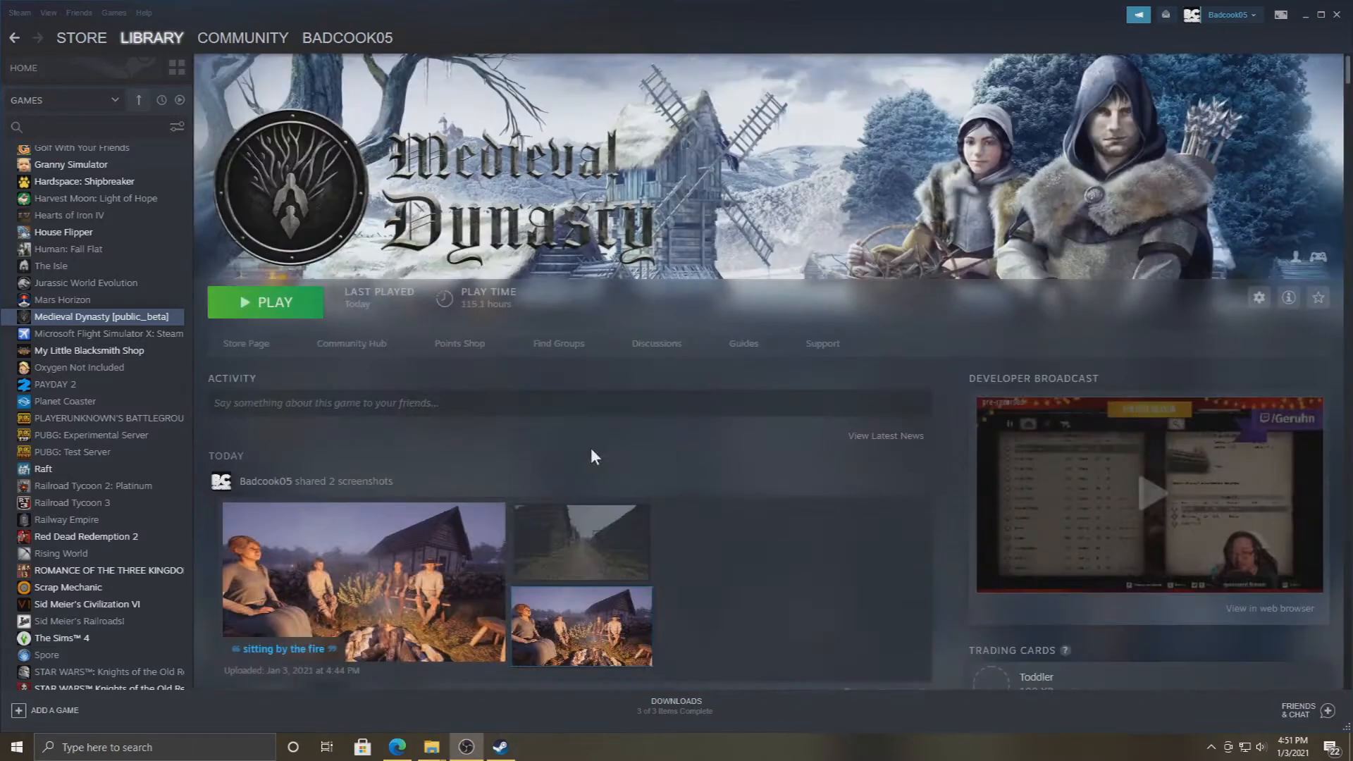
mouse_move(253, 332)
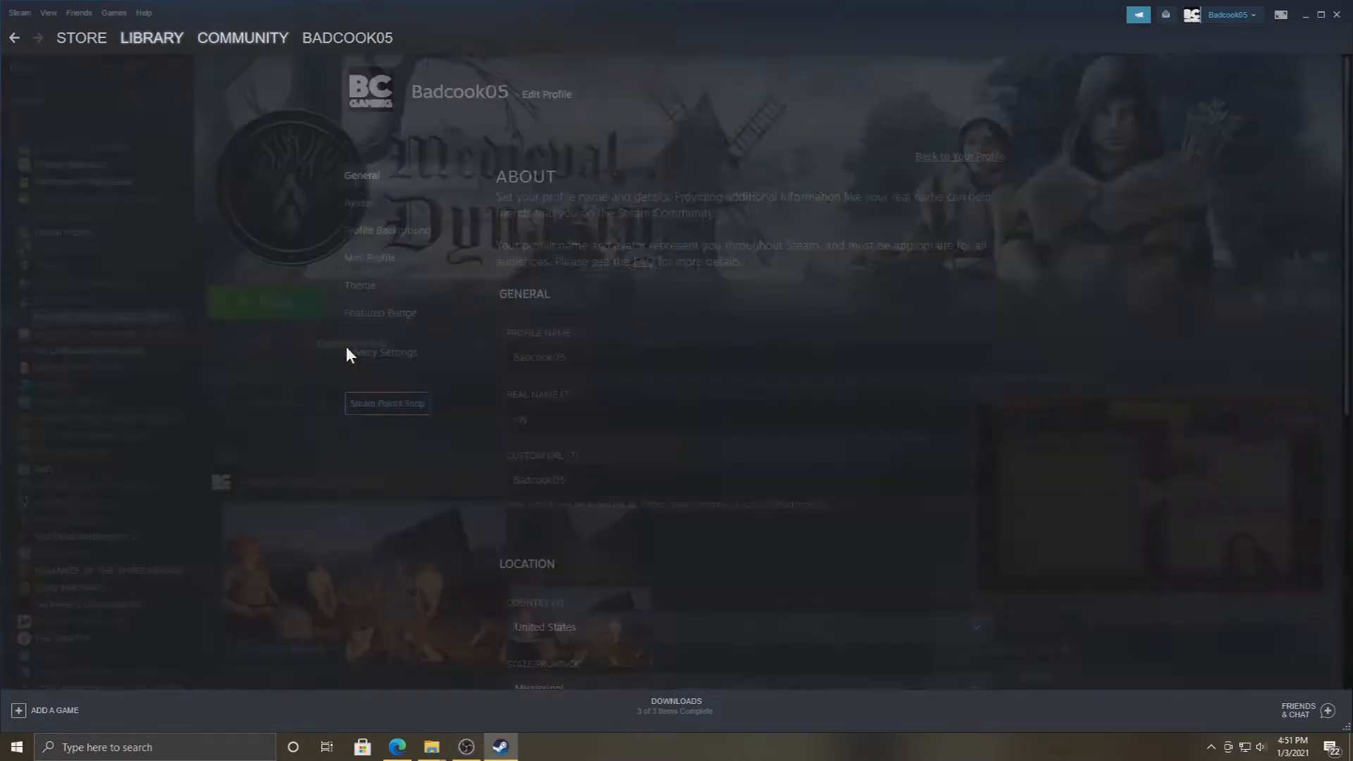
Step: Go to Medieval Dynasty's Community Hub and scroll through its Videos section
left_click(242, 38)
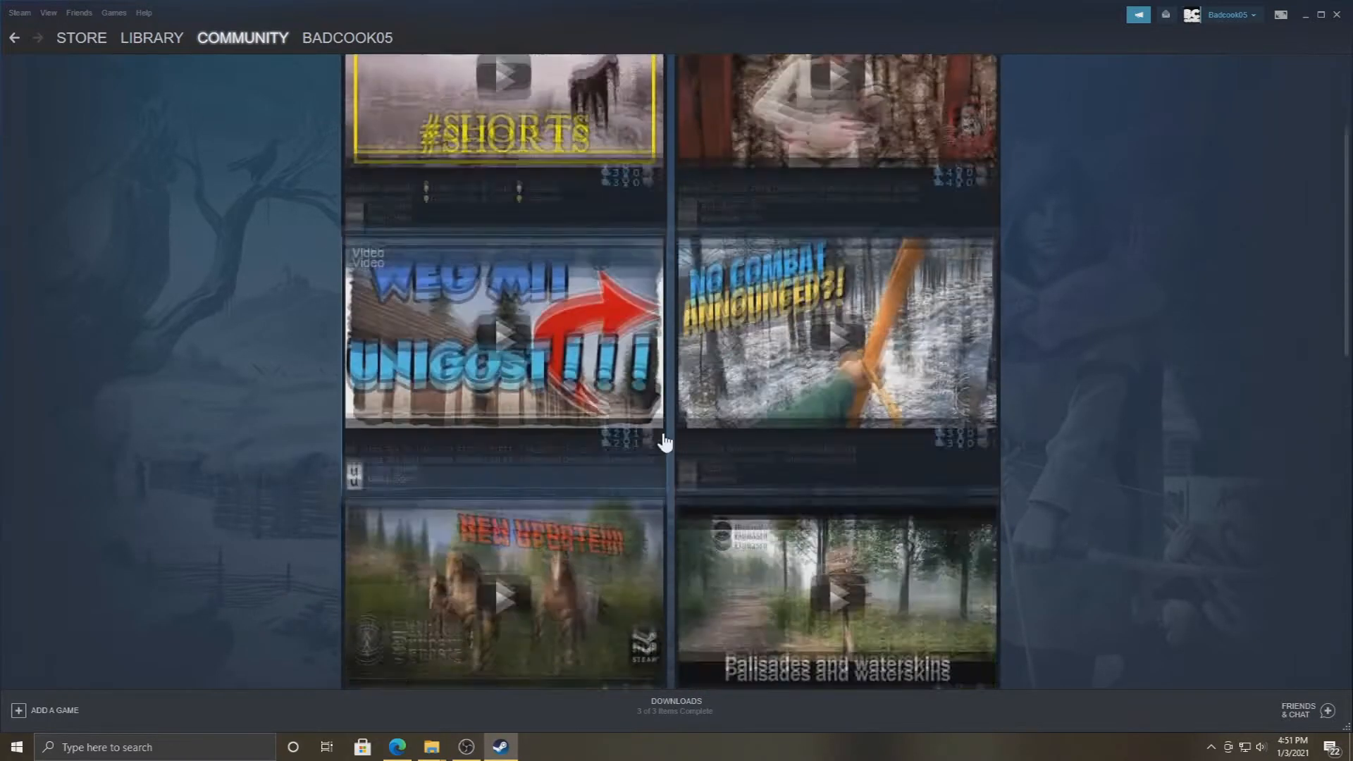
scroll("down", 3)
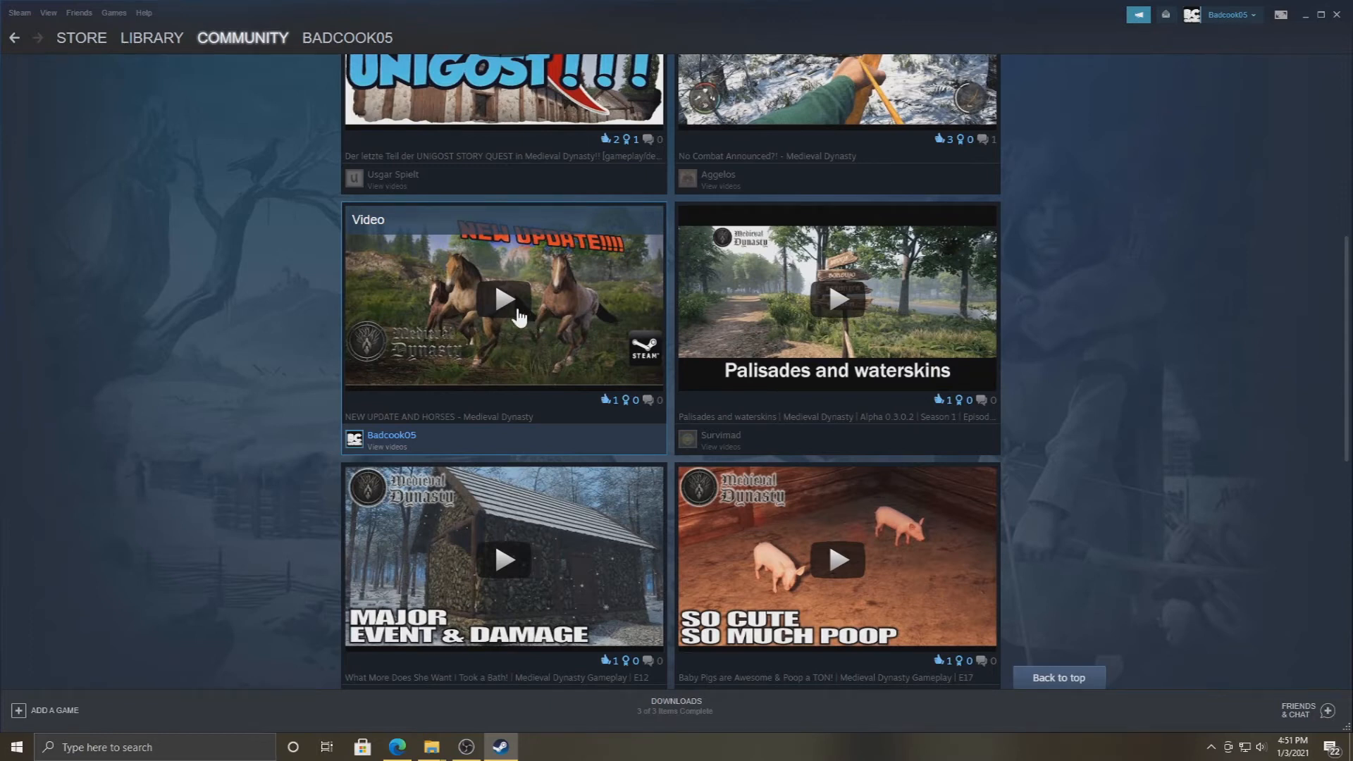
mouse_move(622, 383)
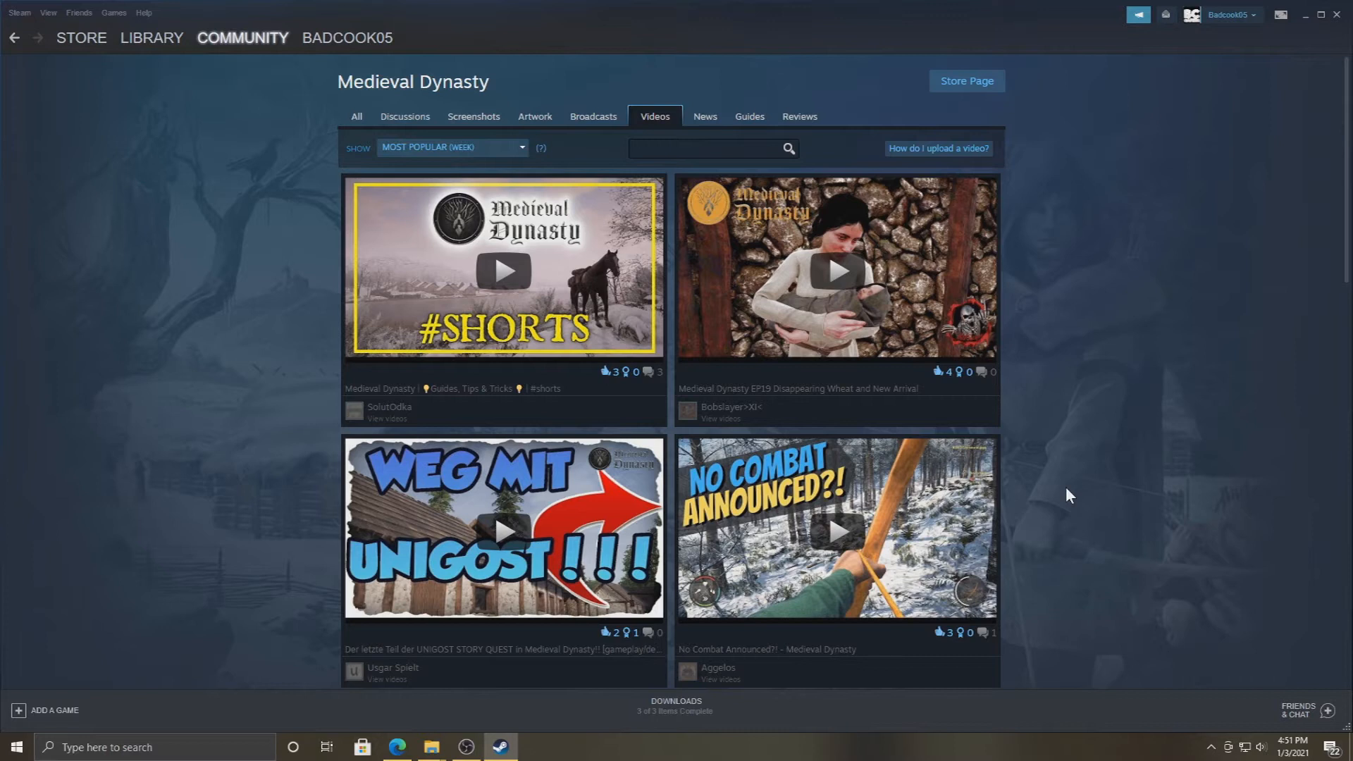
mouse_move(1038, 490)
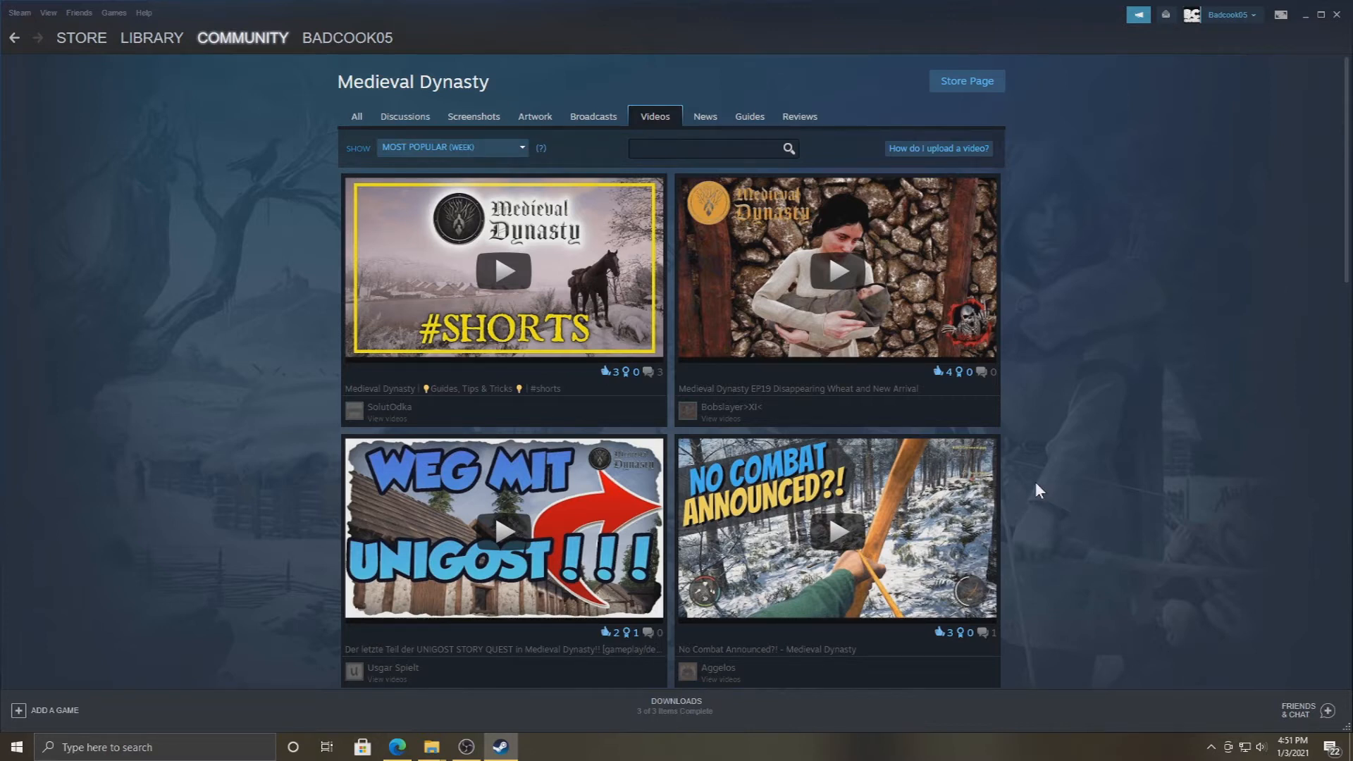
mouse_move(986, 505)
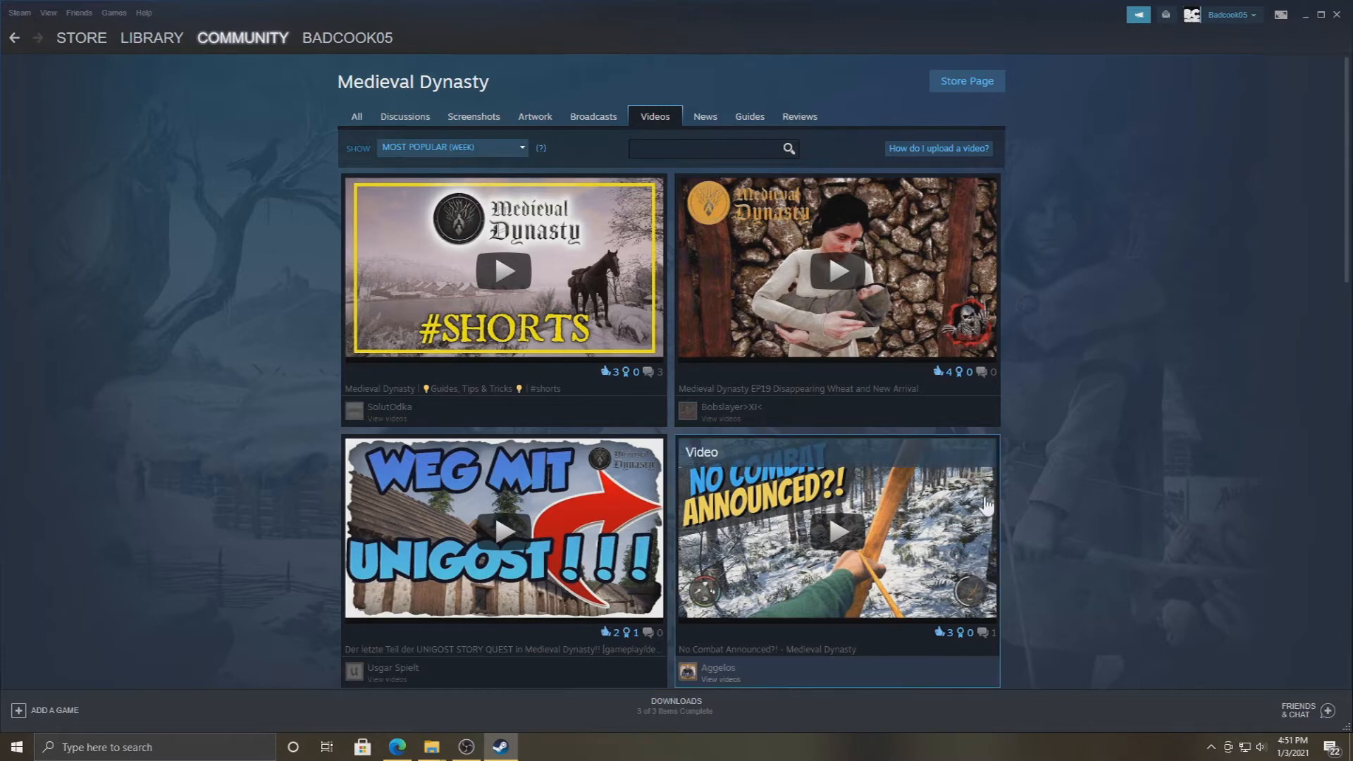
scroll("down", 3)
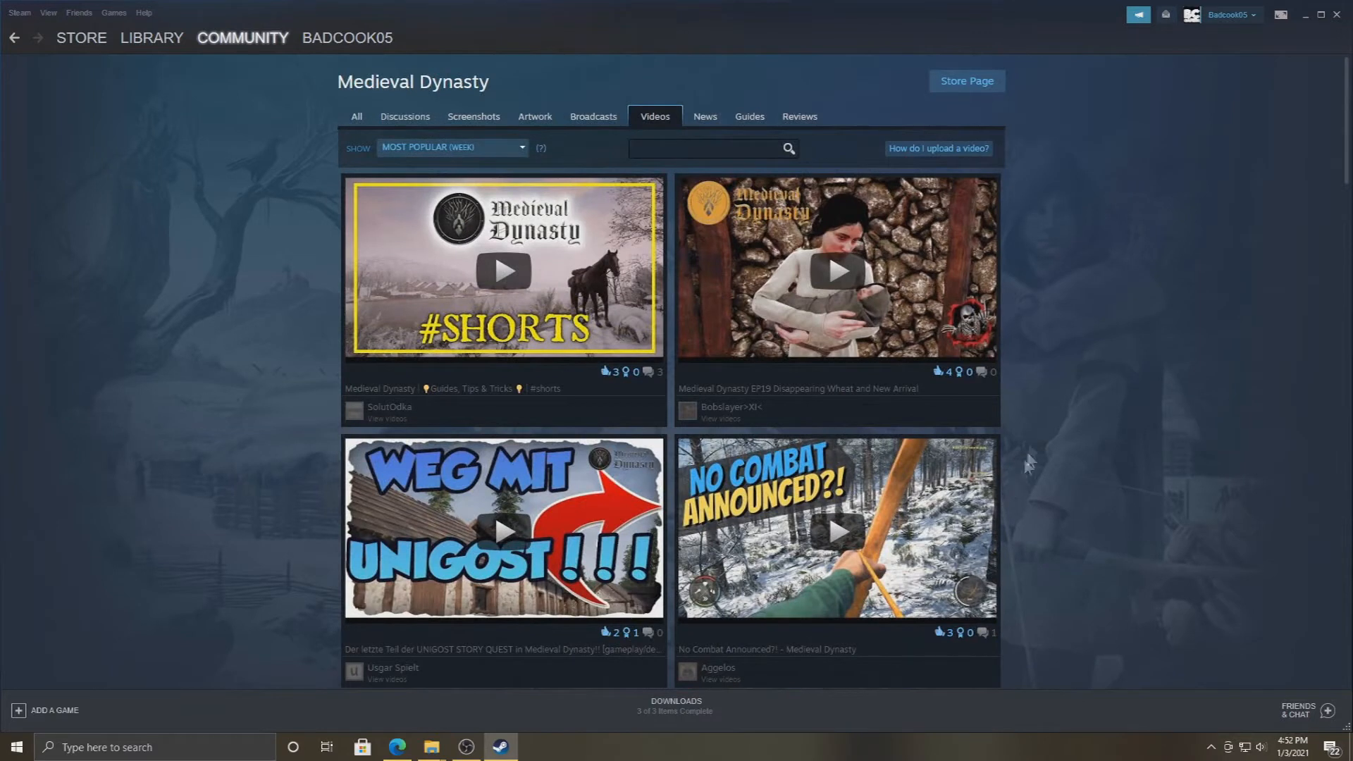
mouse_move(1226, 84)
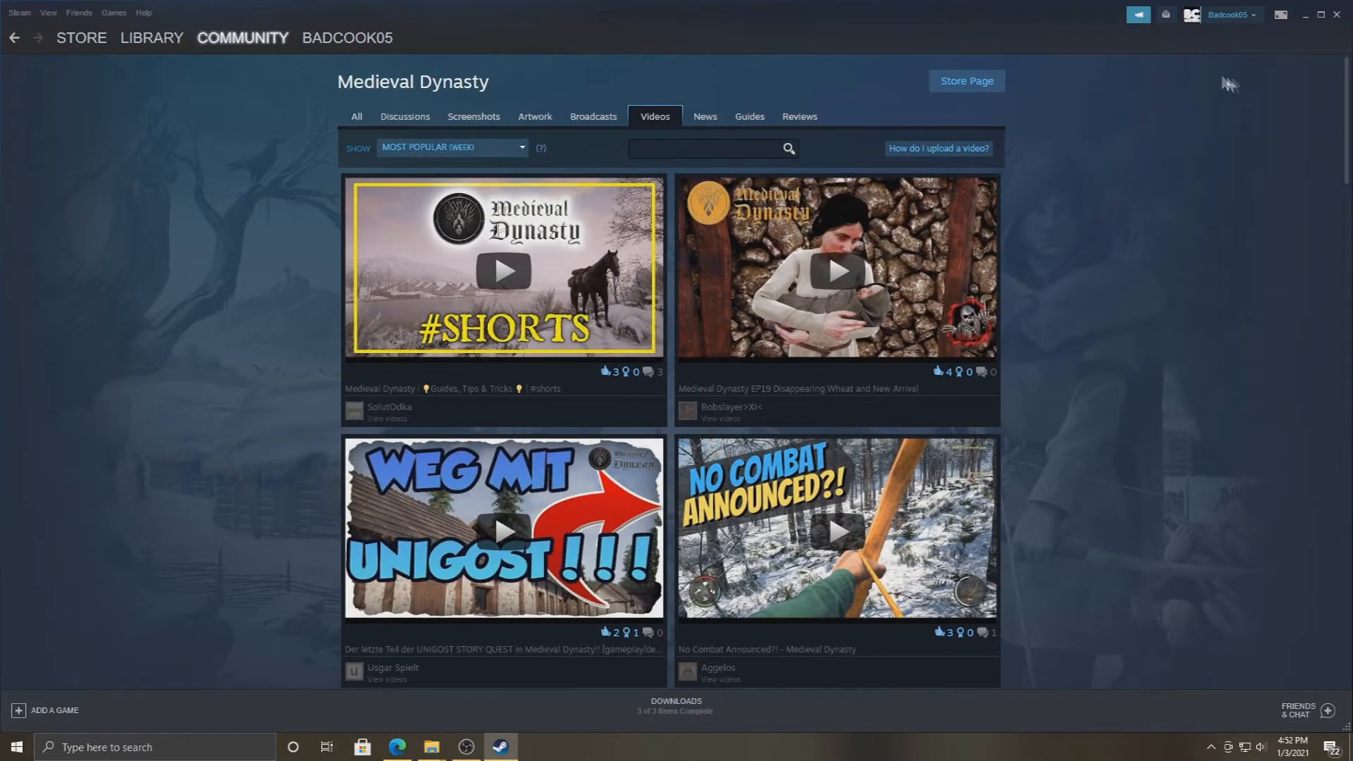
Step: Open your own profile from the account menu and view its Videos page
left_click(1229, 15)
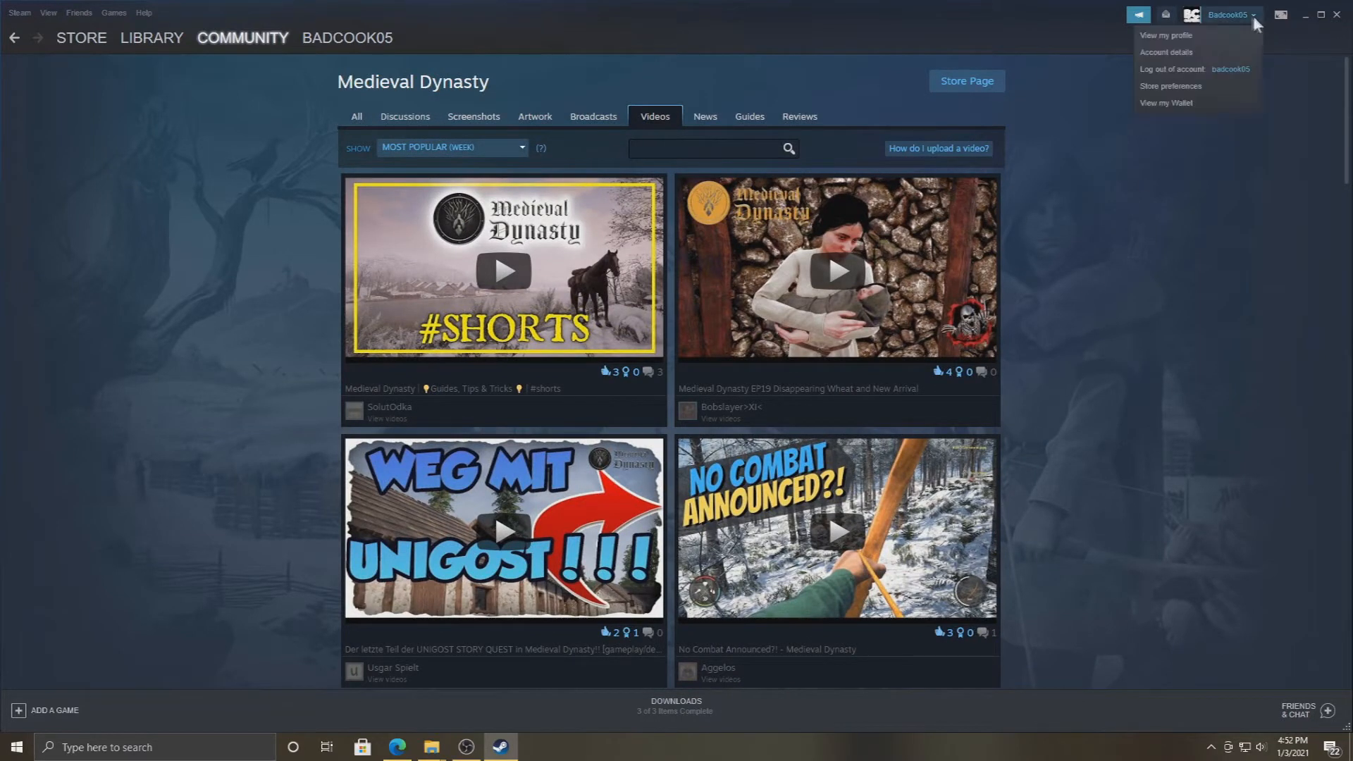
left_click(1164, 35)
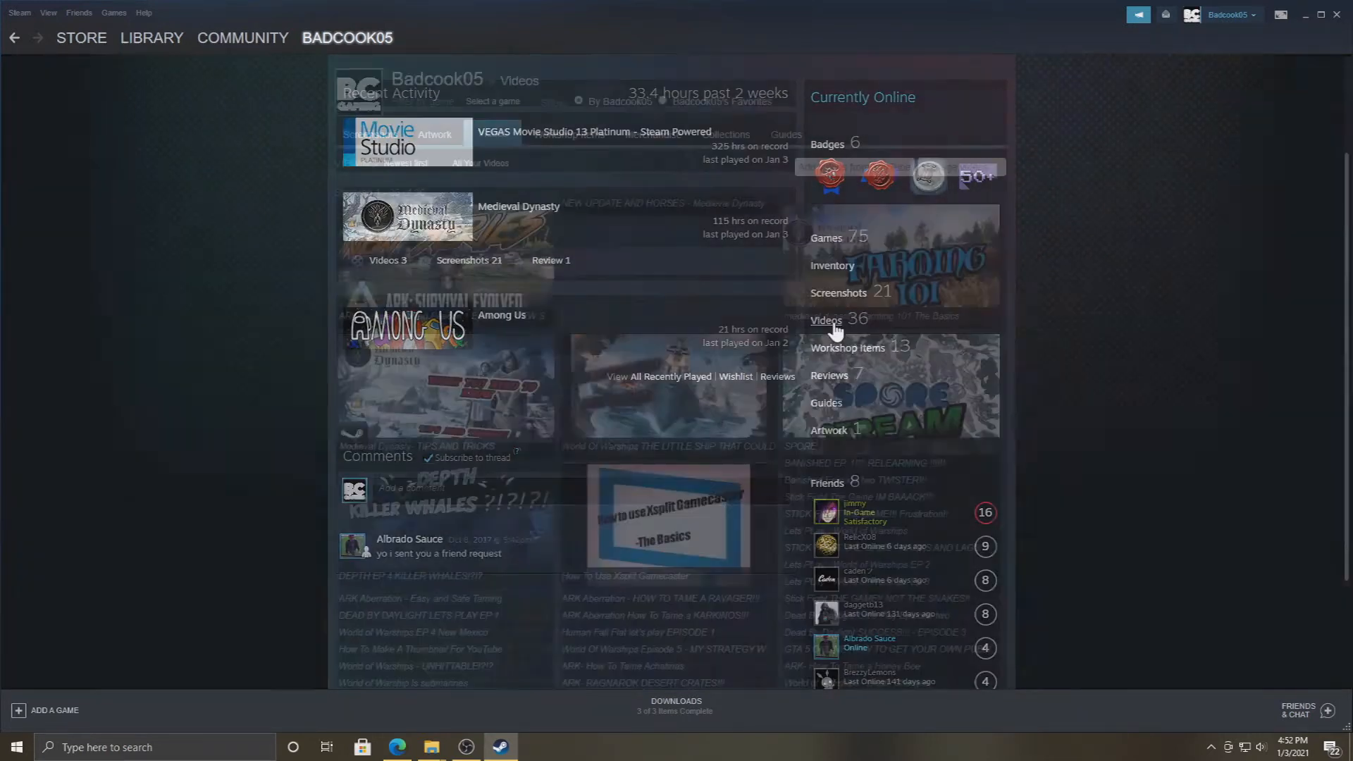
left_click(824, 319)
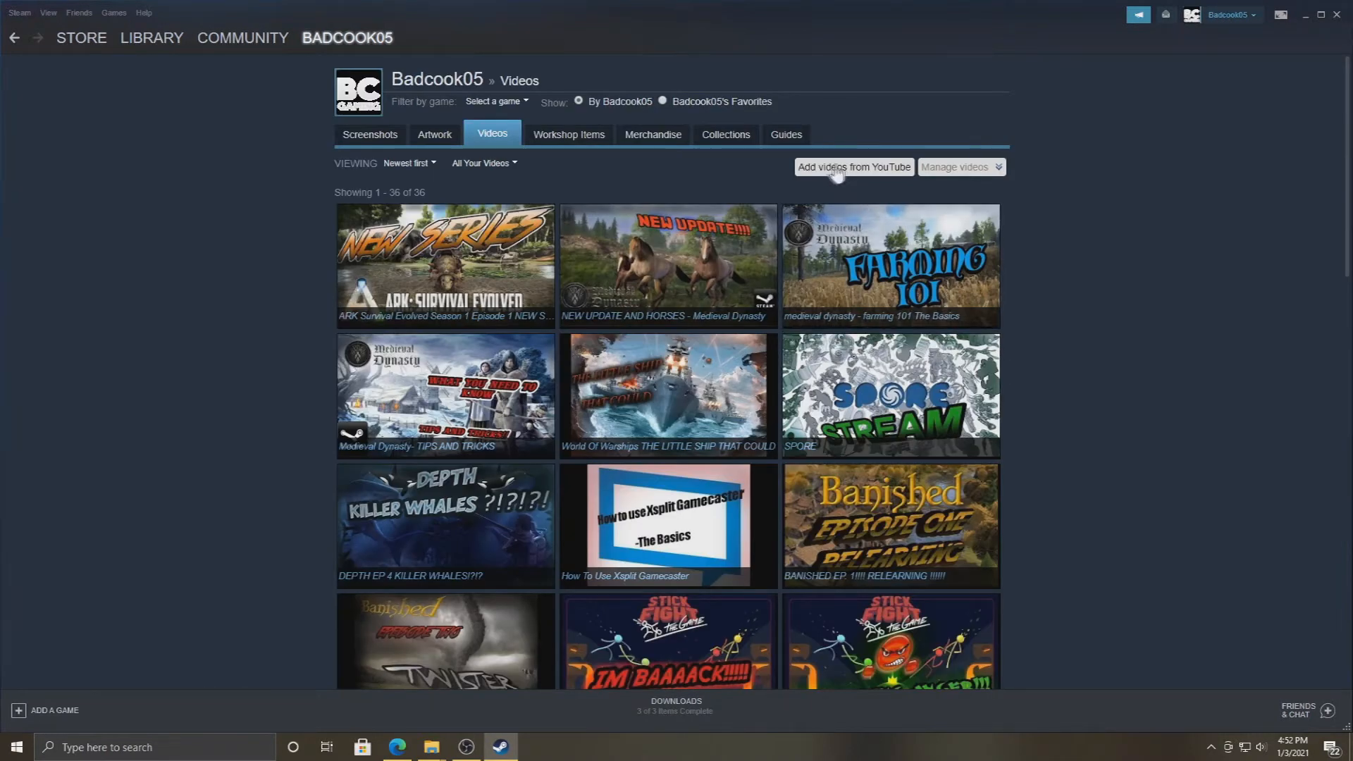
mouse_move(857, 176)
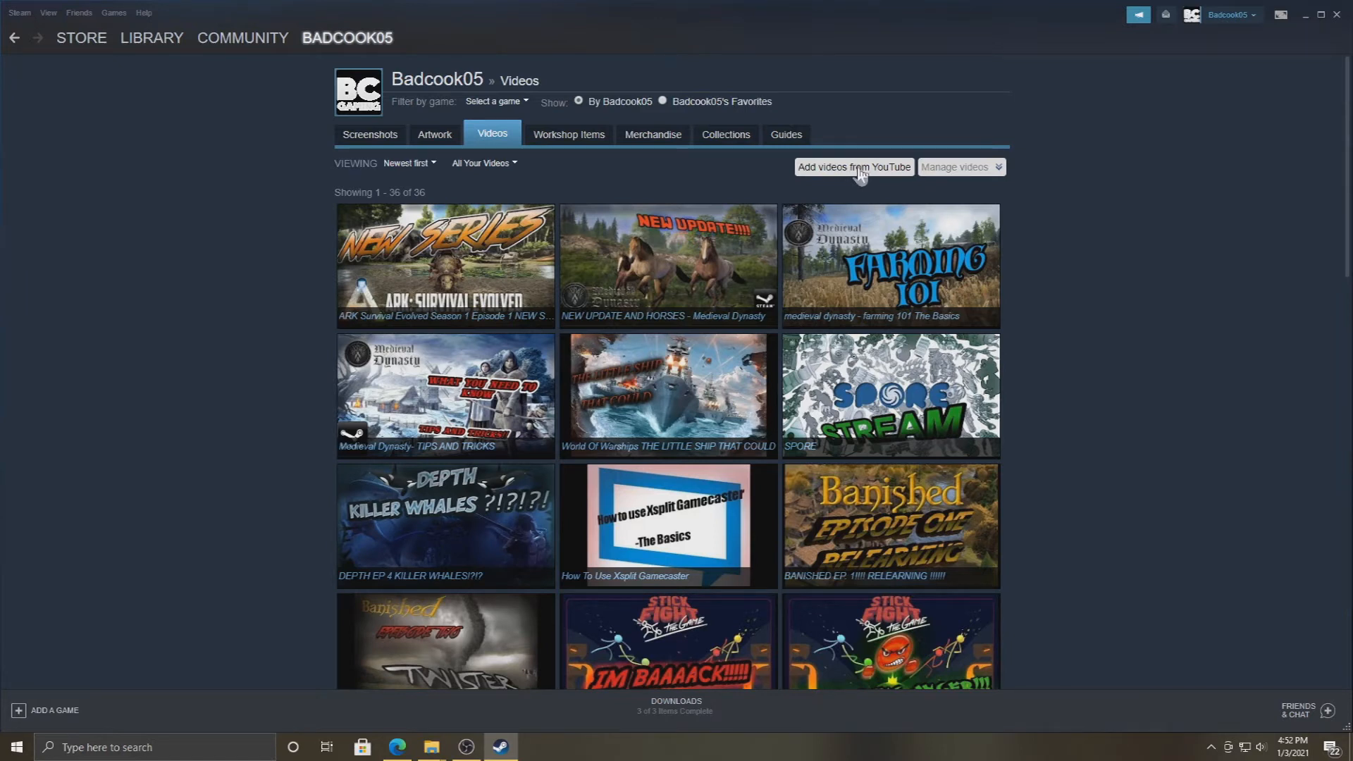
Step: Start adding videos from YouTube and scroll the list toward the PAYDAY 2 stream
left_click(853, 167)
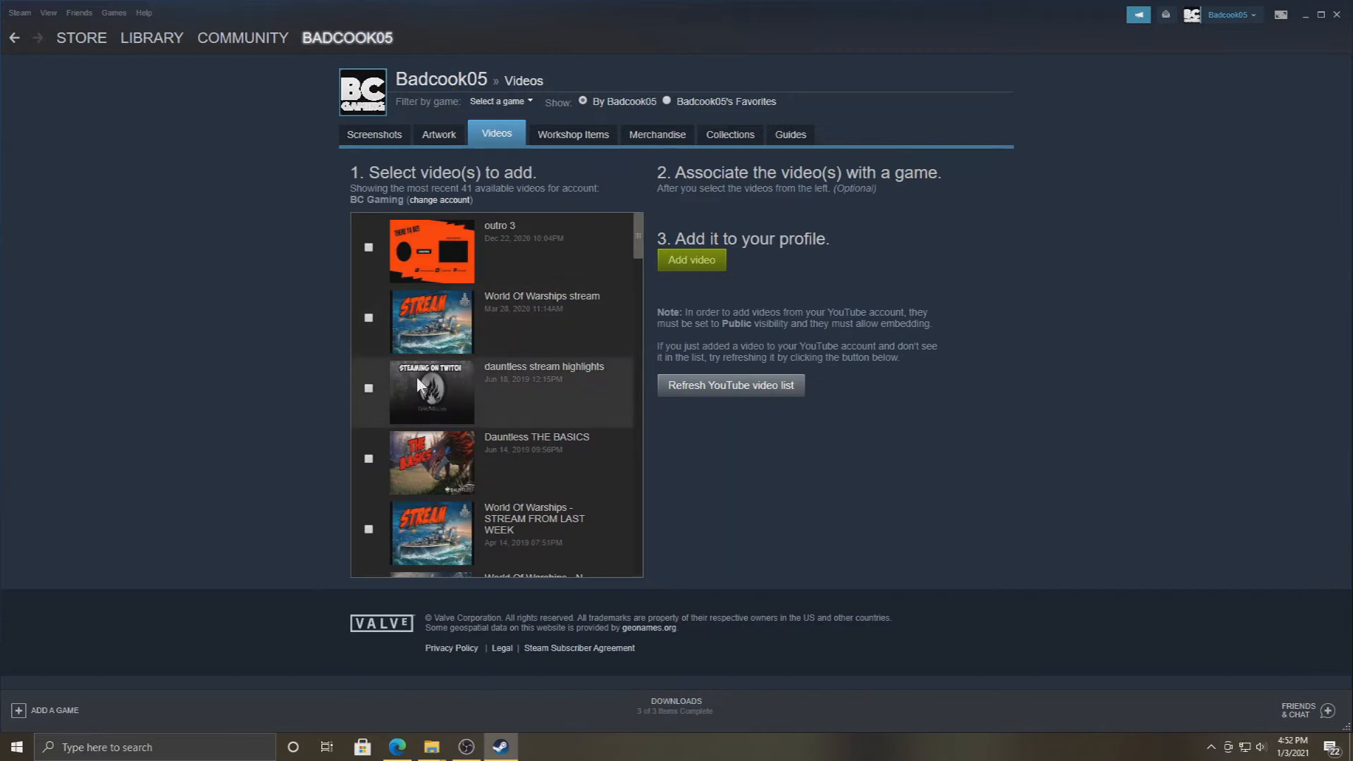
scroll("down", 3)
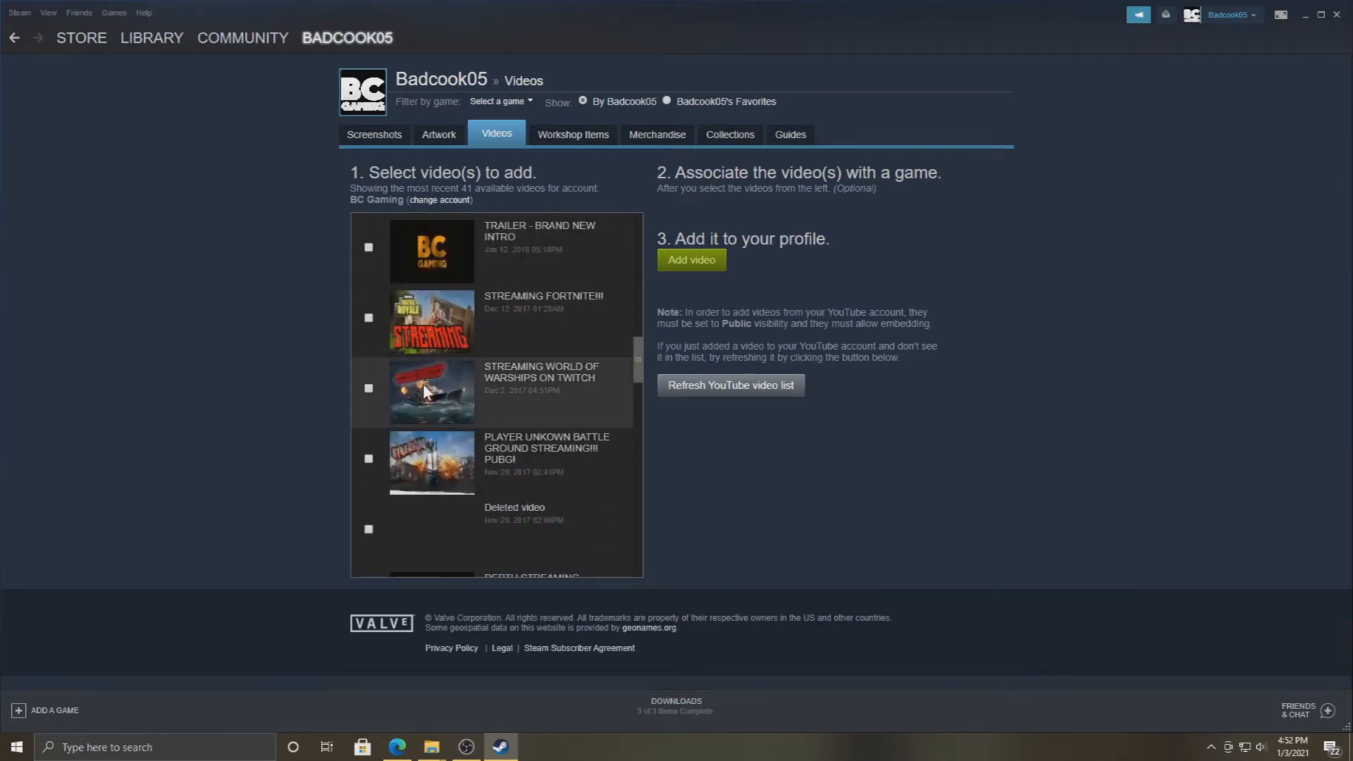
scroll("down", 3)
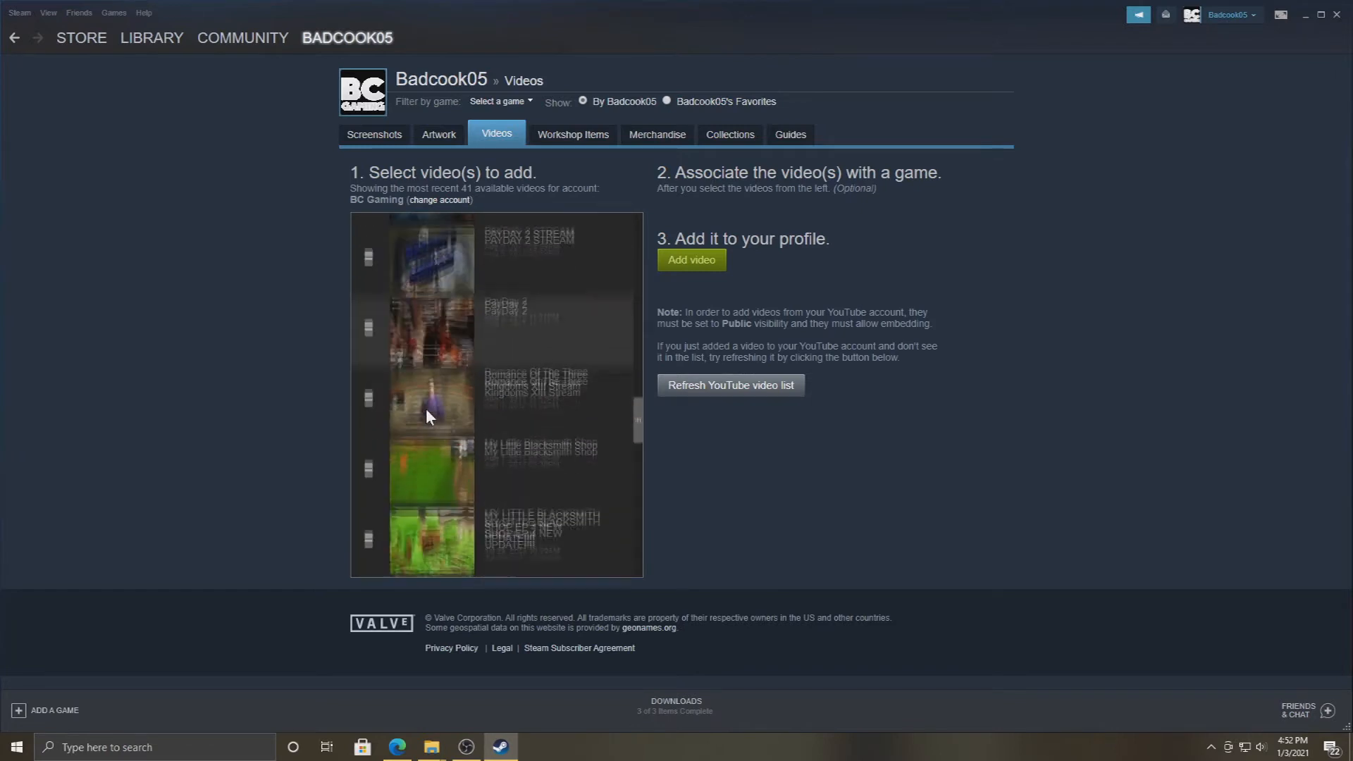
scroll("down", 3)
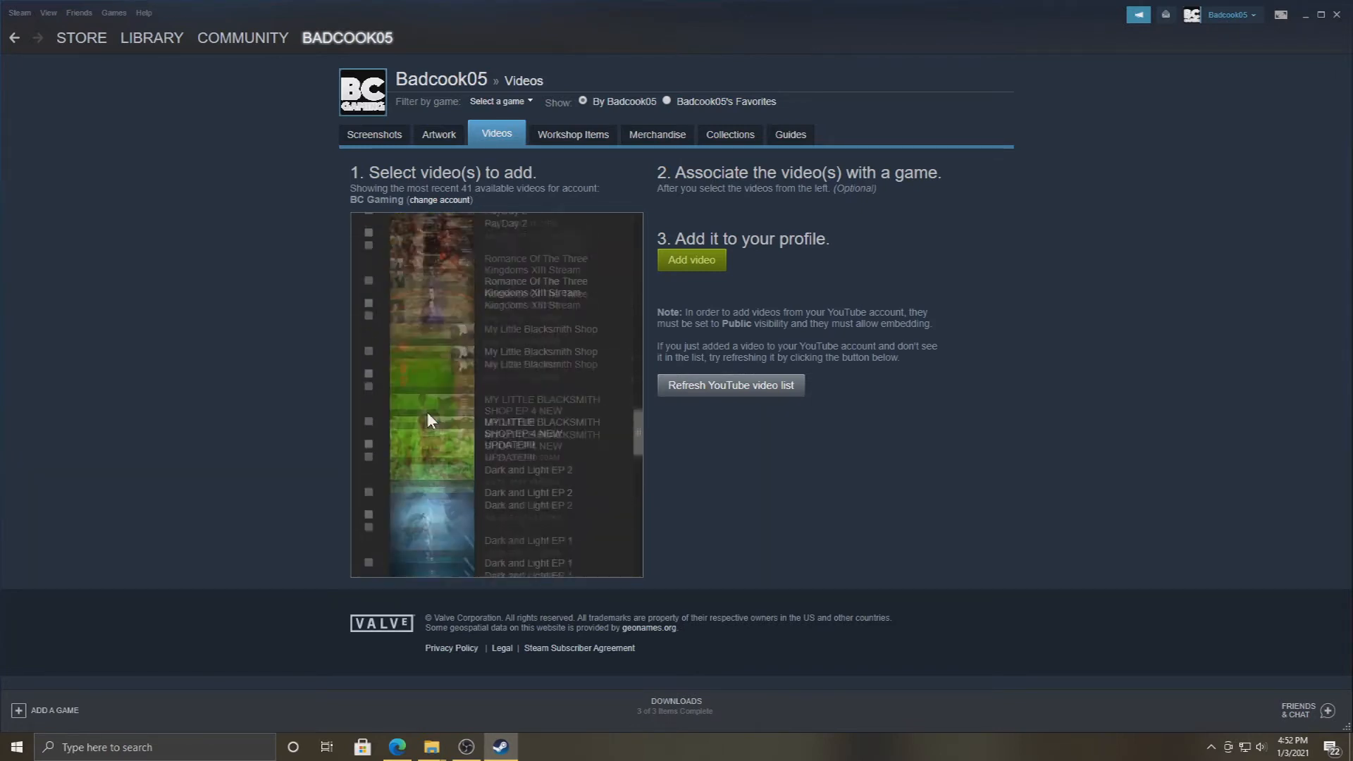
scroll("down", 3)
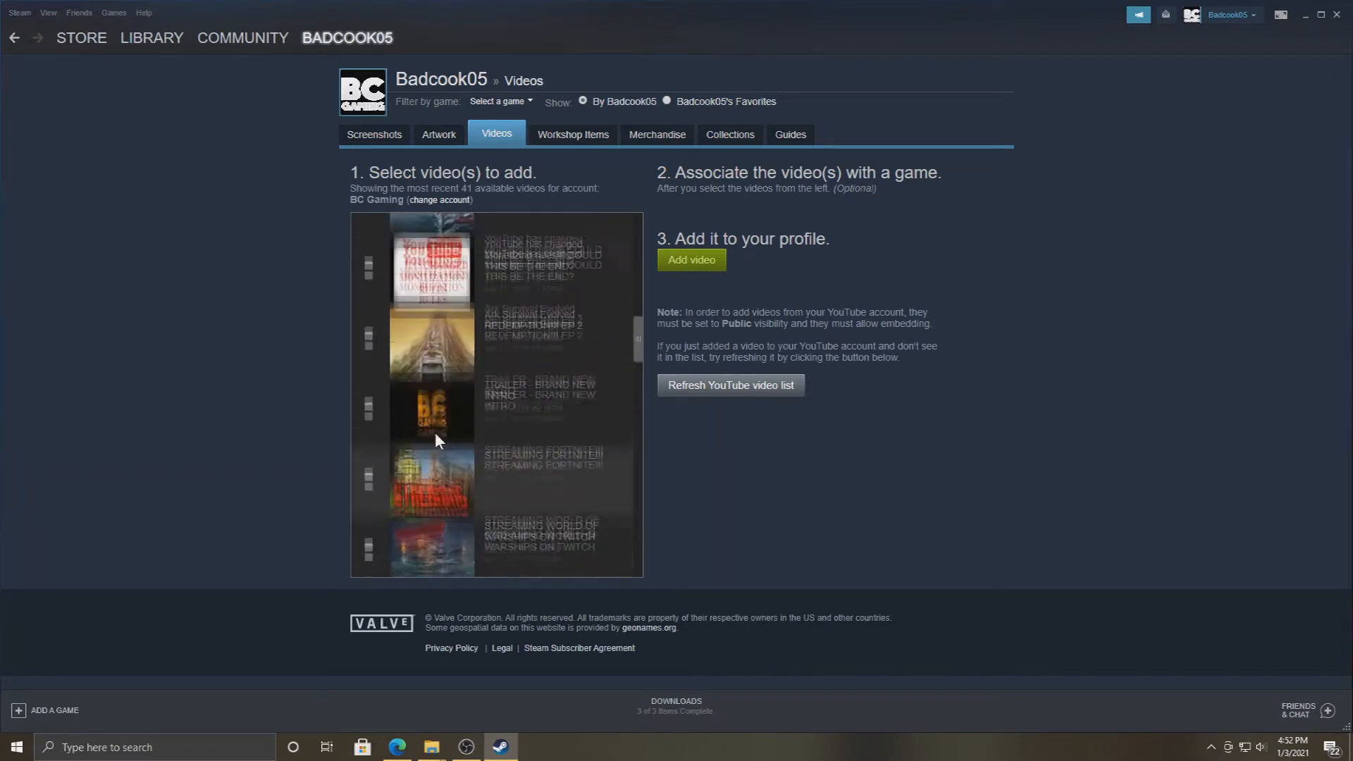
scroll("down", 3)
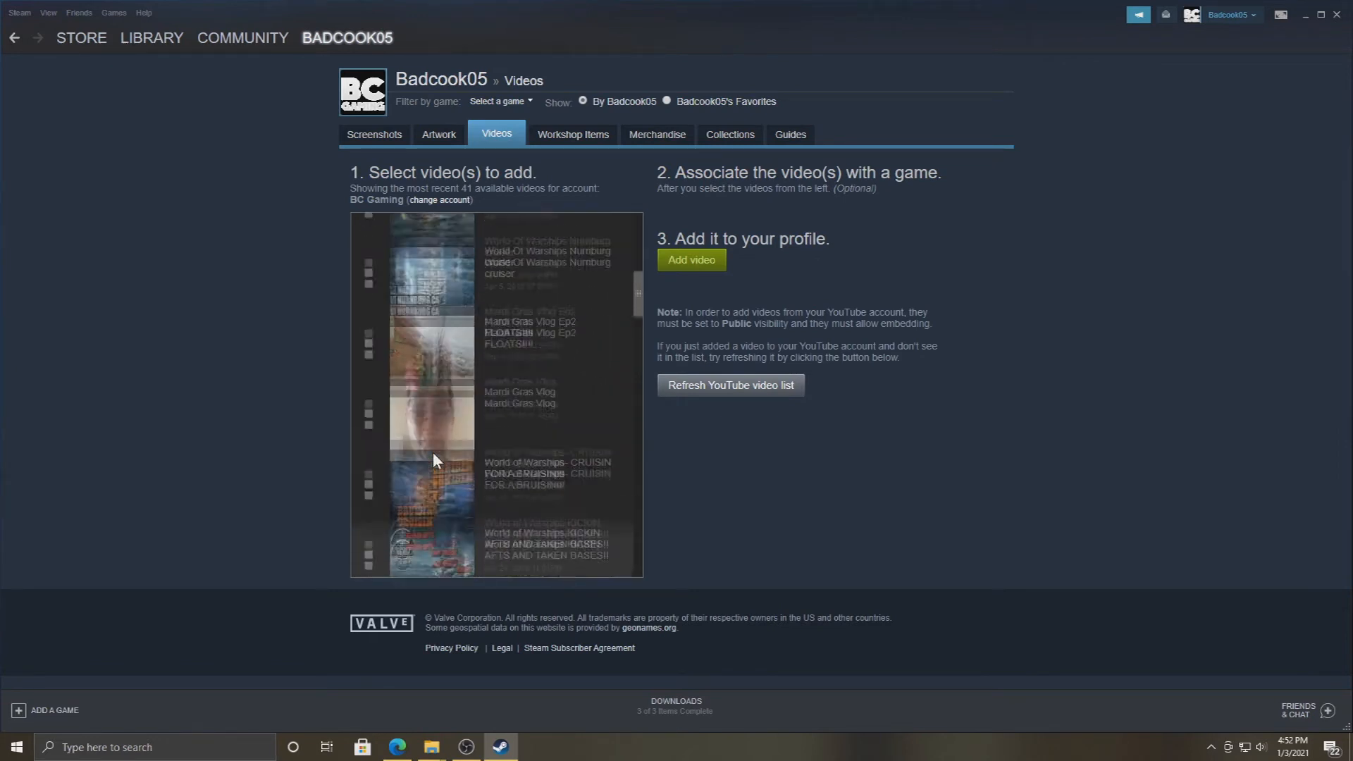
scroll("down", 3)
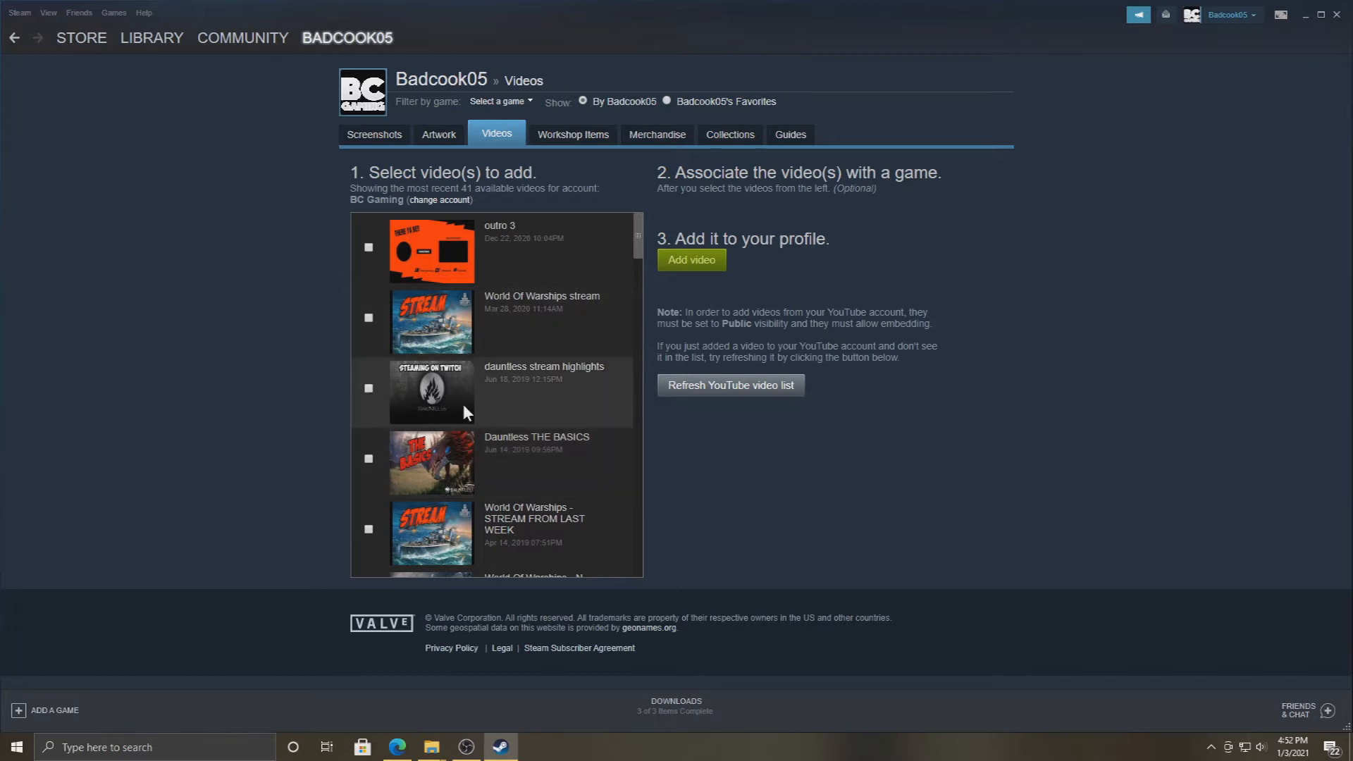
scroll("down", 3)
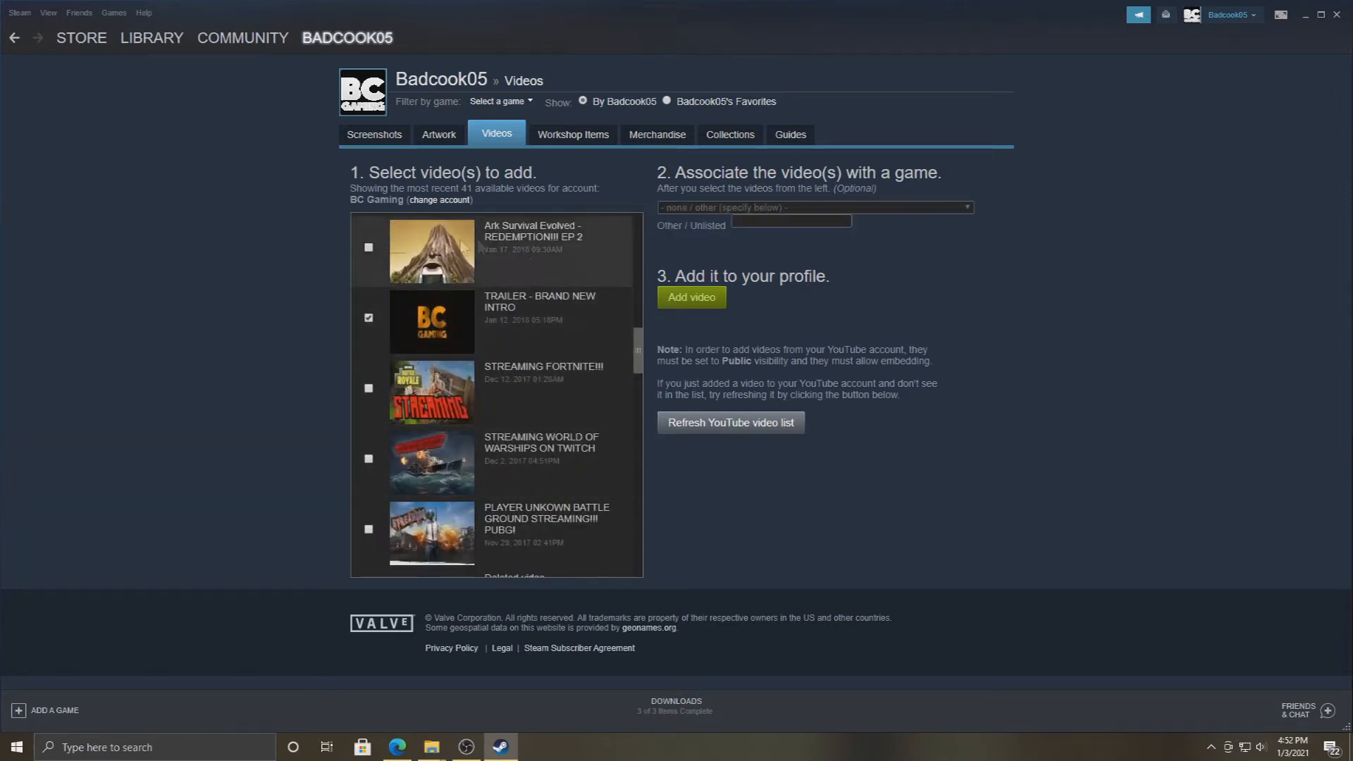
mouse_move(784, 218)
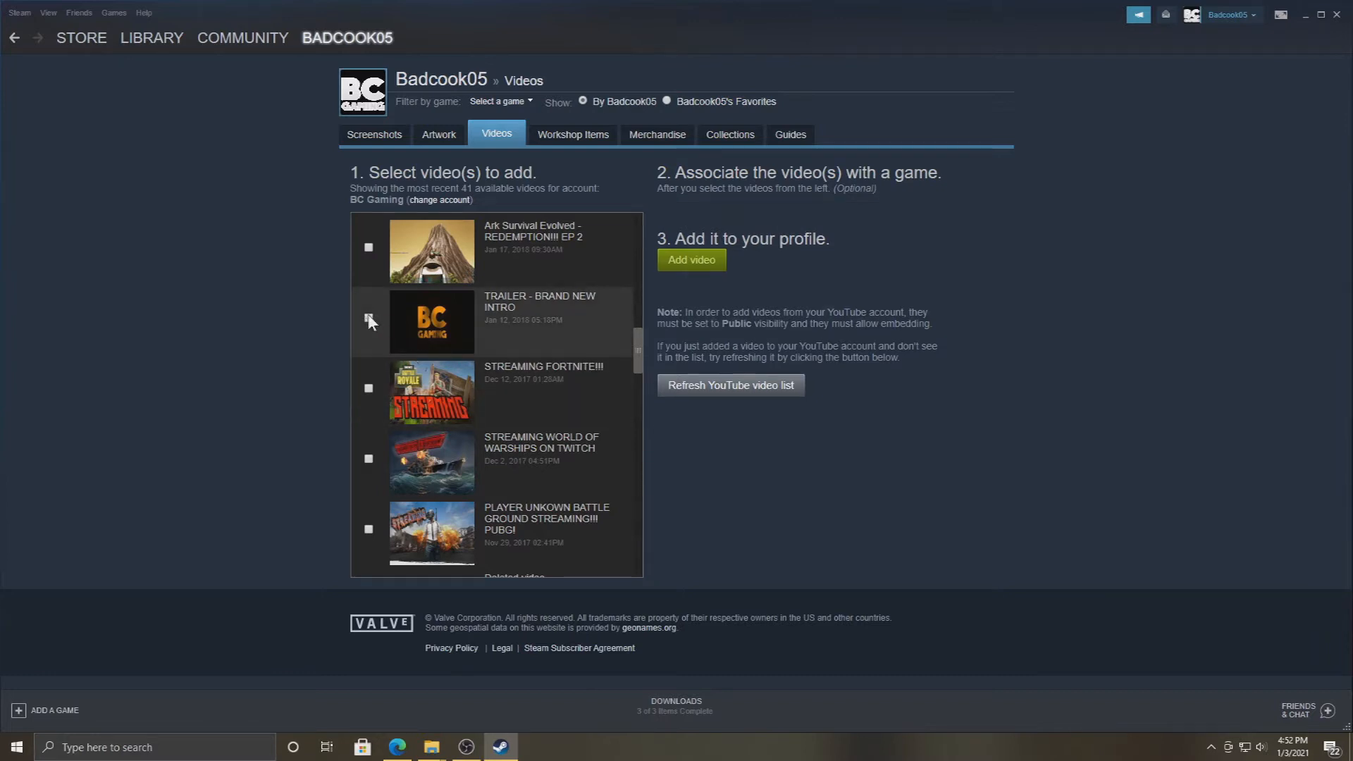
scroll("down", 3)
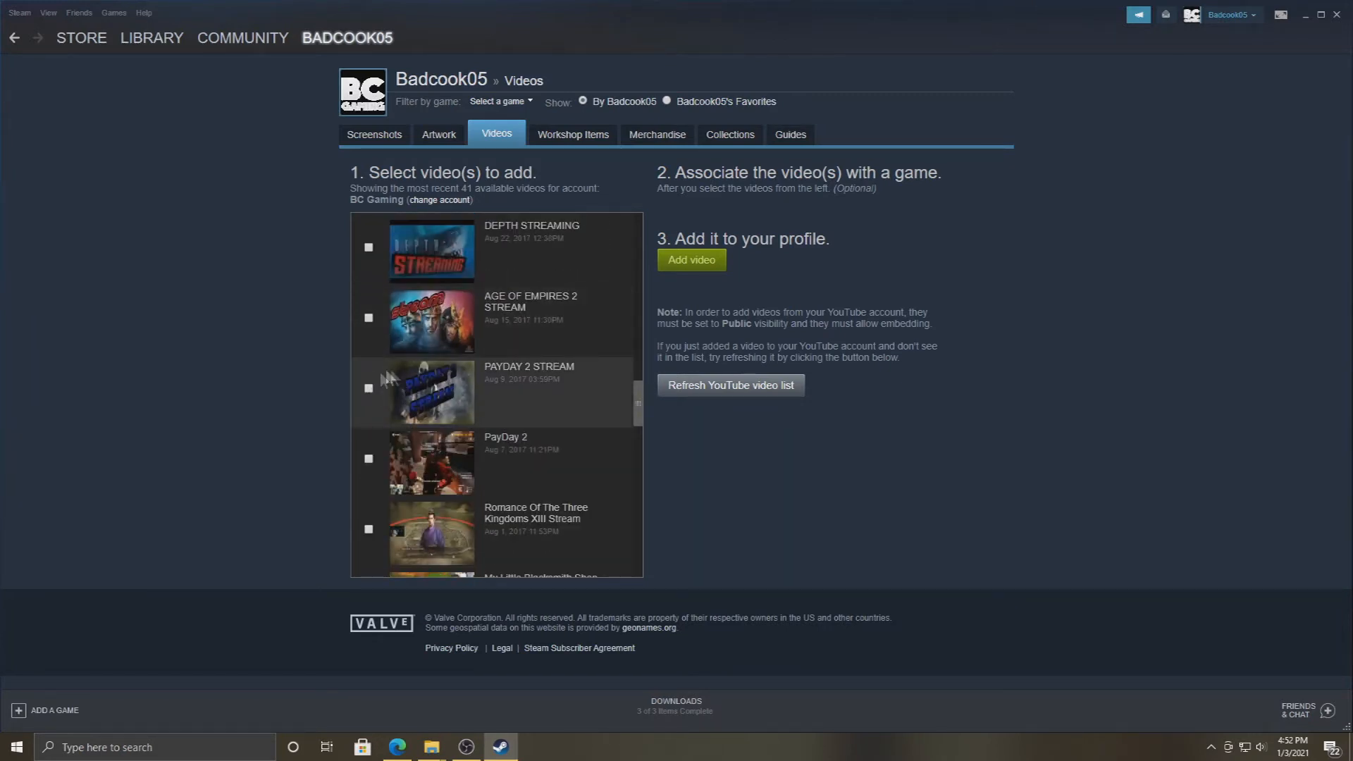
Step: Check PAYDAY 2 STREAM and add it to the profile tagged with PAYDAY 2
left_click(368, 388)
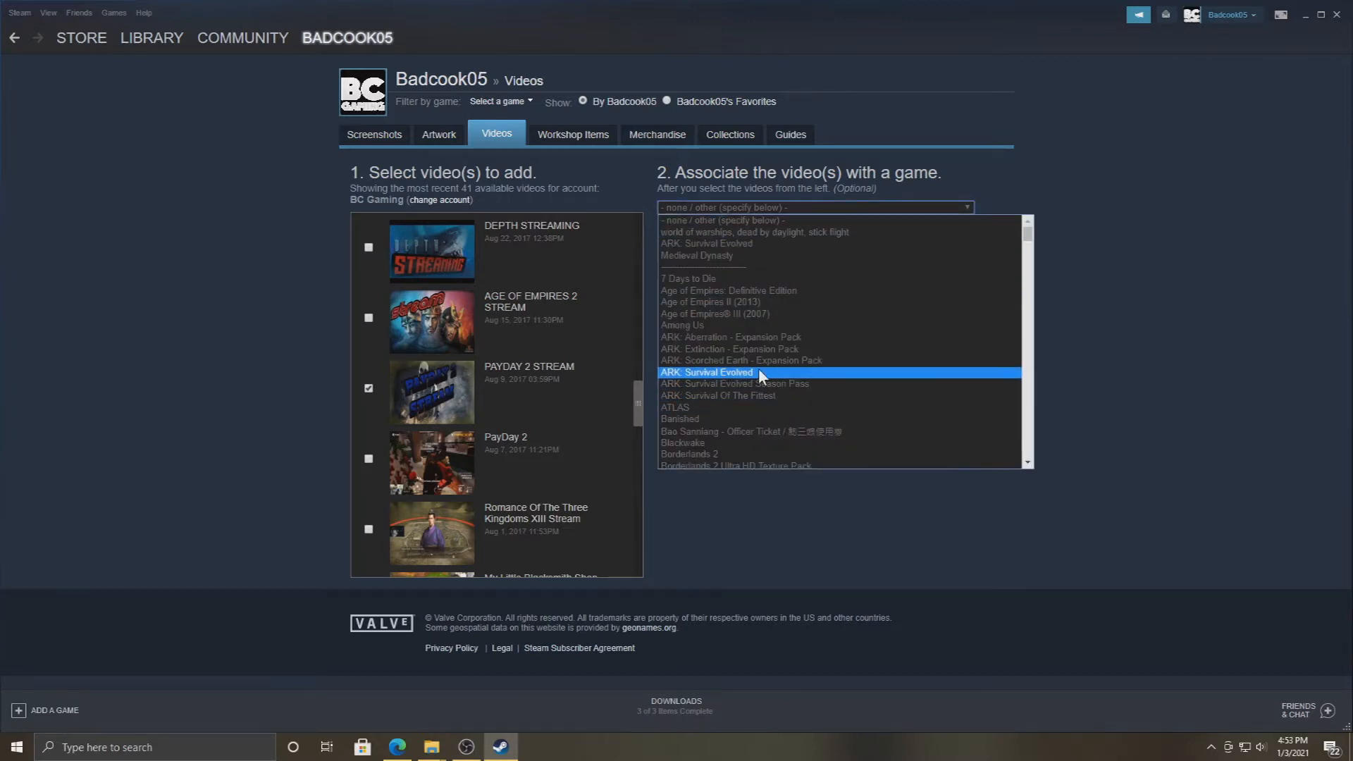
scroll("down", 3)
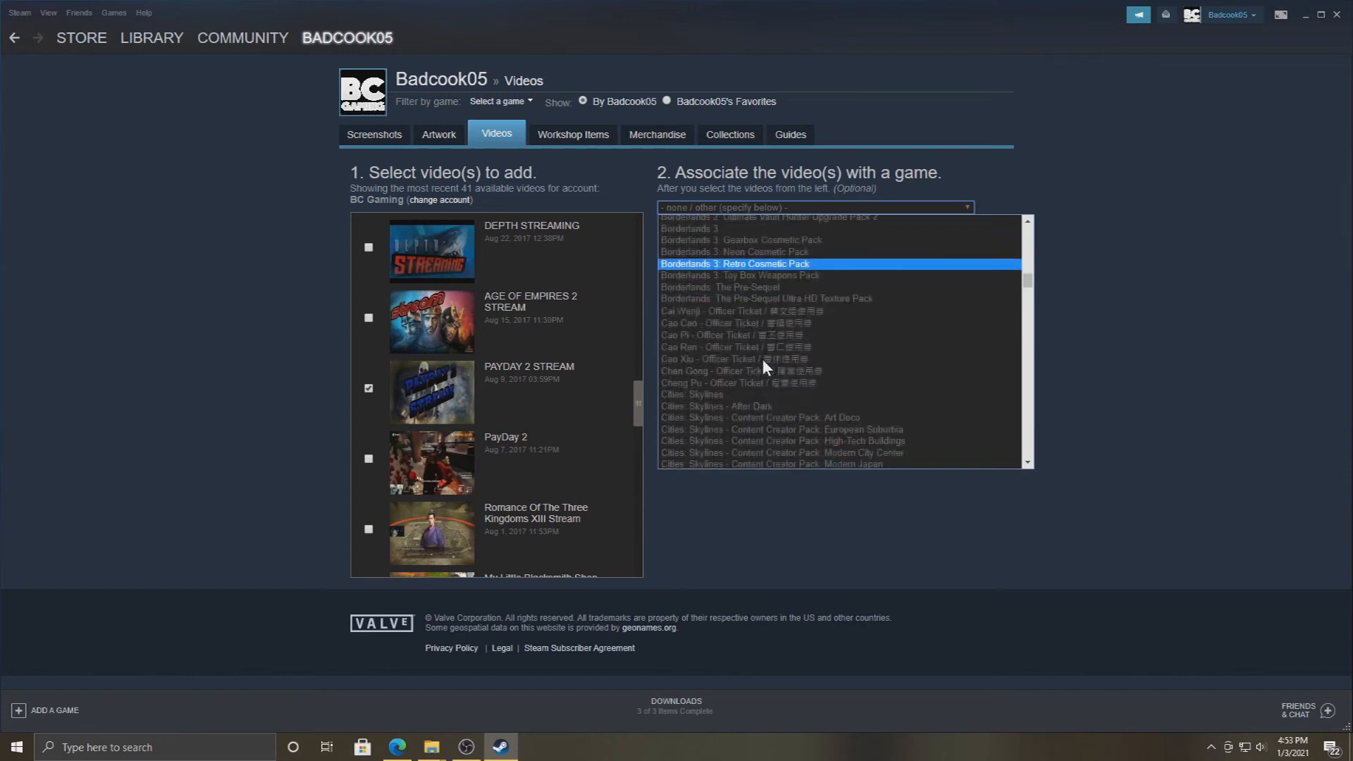
scroll("down", 3)
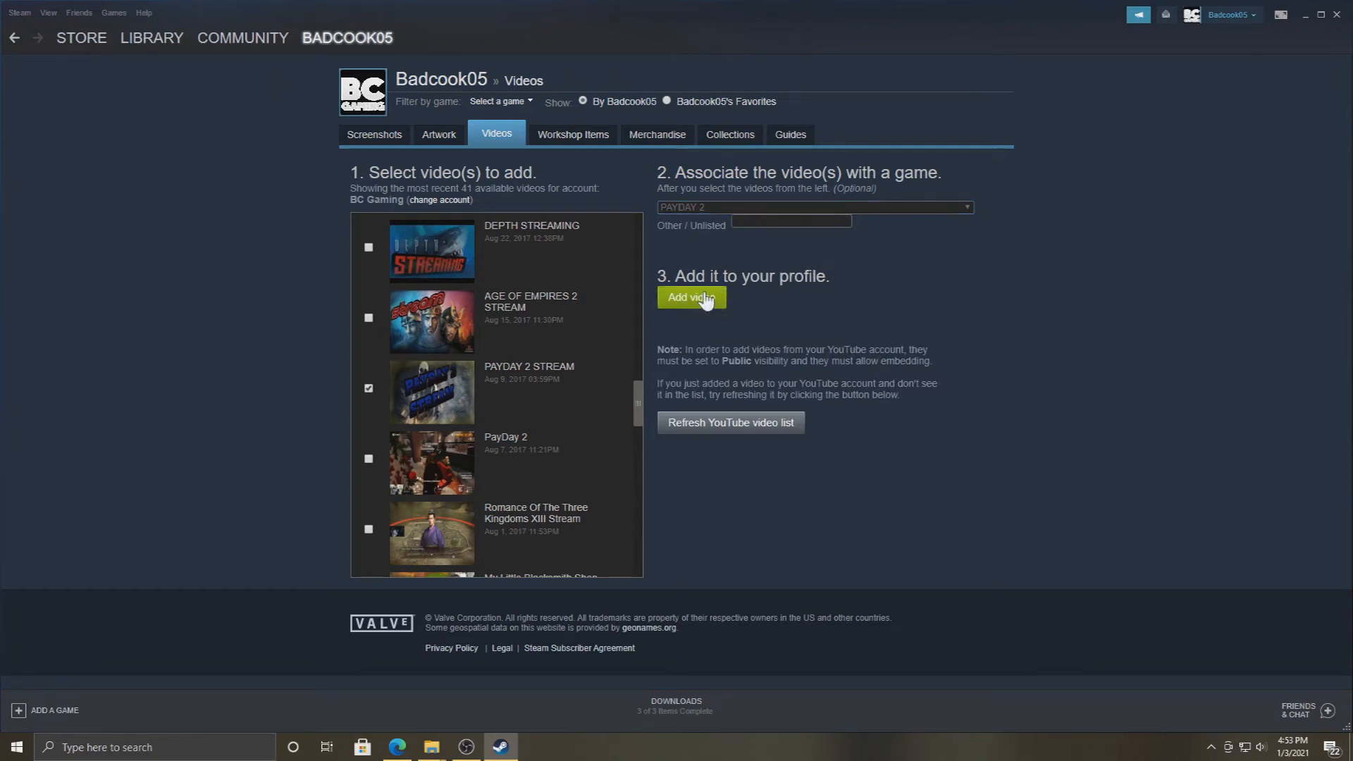
left_click(691, 298)
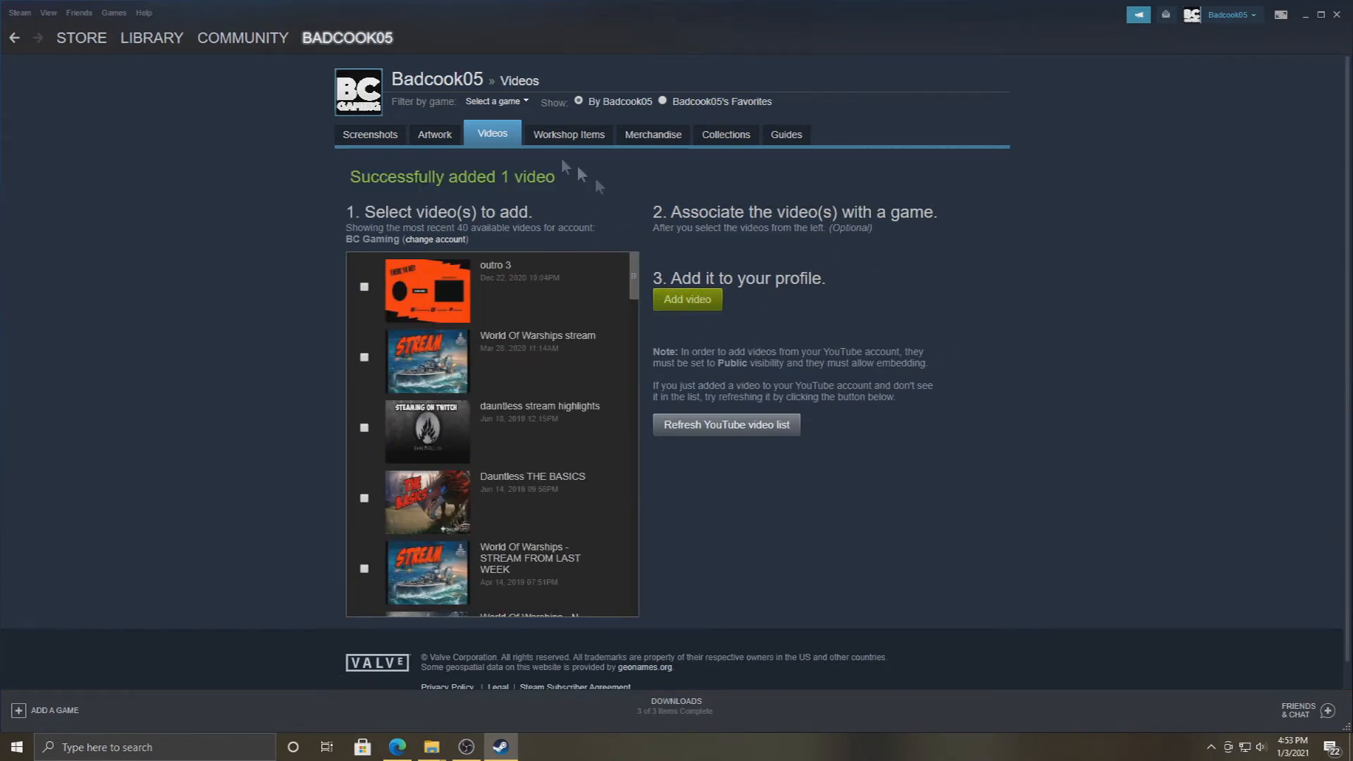
Step: In the profile's Manage videos, set PAYDAY 2 STREAM to public and confirm
left_click(492, 135)
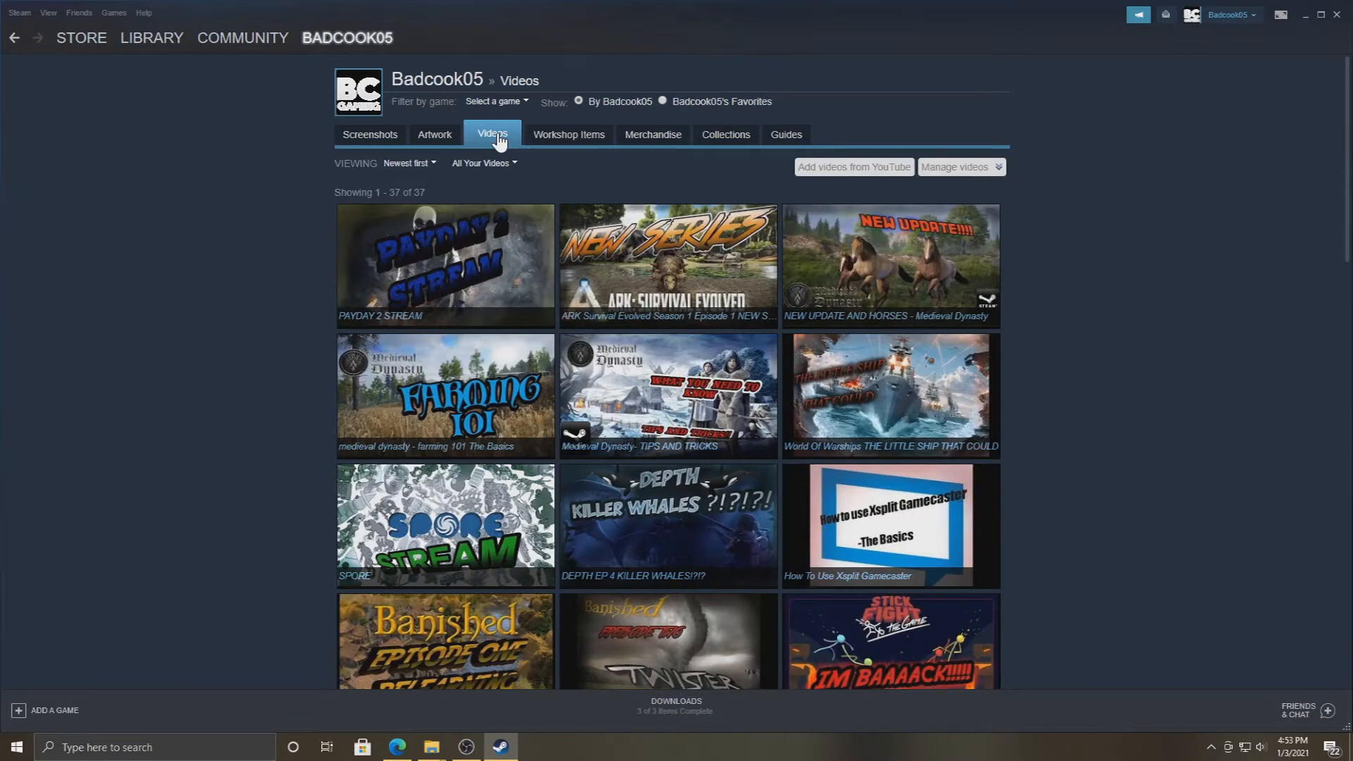
mouse_move(839, 176)
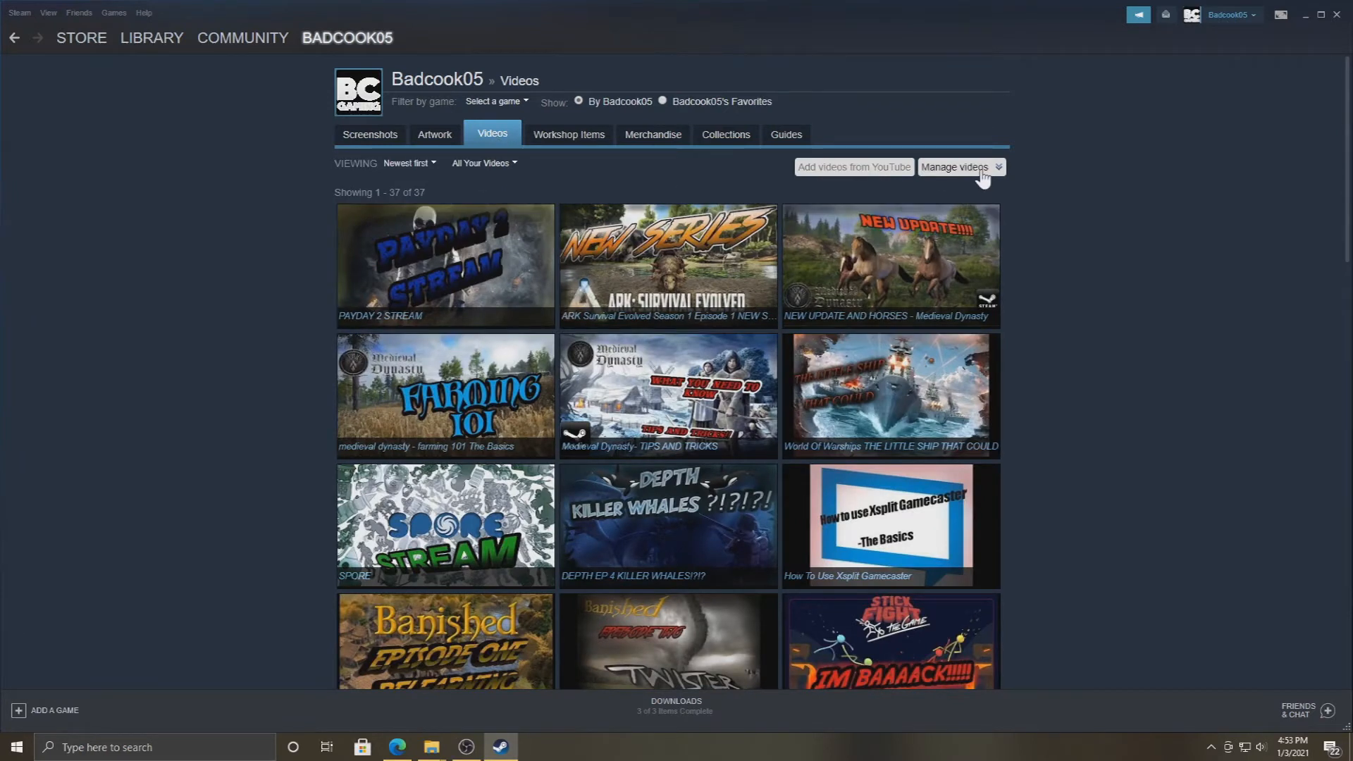
left_click(956, 167)
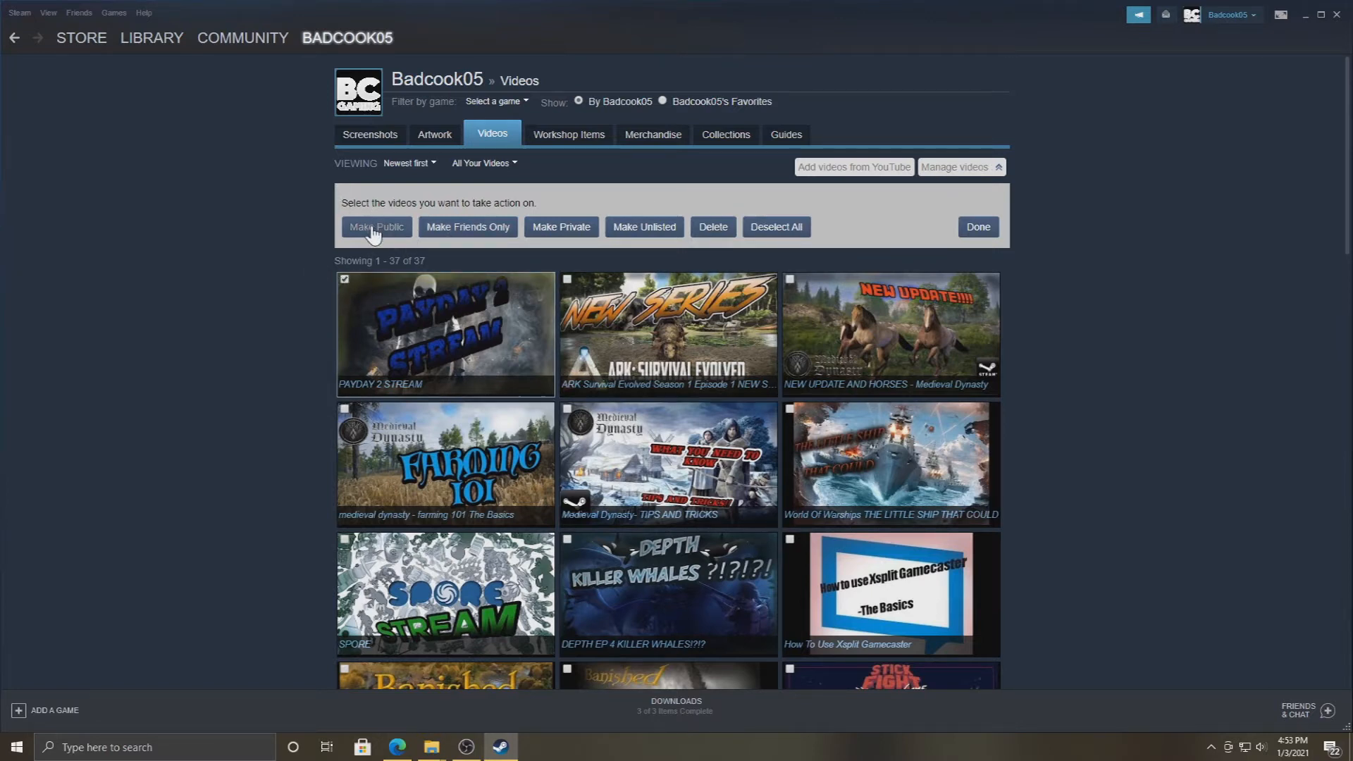
left_click(376, 227)
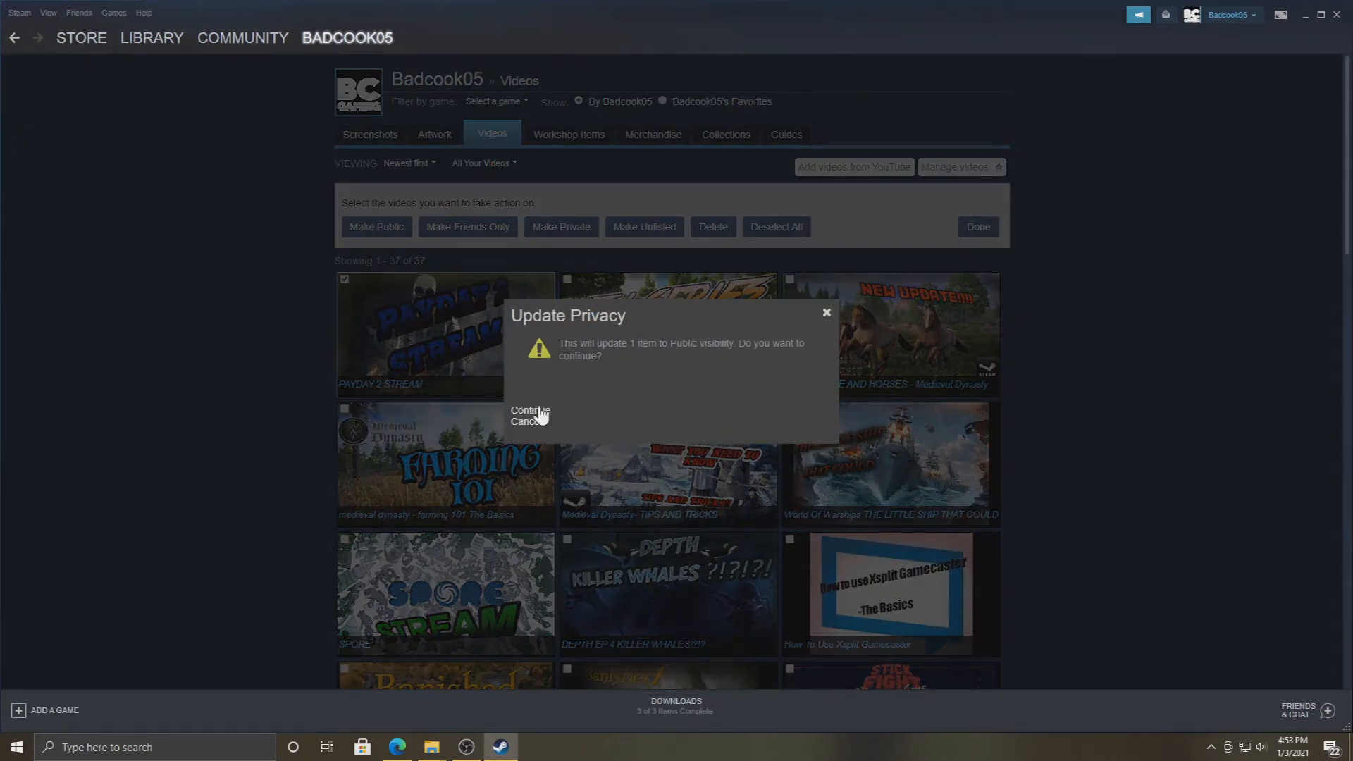
left_click(528, 410)
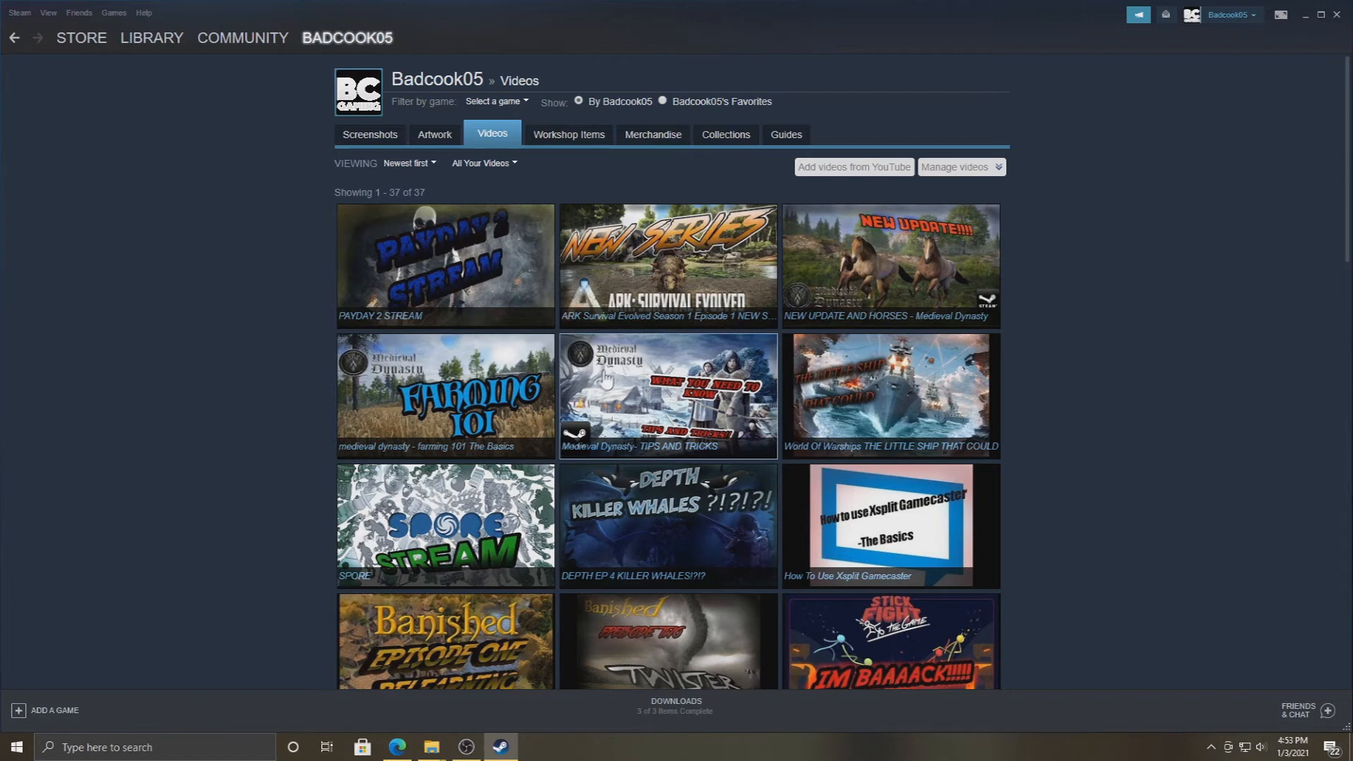
Step: Select PAYDAY 2 in the library and go to its Community Hub
left_click(152, 37)
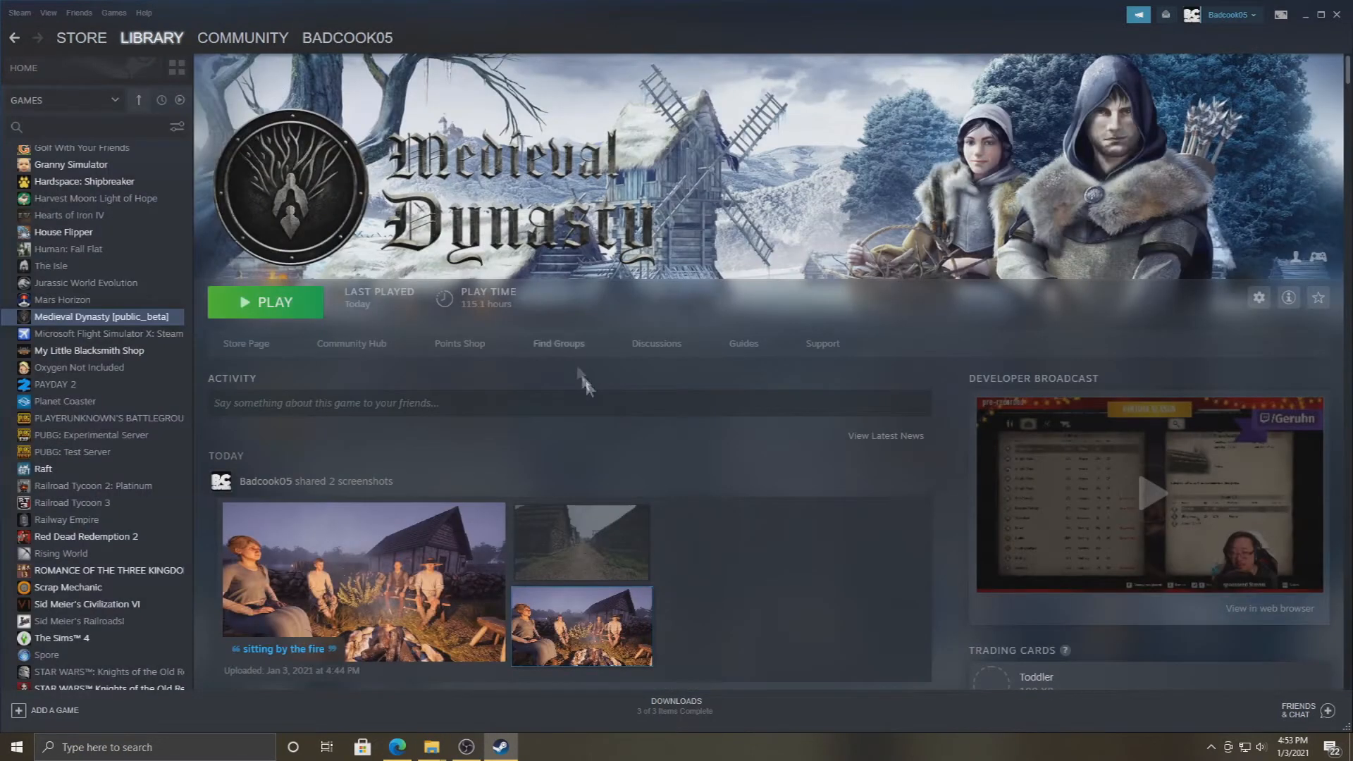
mouse_move(110, 396)
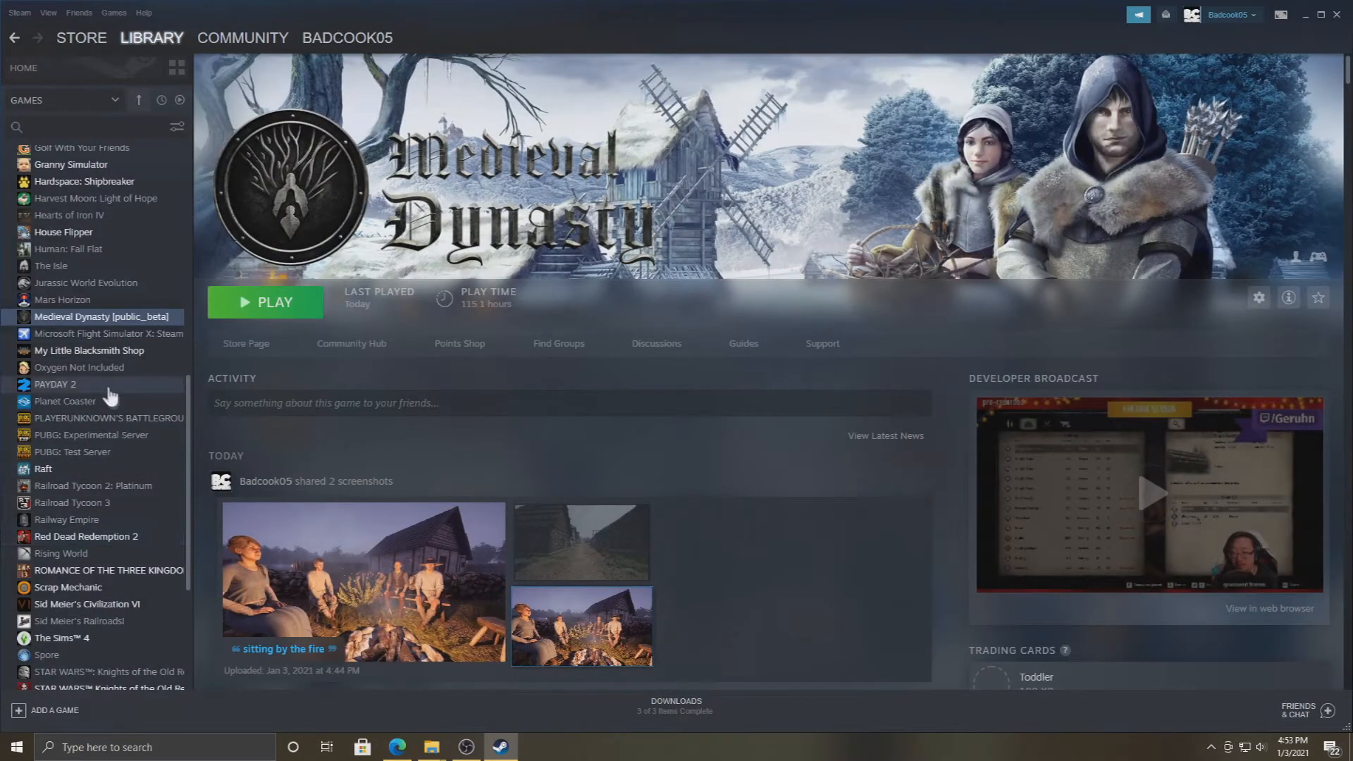
mouse_move(91, 423)
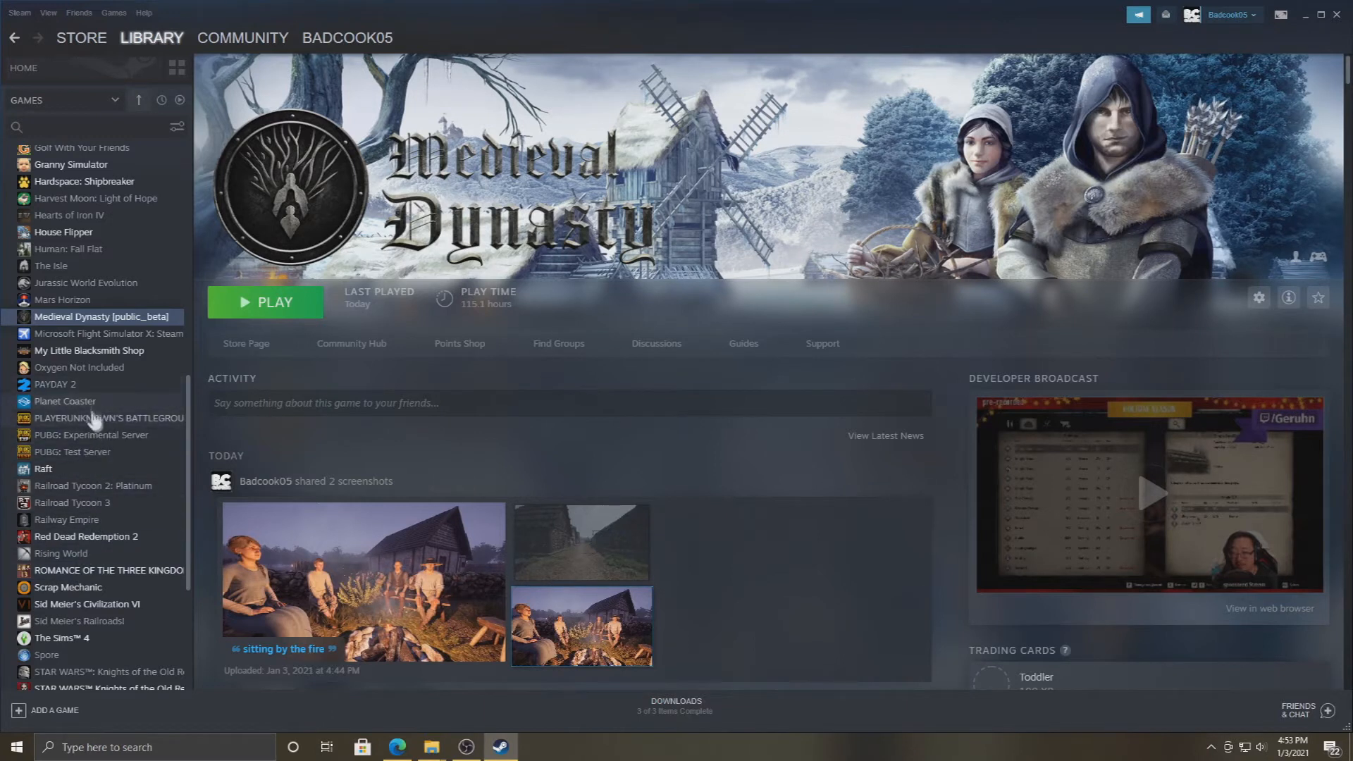
left_click(55, 384)
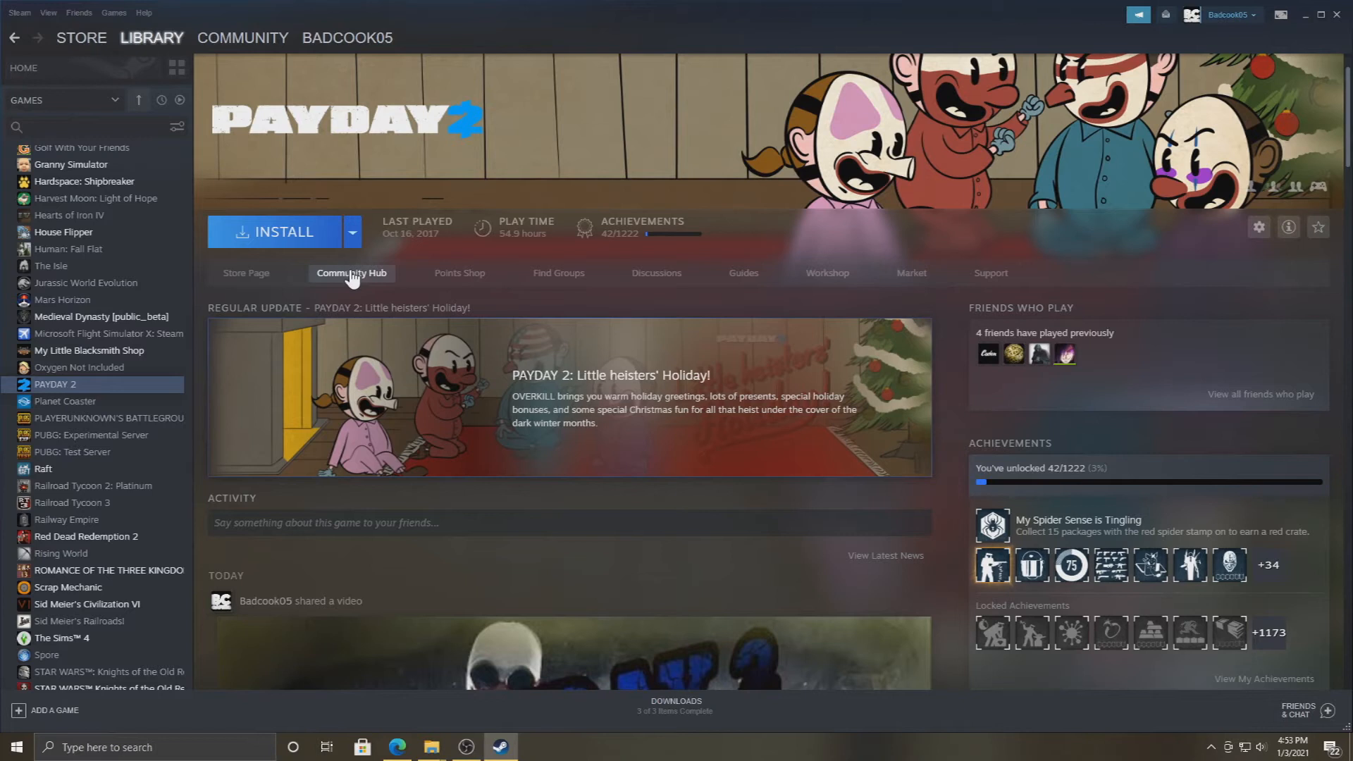
mouse_move(361, 289)
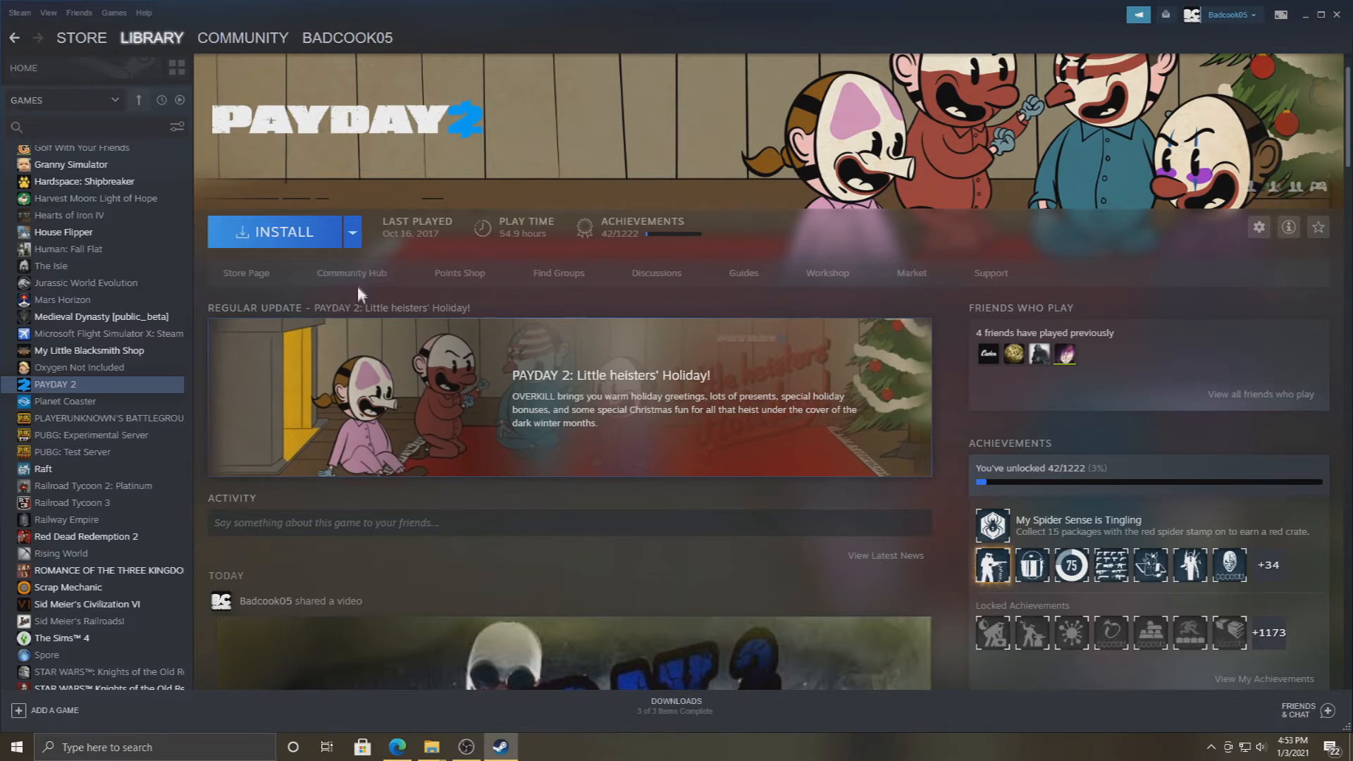
left_click(351, 273)
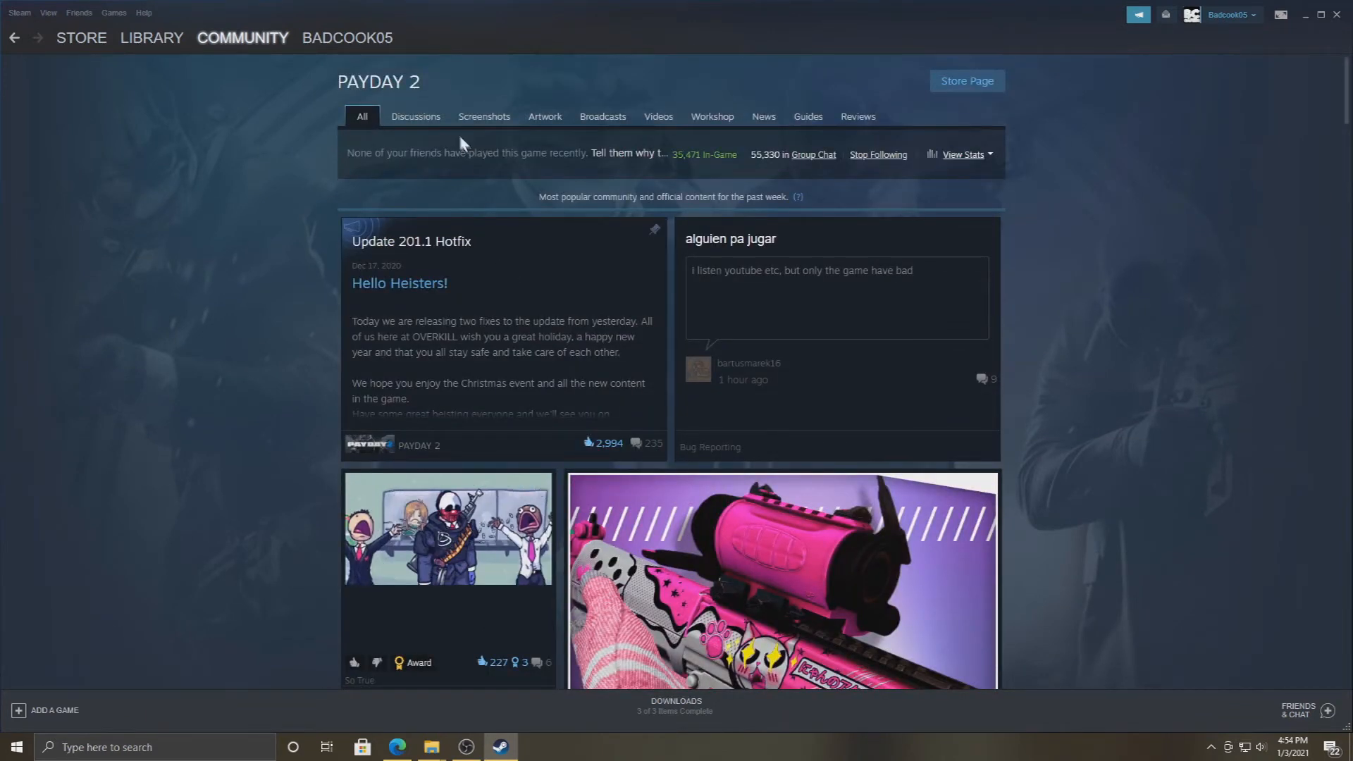
Step: Sort the hub's videos by Most Recent, then return to the PAYDAY 2 library page
left_click(657, 116)
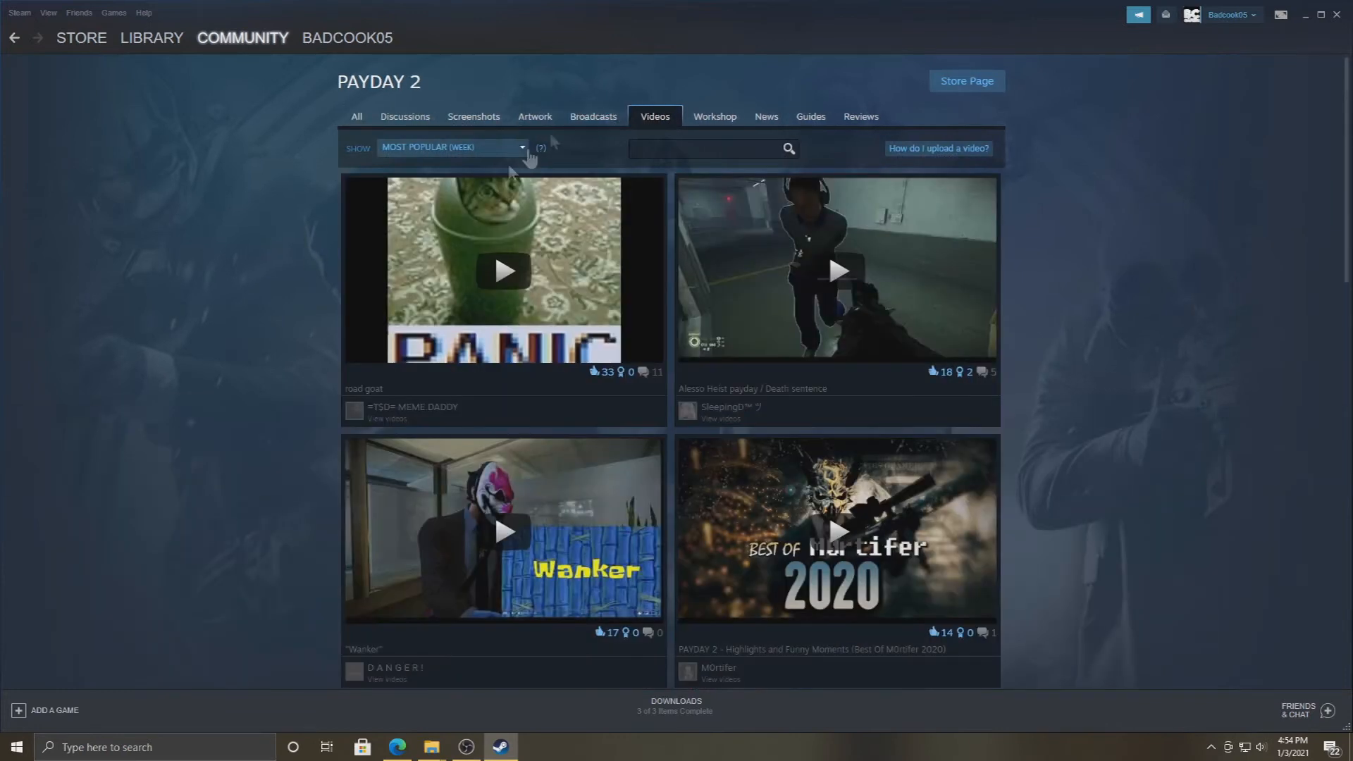
left_click(453, 147)
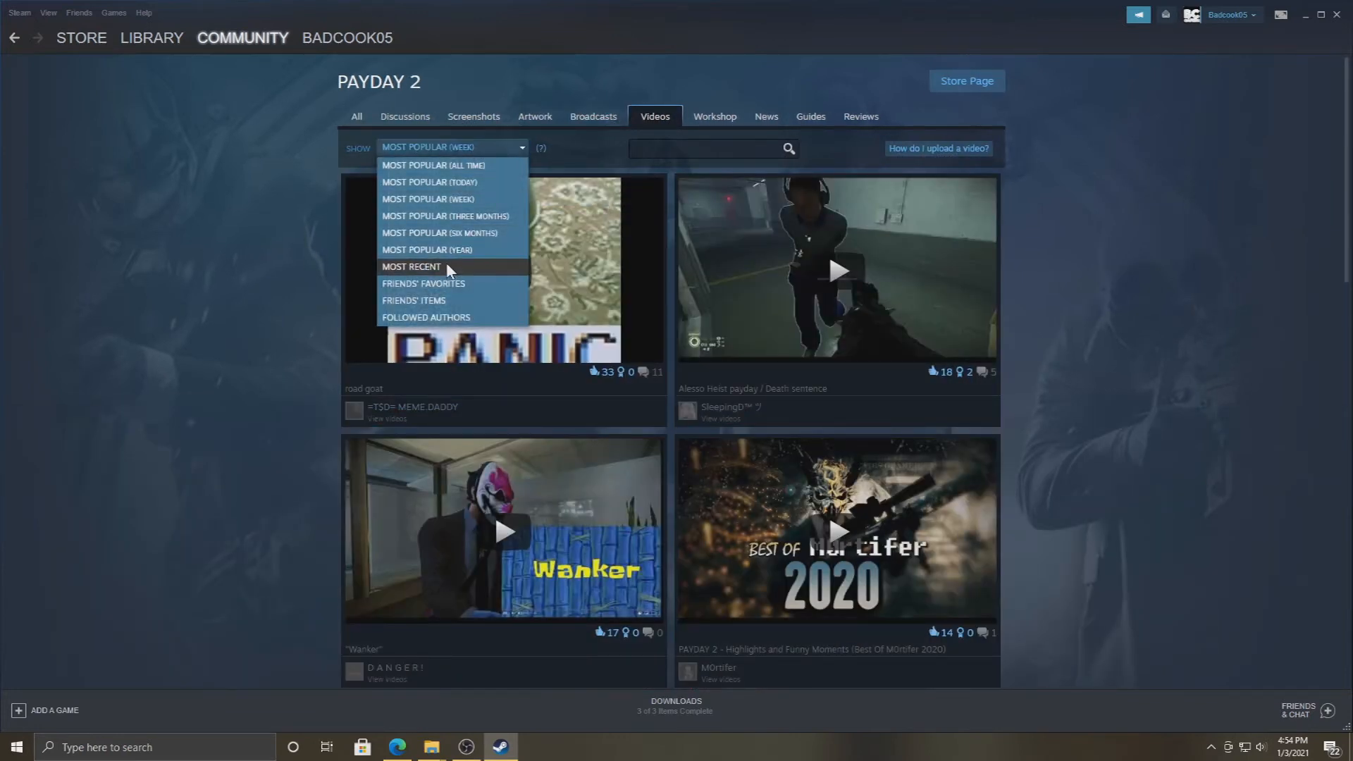
left_click(411, 266)
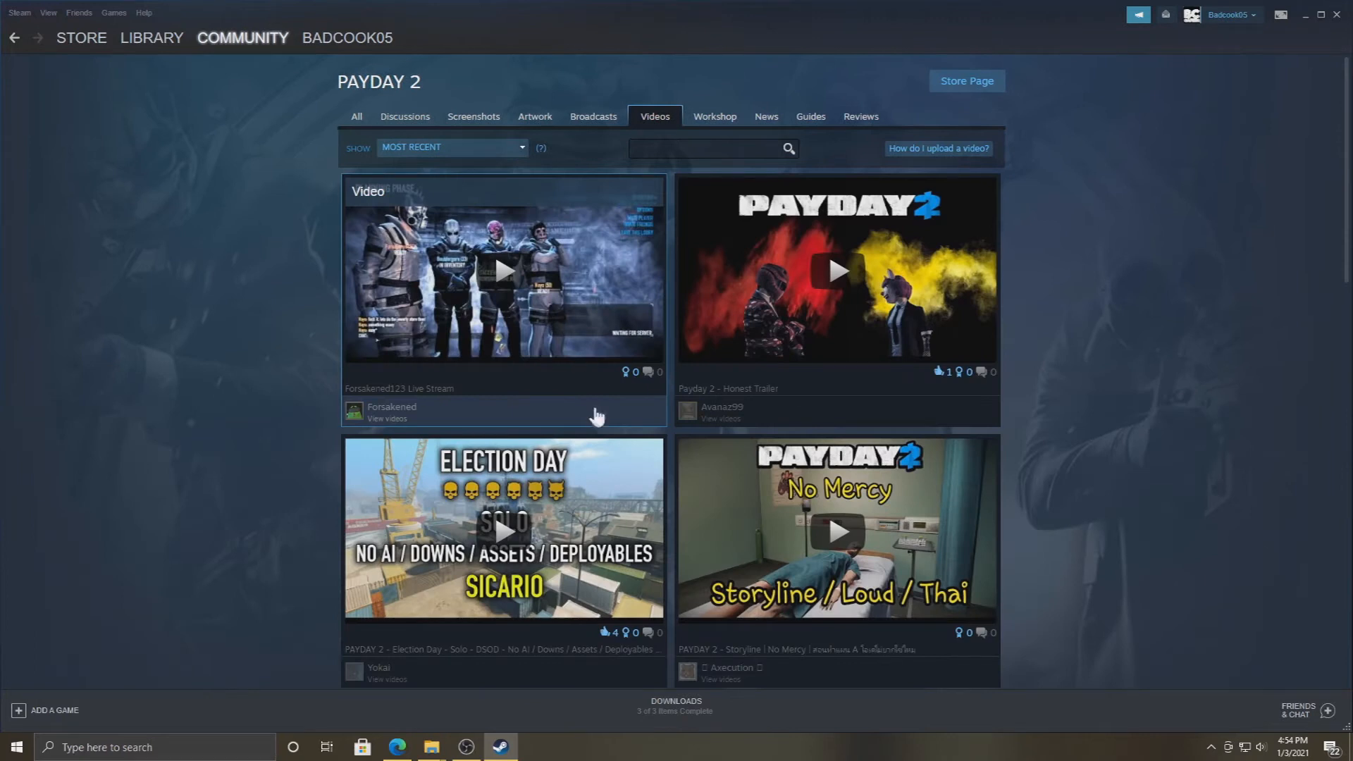
mouse_move(561, 365)
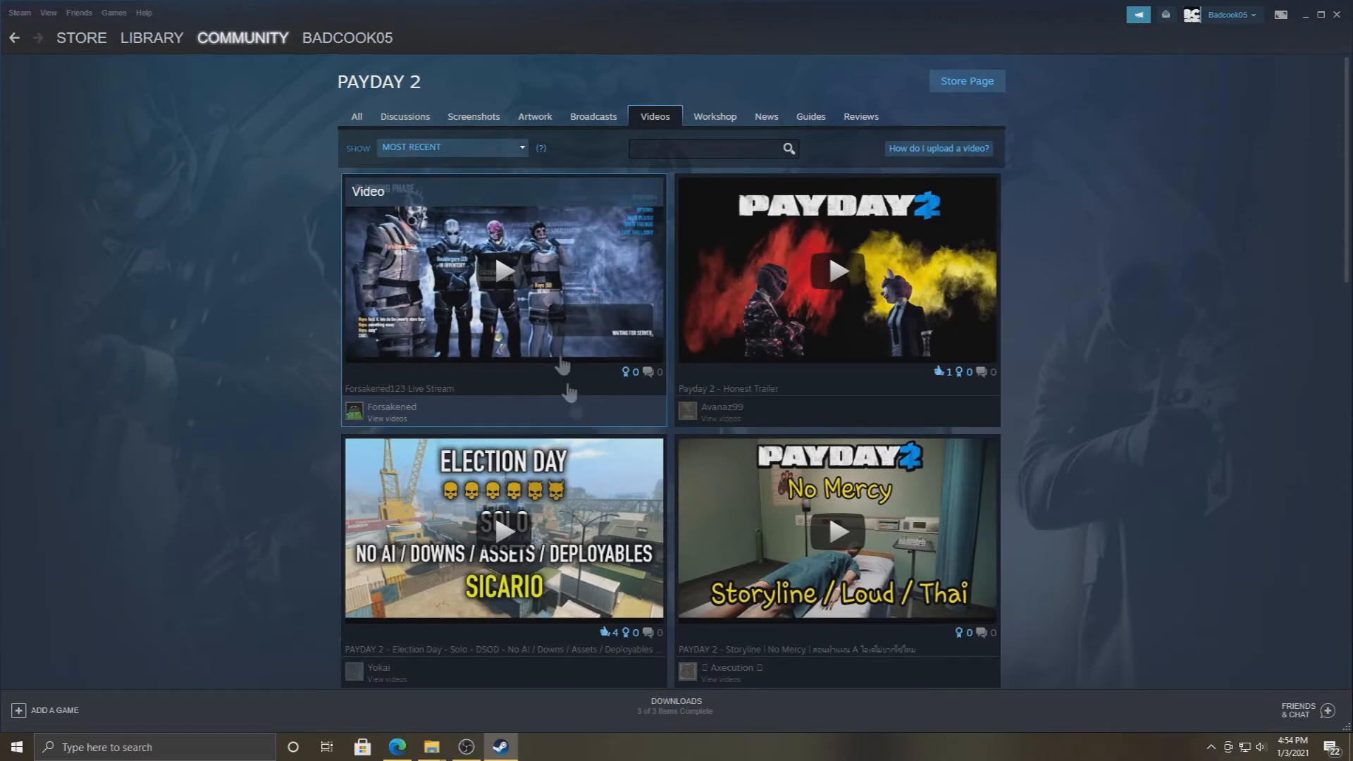
left_click(450, 147)
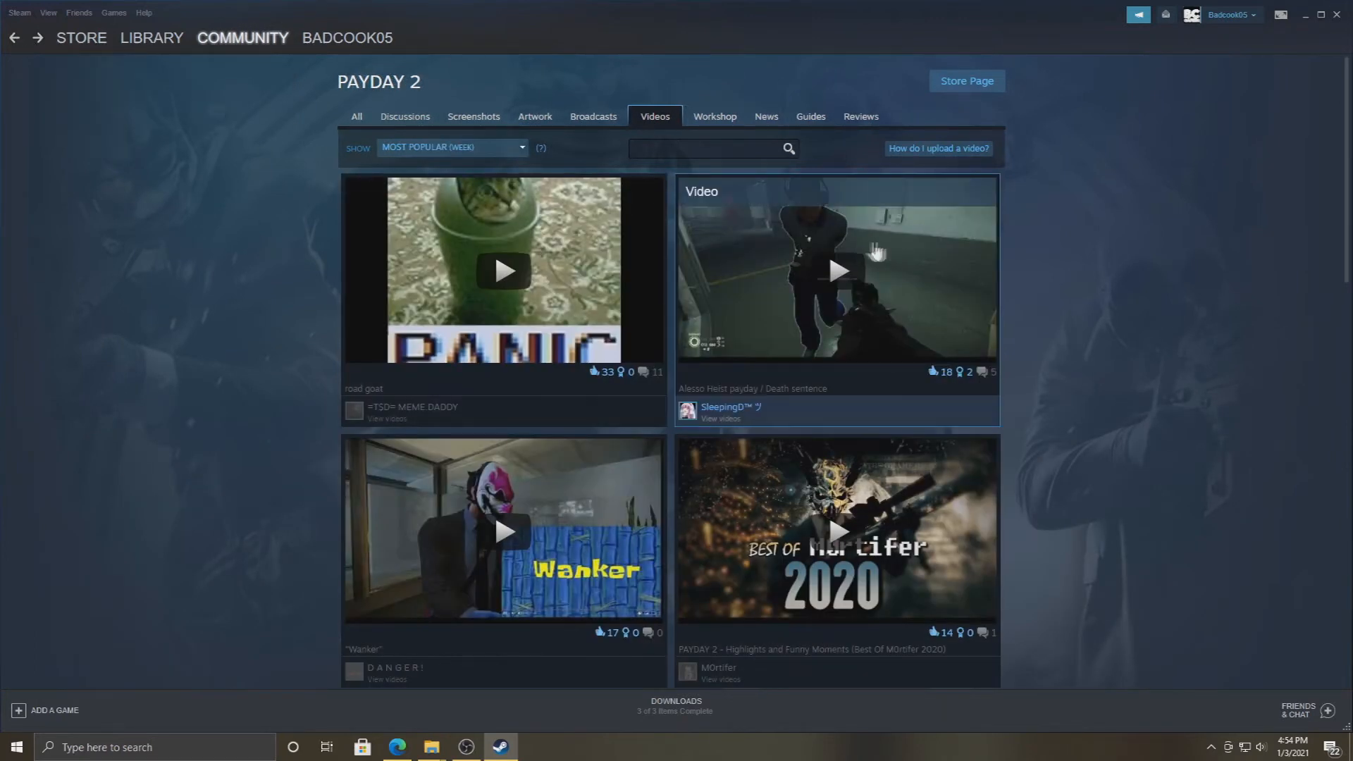
left_click(152, 37)
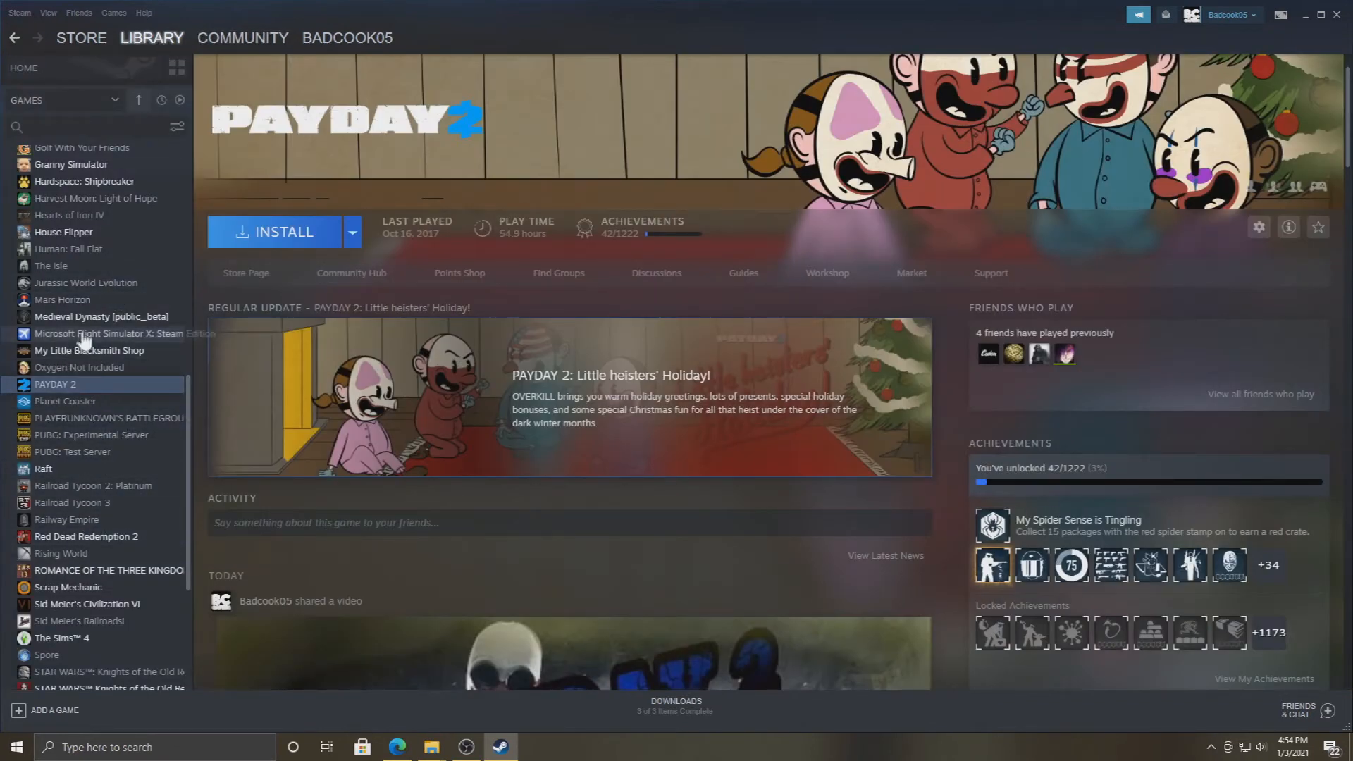
Step: Open Medieval Dynasty's Community Hub and show its most recent screenshots
left_click(101, 315)
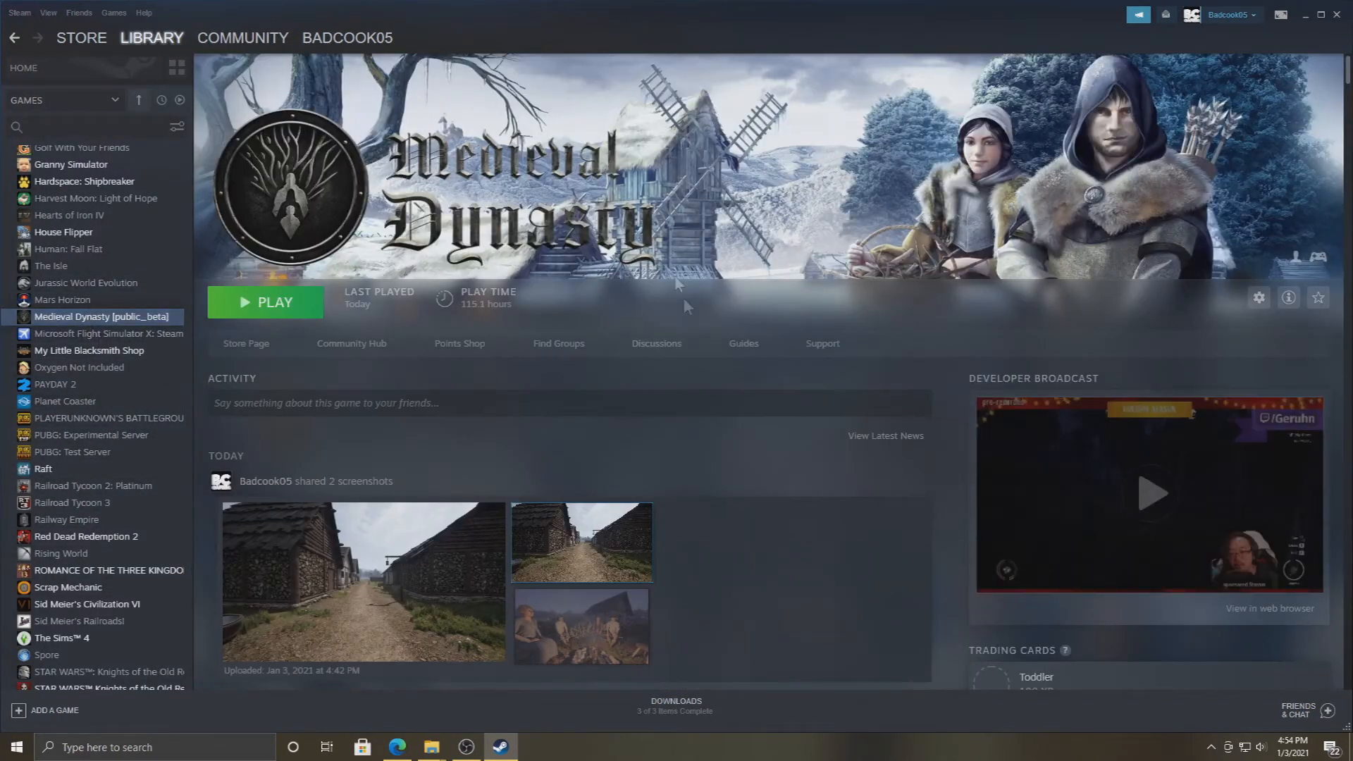
left_click(242, 38)
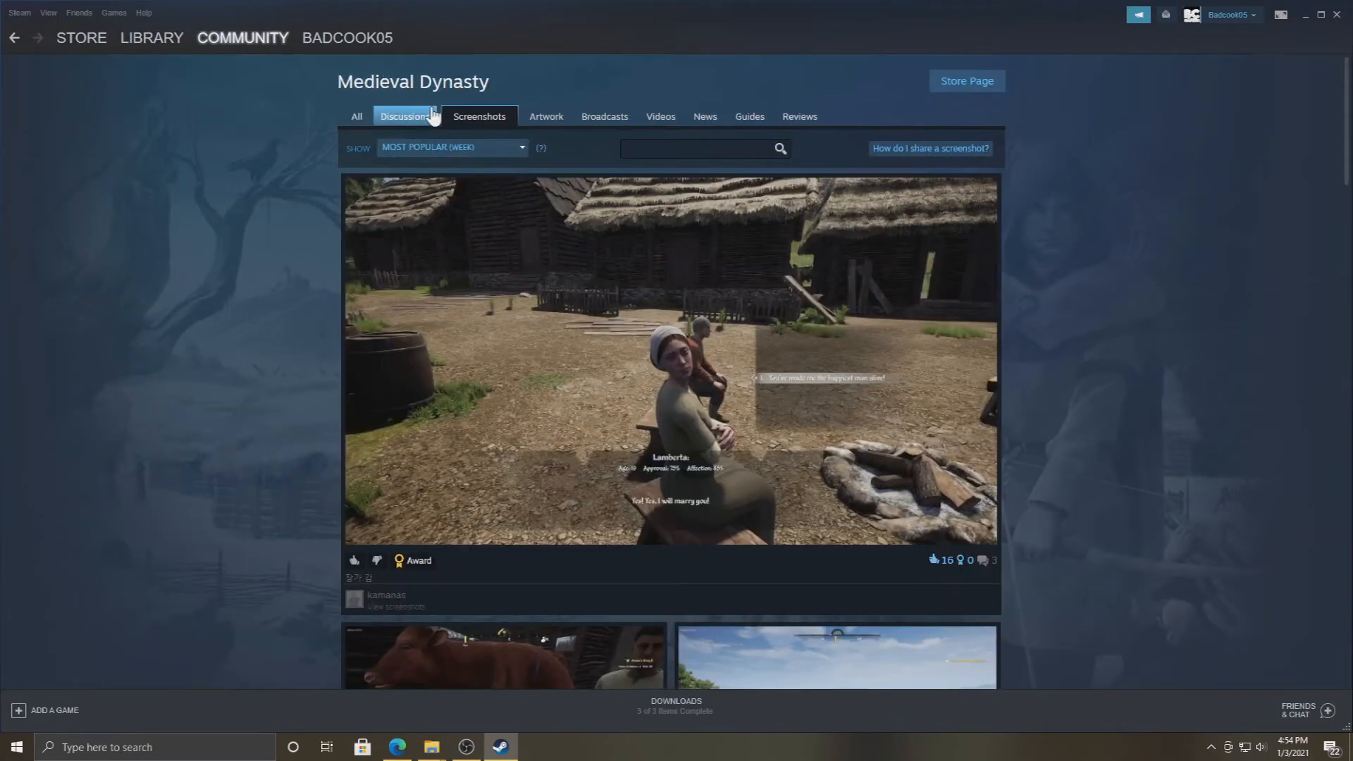
scroll("down", 3)
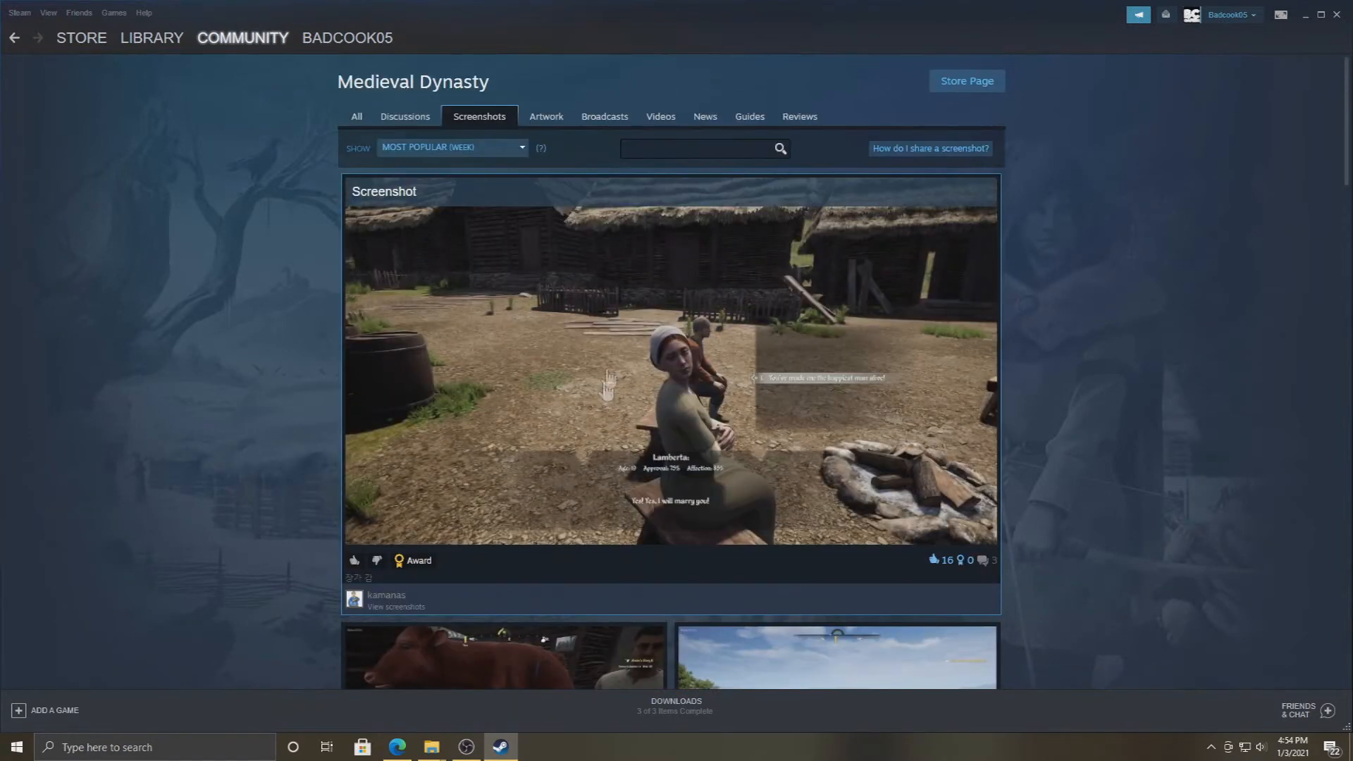
left_click(450, 146)
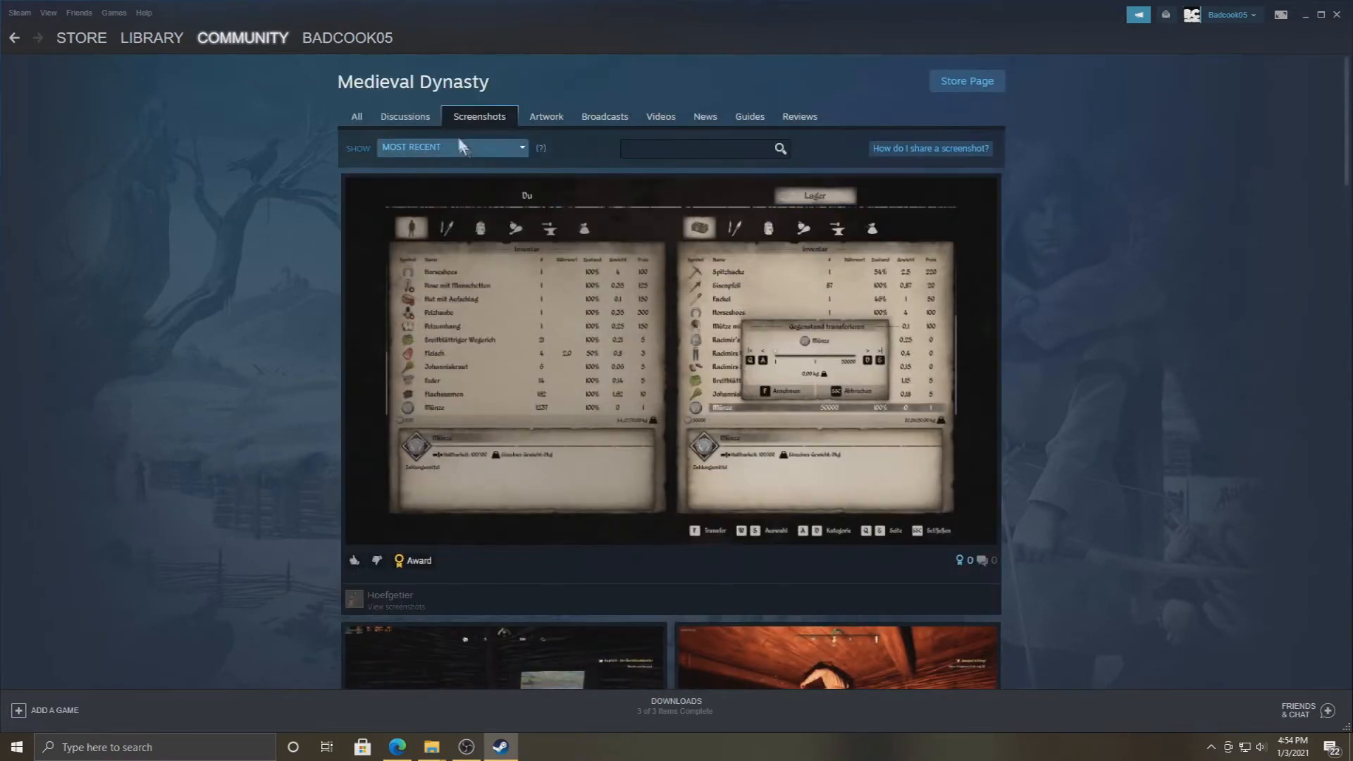
Step: Switch to the hub's Videos section and open the sorting choices
left_click(660, 116)
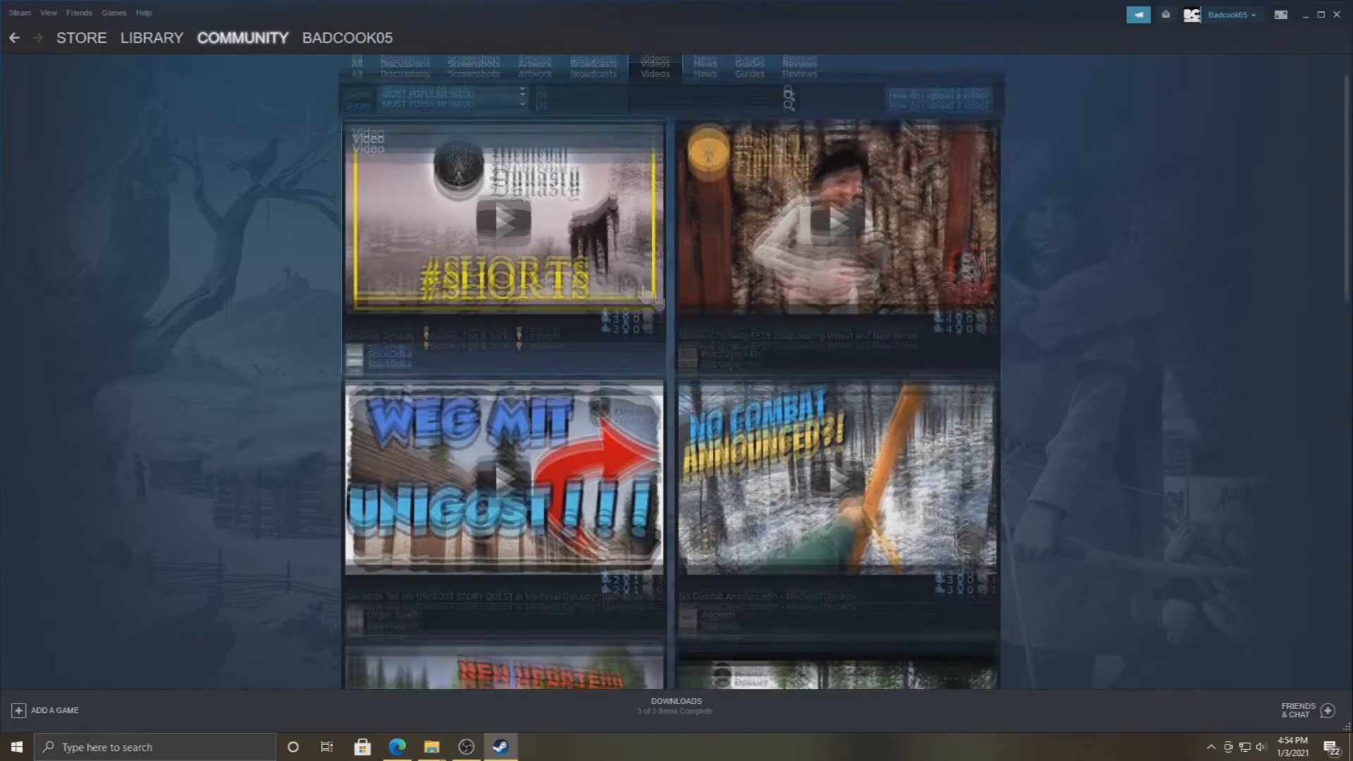
left_click(453, 146)
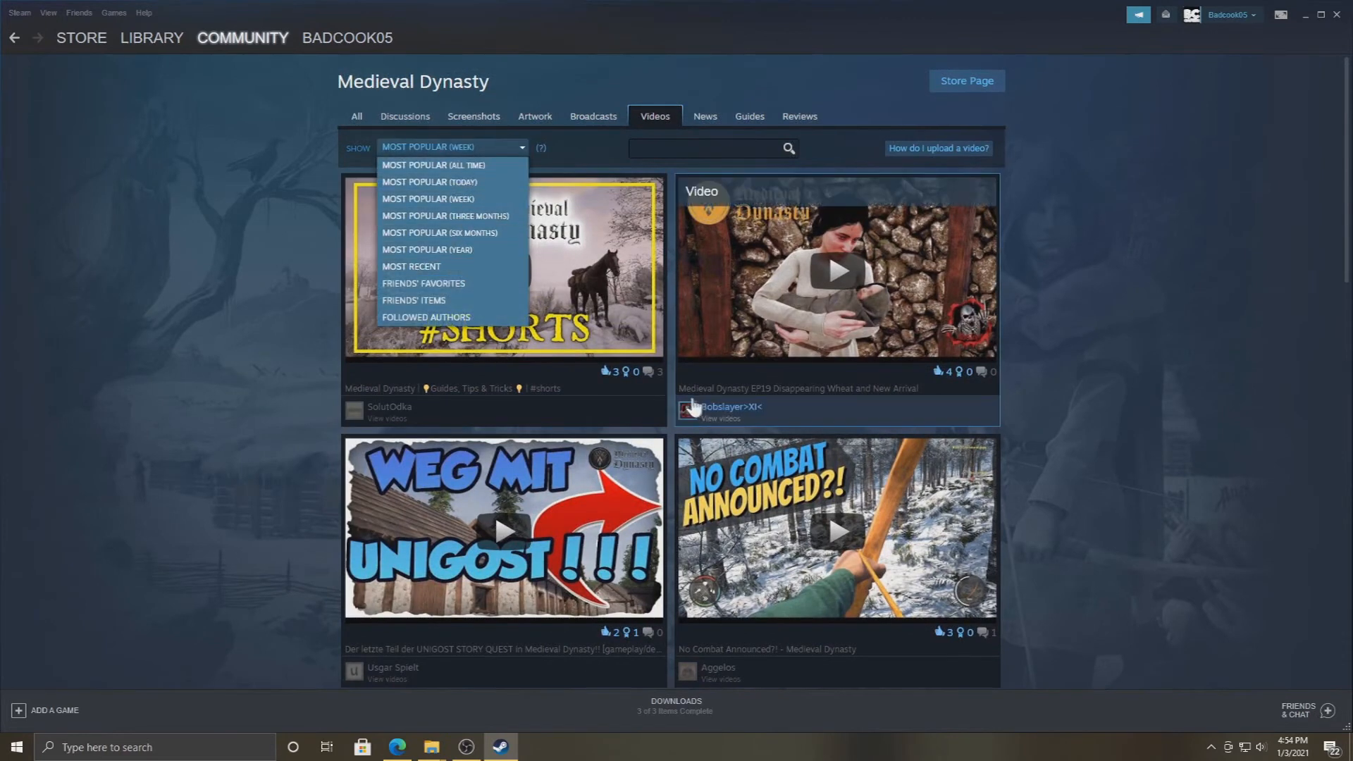
scroll("down", 3)
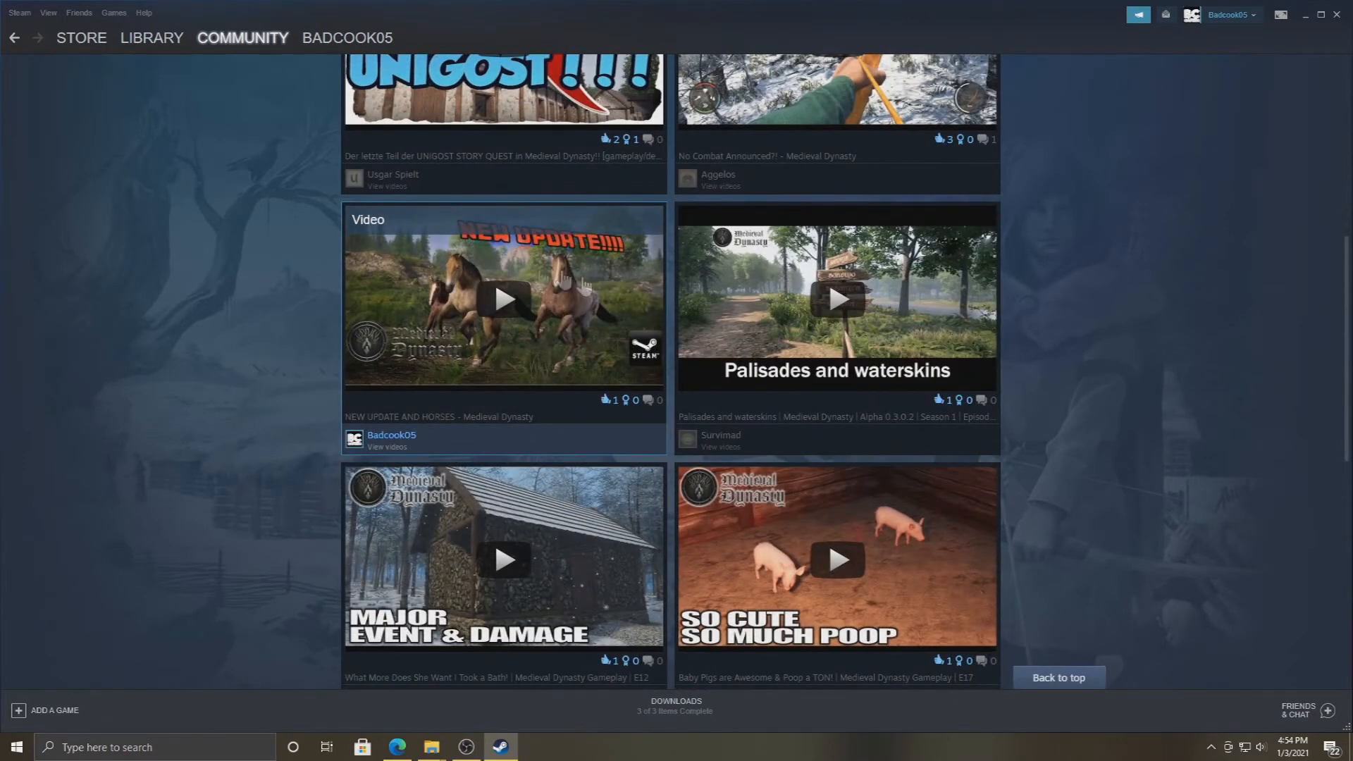
mouse_move(653, 272)
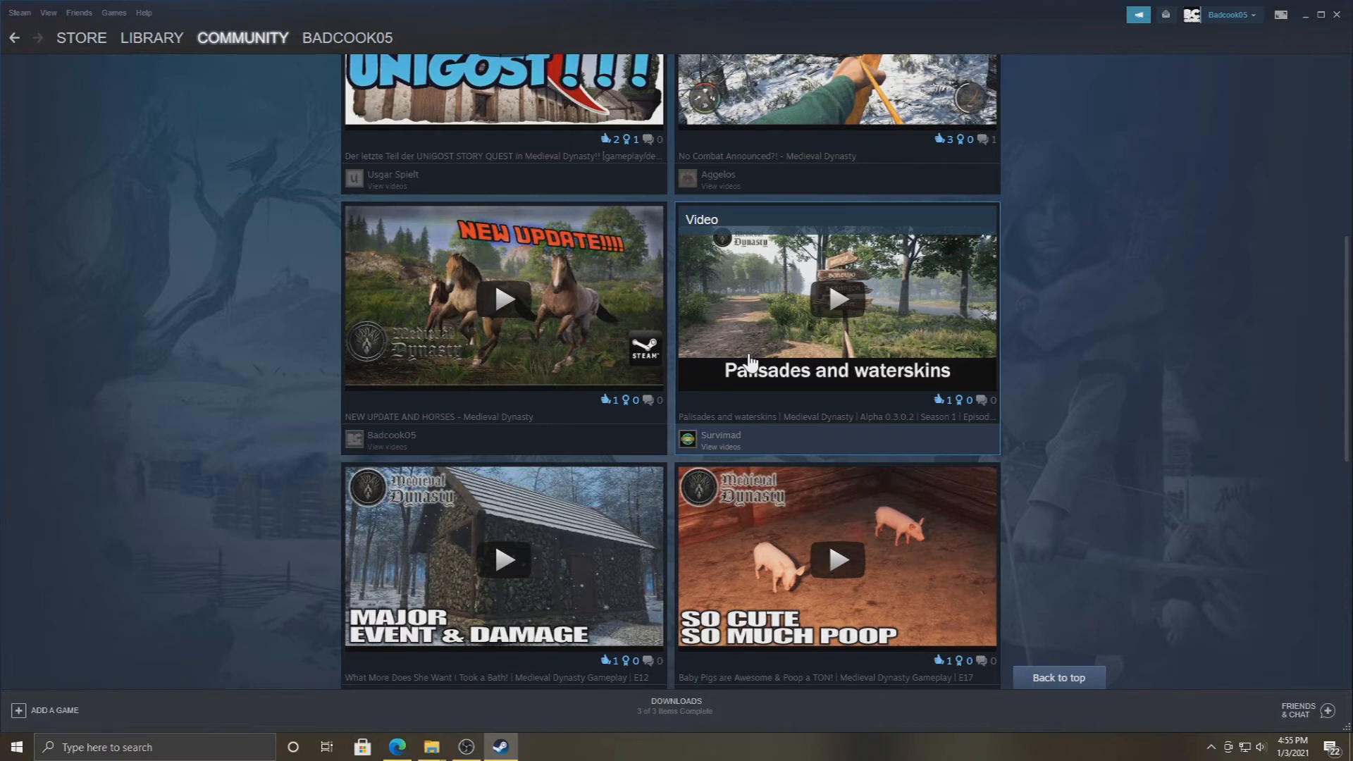
mouse_move(748, 362)
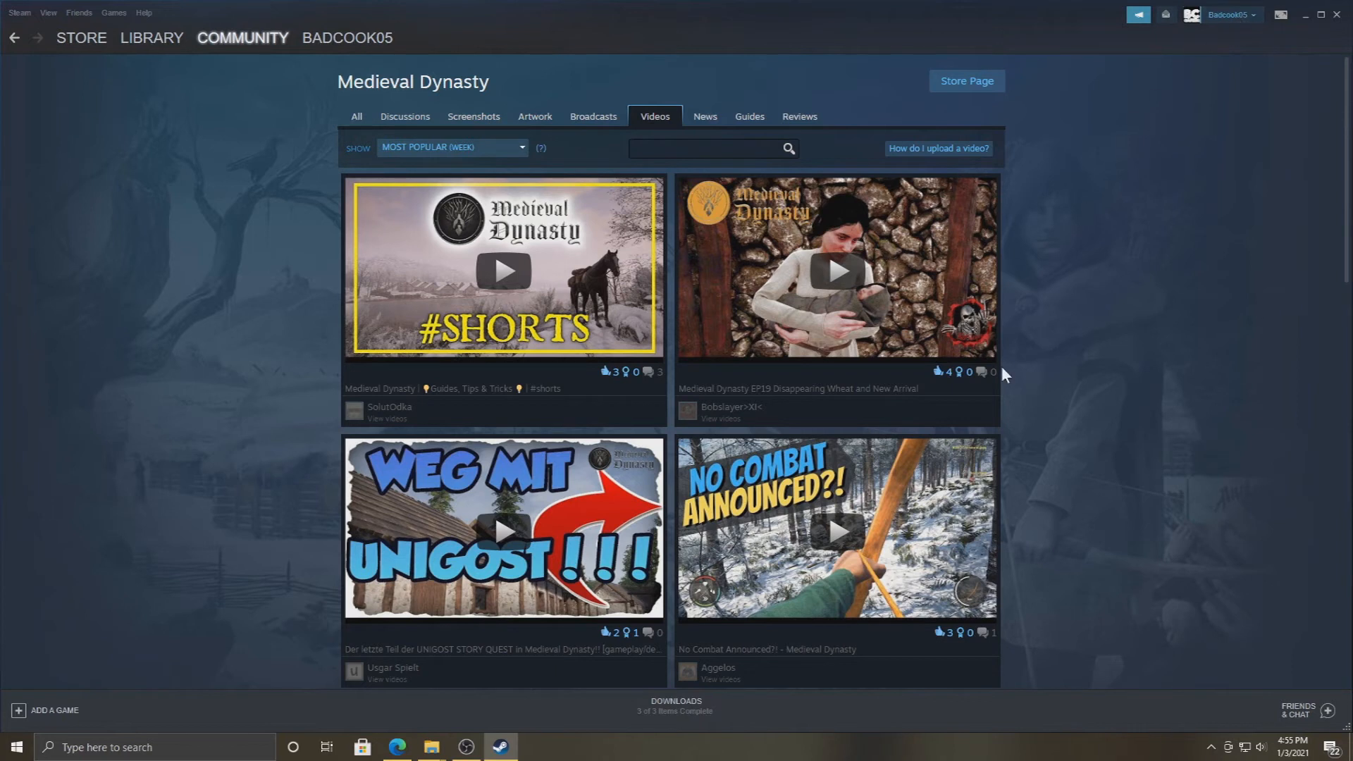
mouse_move(1031, 277)
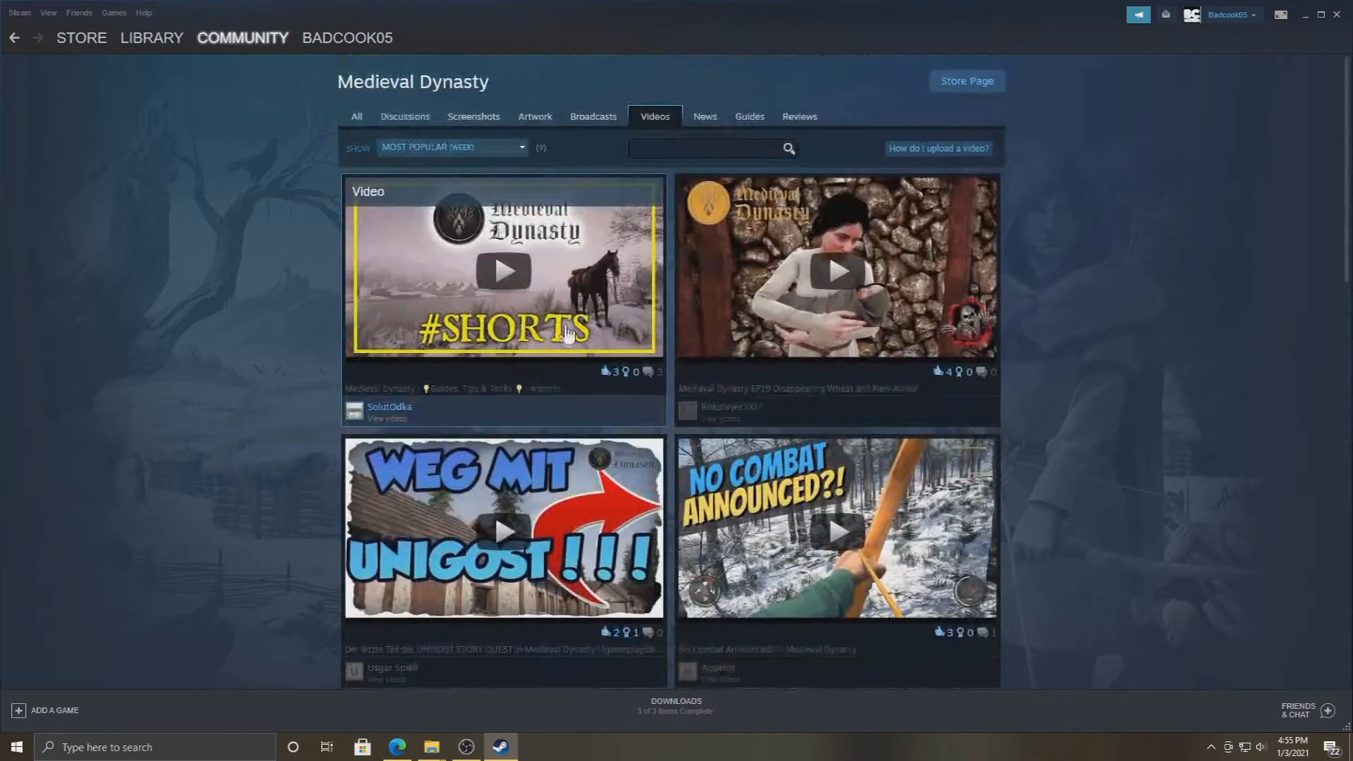
scroll("down", 3)
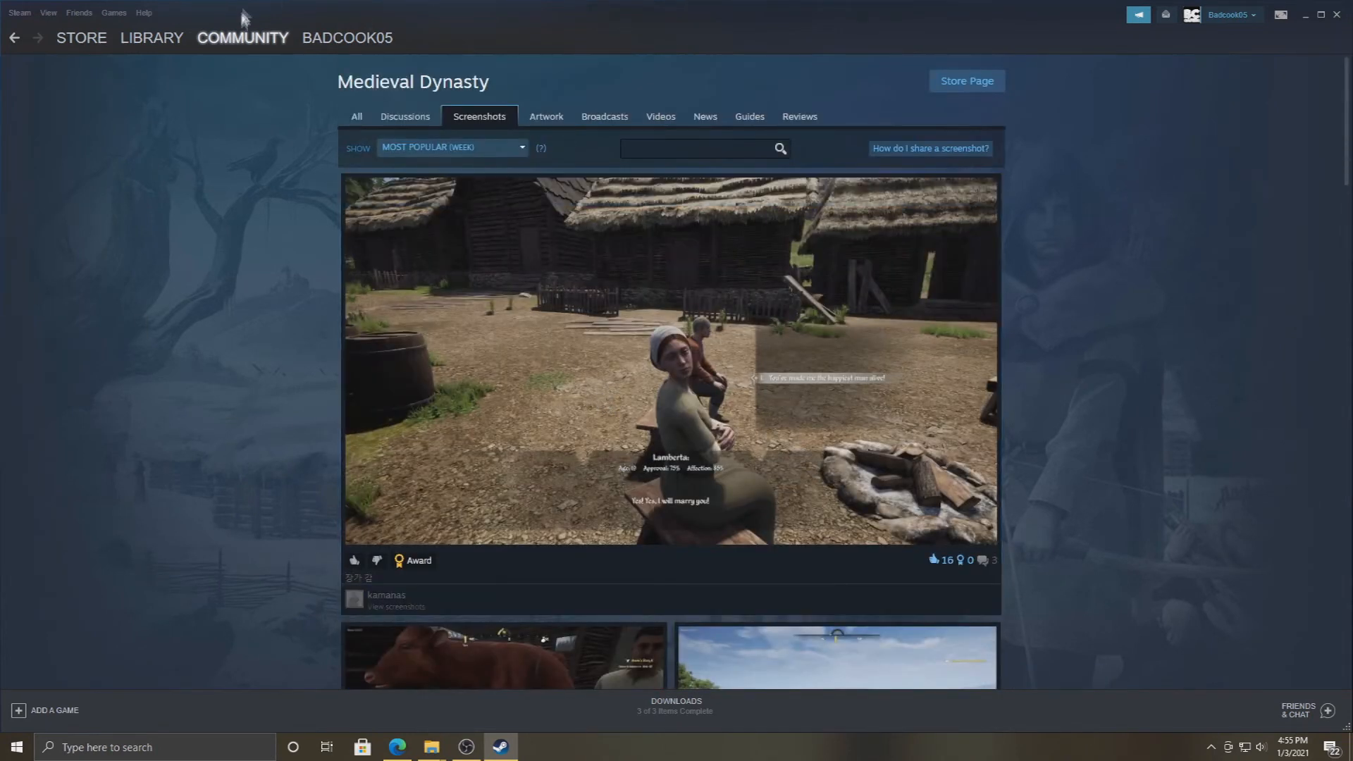
Step: Open the screenshot uploader from the View menu and select the village-street screenshot
left_click(47, 12)
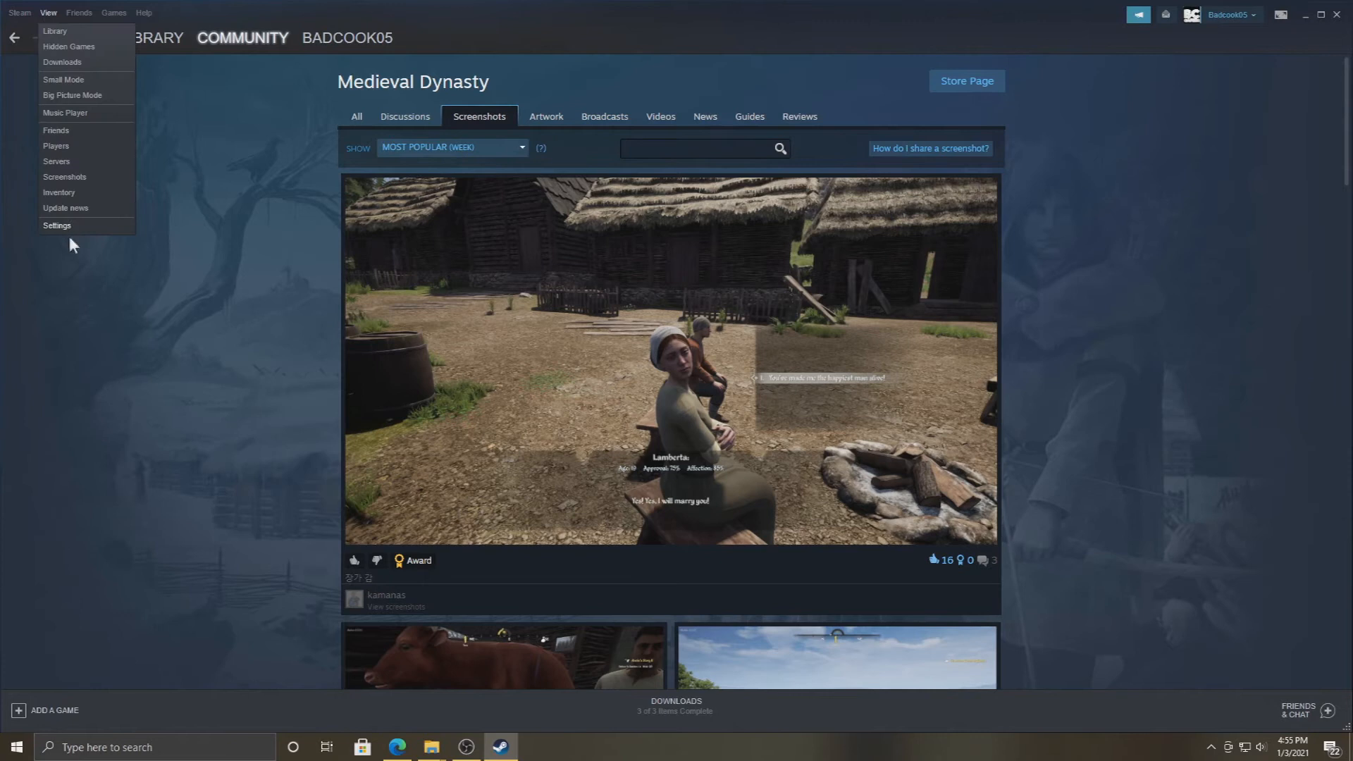
left_click(64, 178)
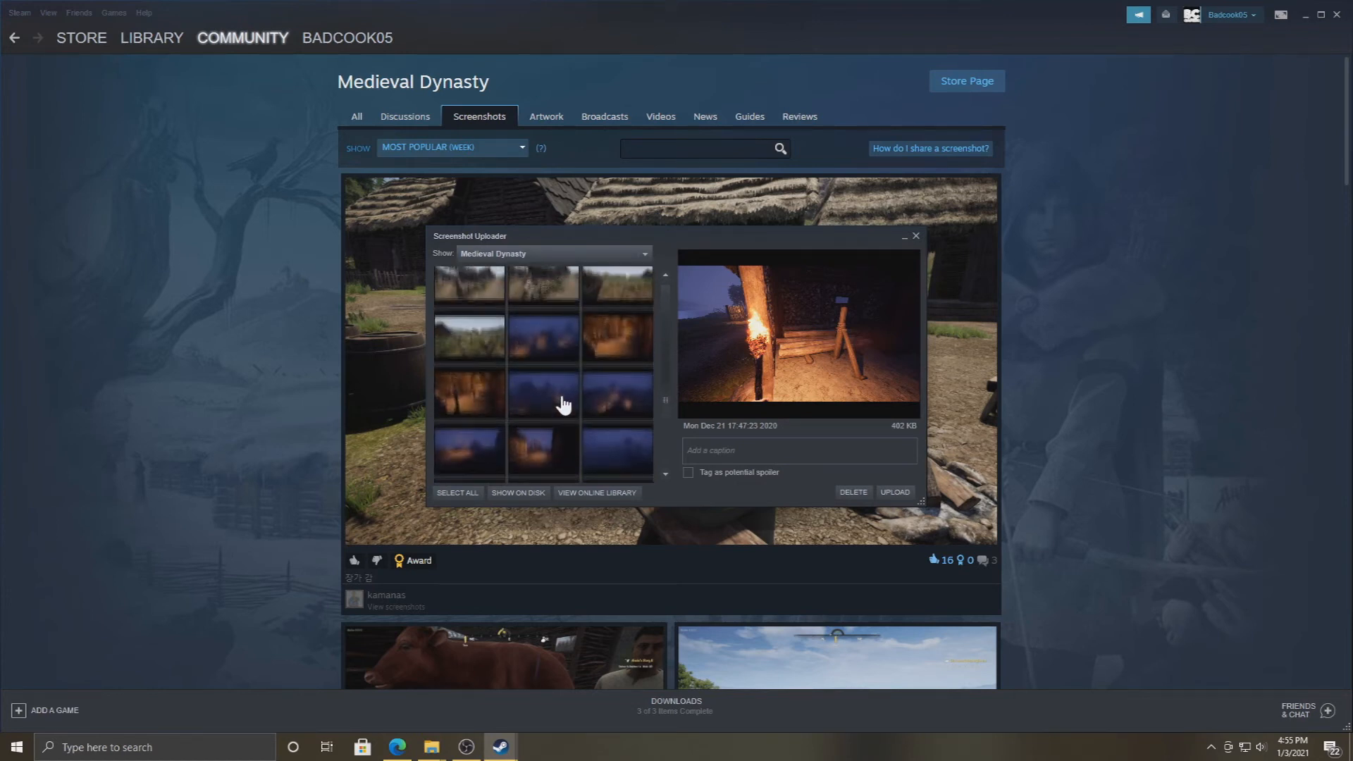
left_click(543, 371)
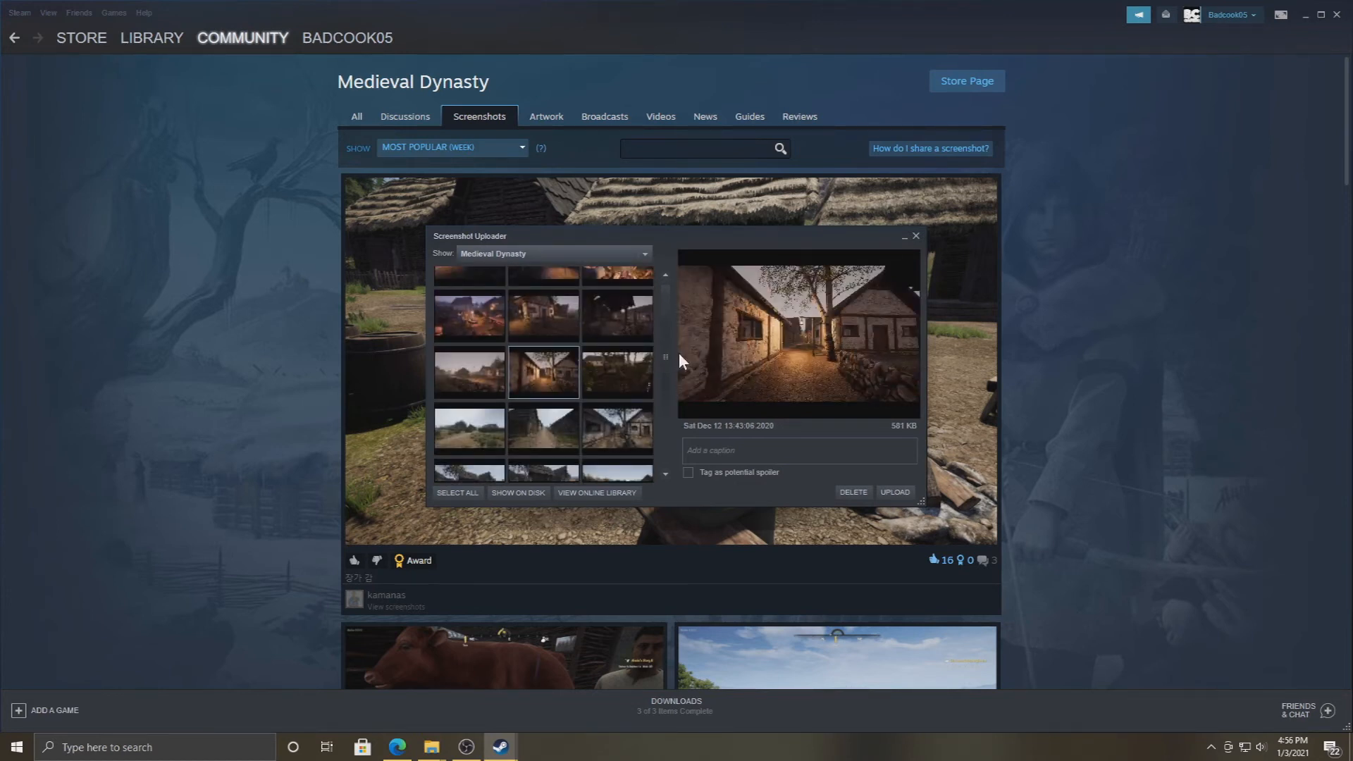
Step: Caption the screenshot 'sidewald at night' and start the upload
left_click(796, 450)
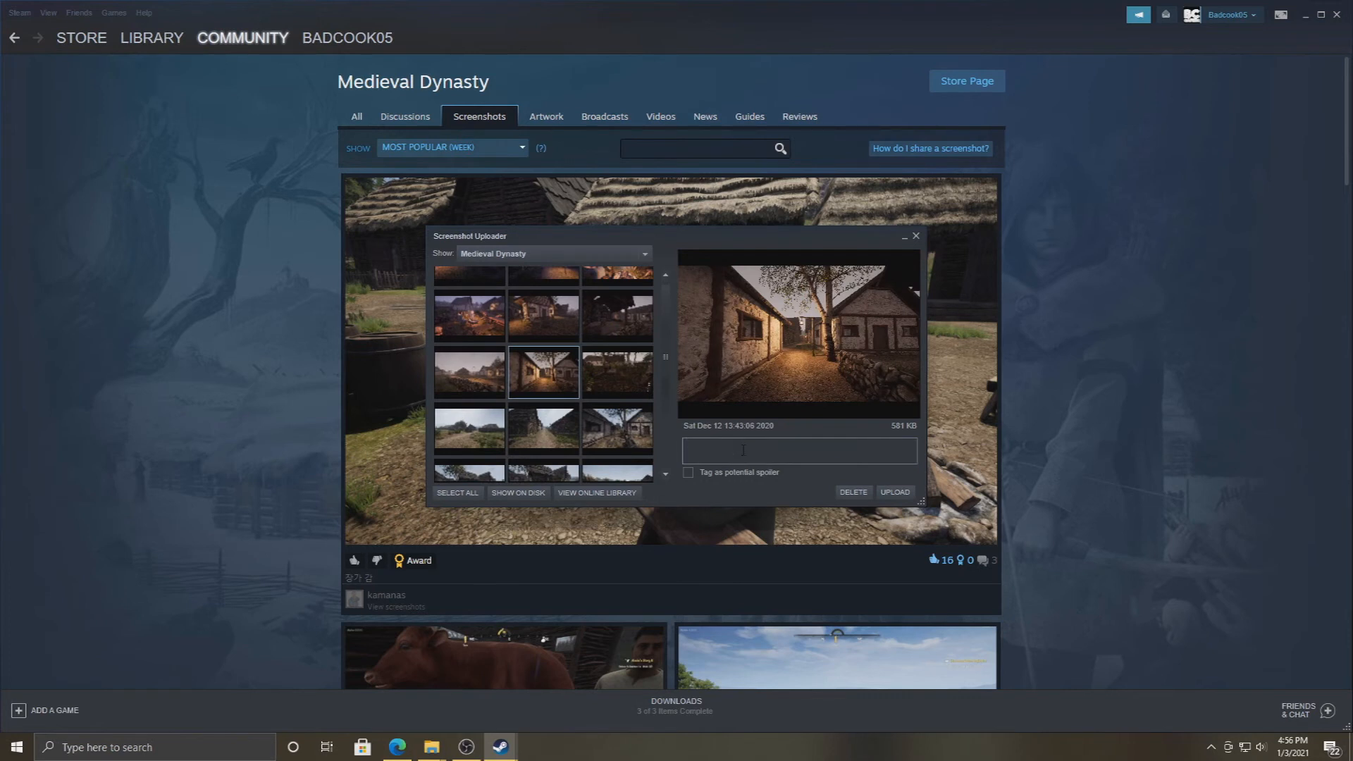
type("side")
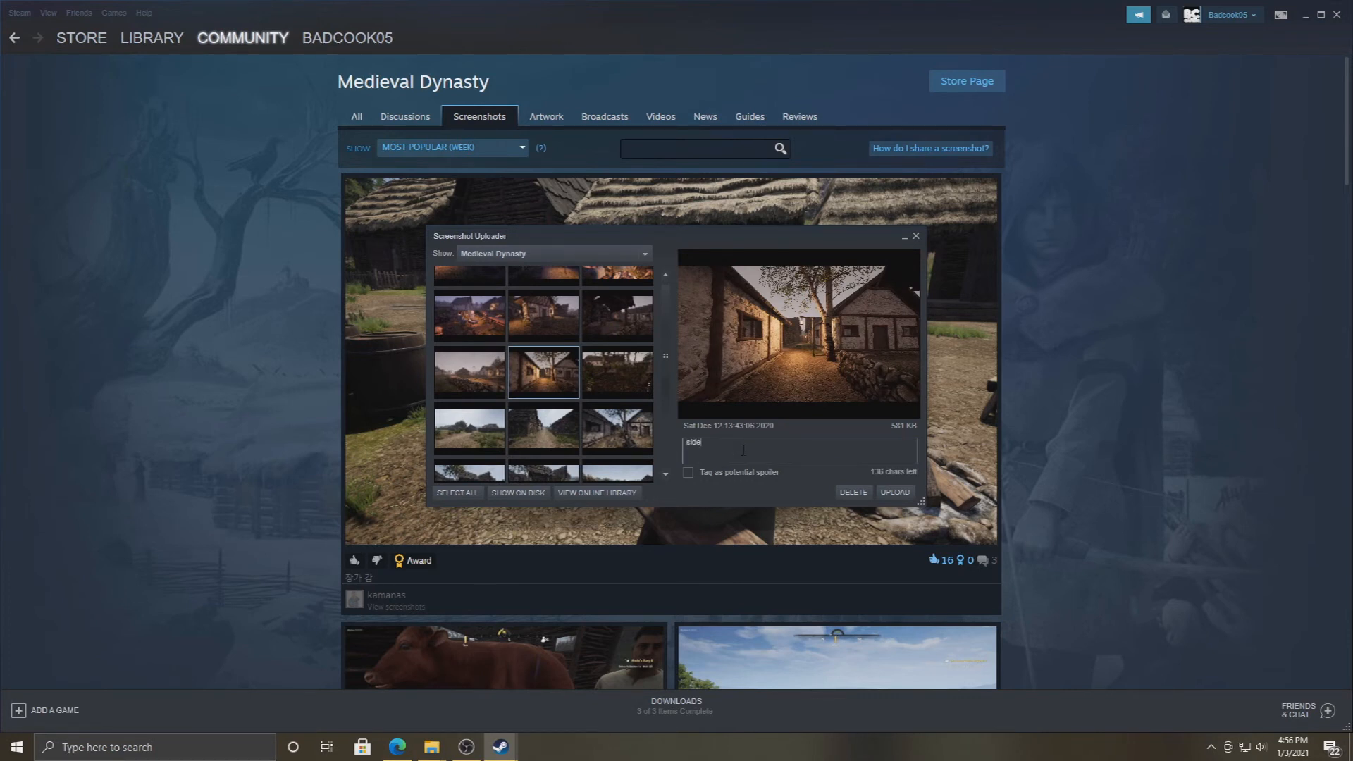
type("wald")
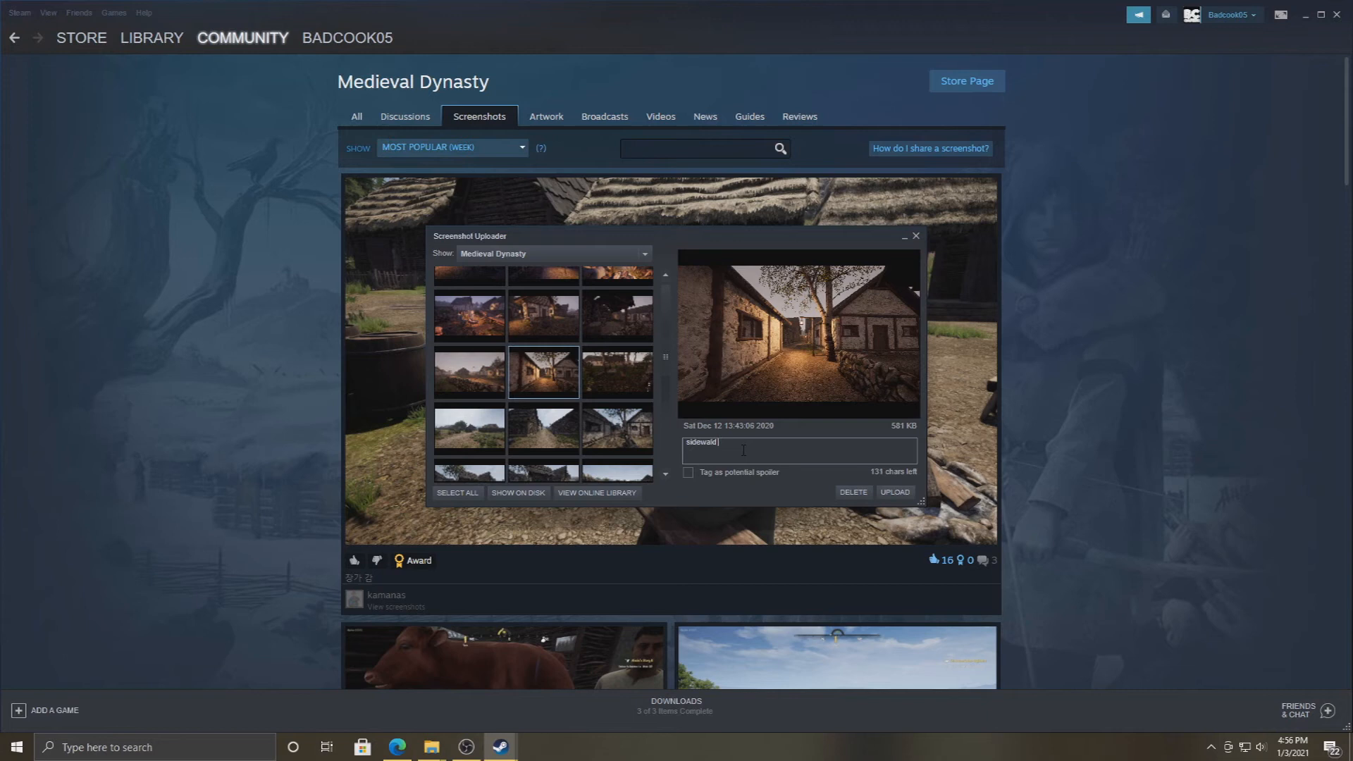
type("at night")
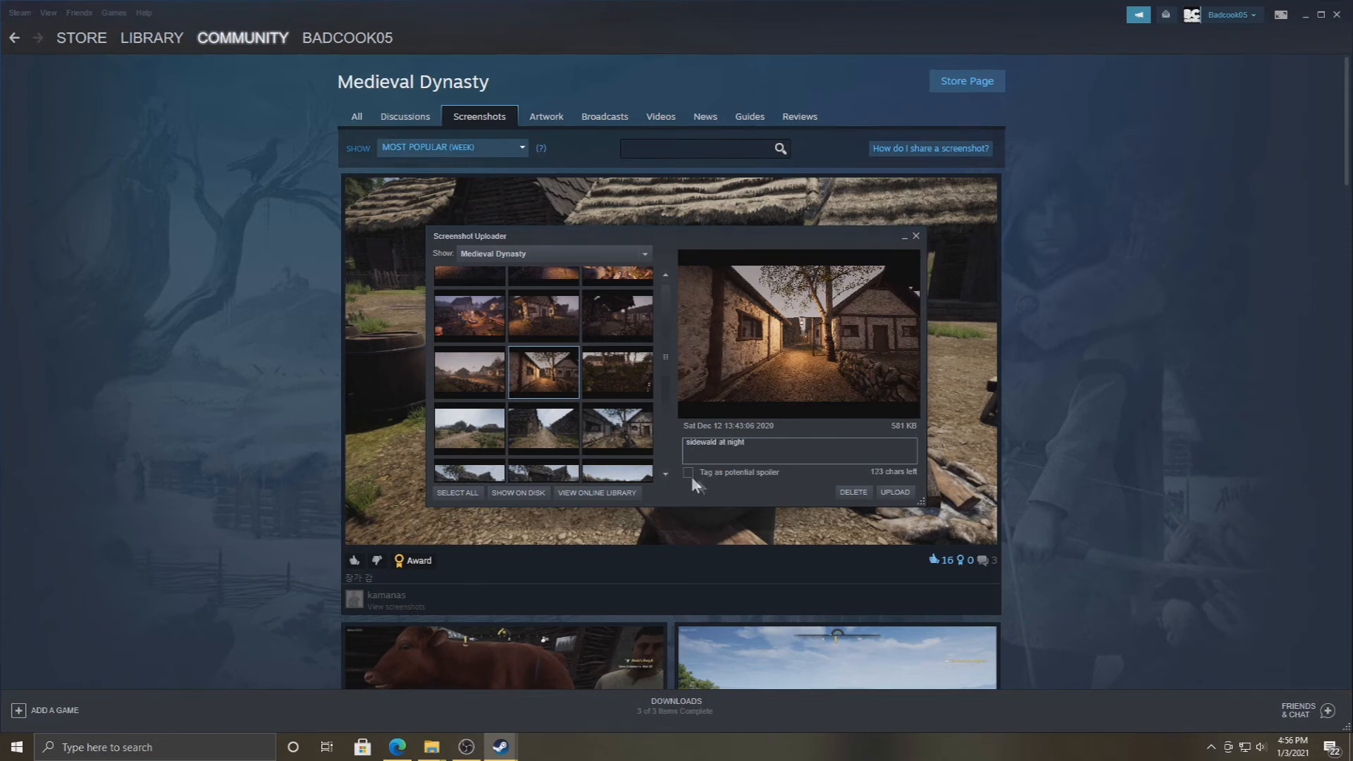
mouse_move(772, 481)
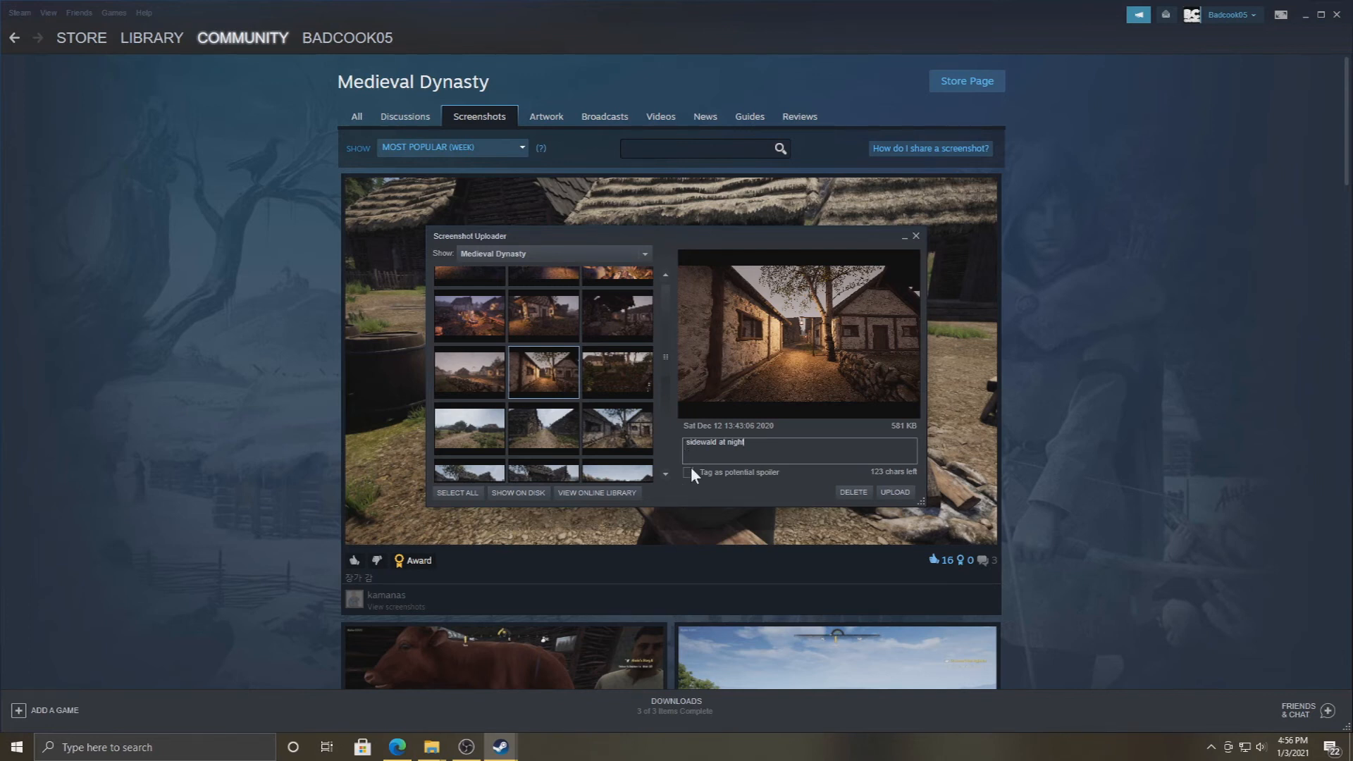
left_click(893, 491)
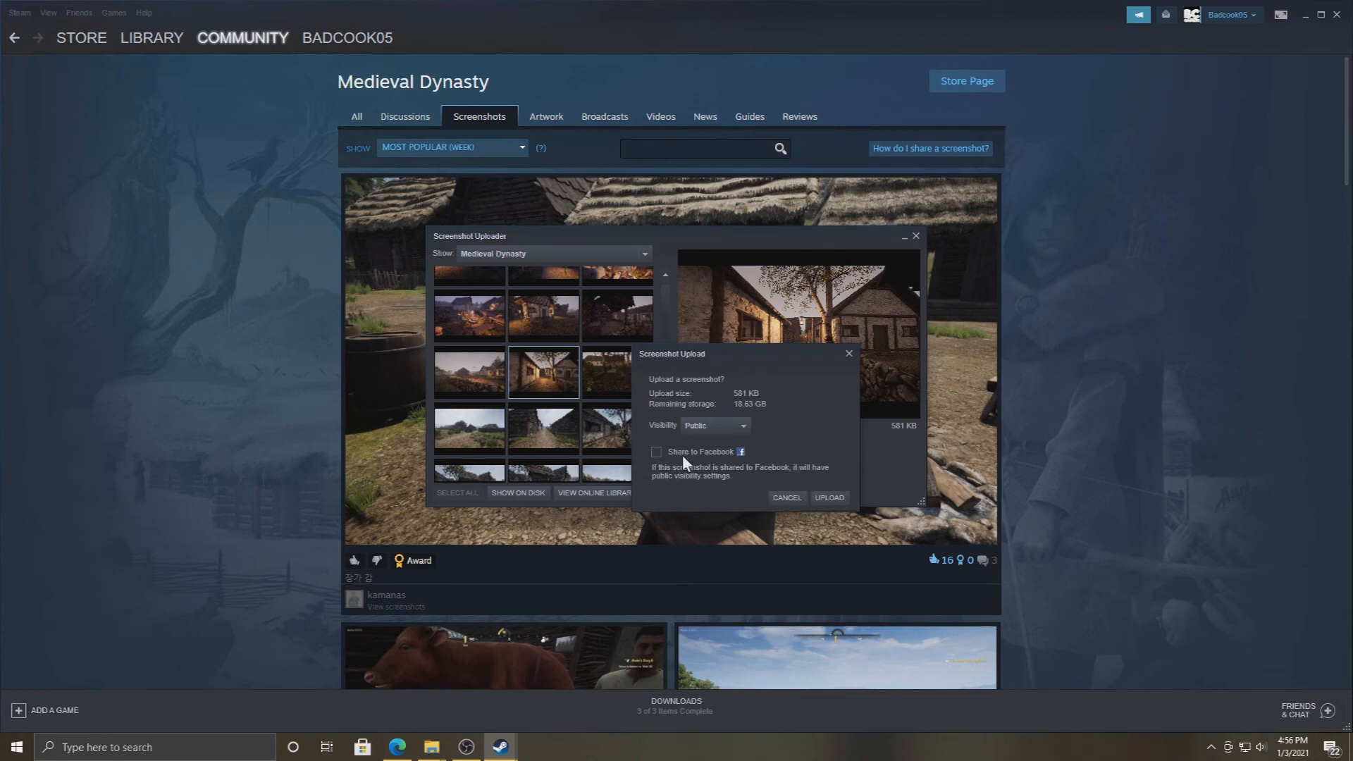
Step: Confirm the public screenshot upload, then scroll the Medieval Dynasty hub overview
left_click(826, 498)
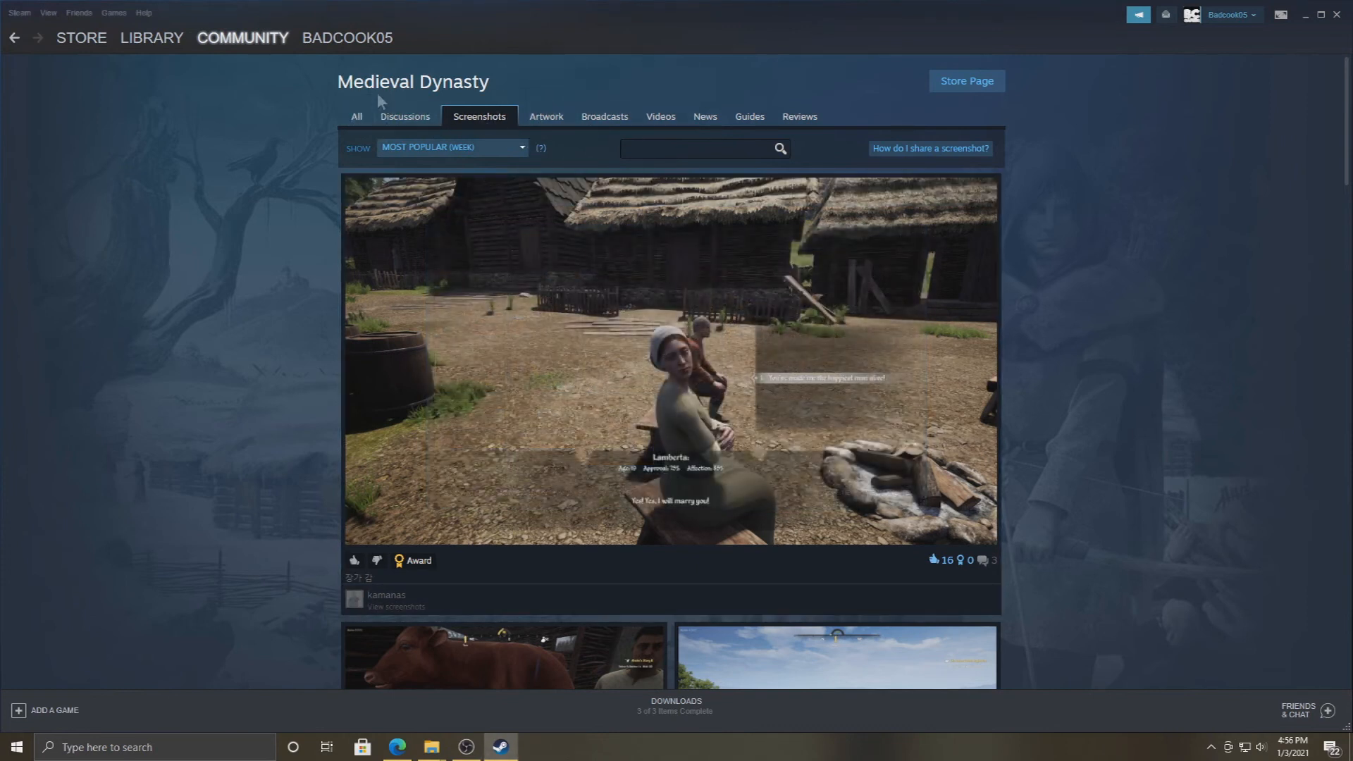
mouse_move(379, 116)
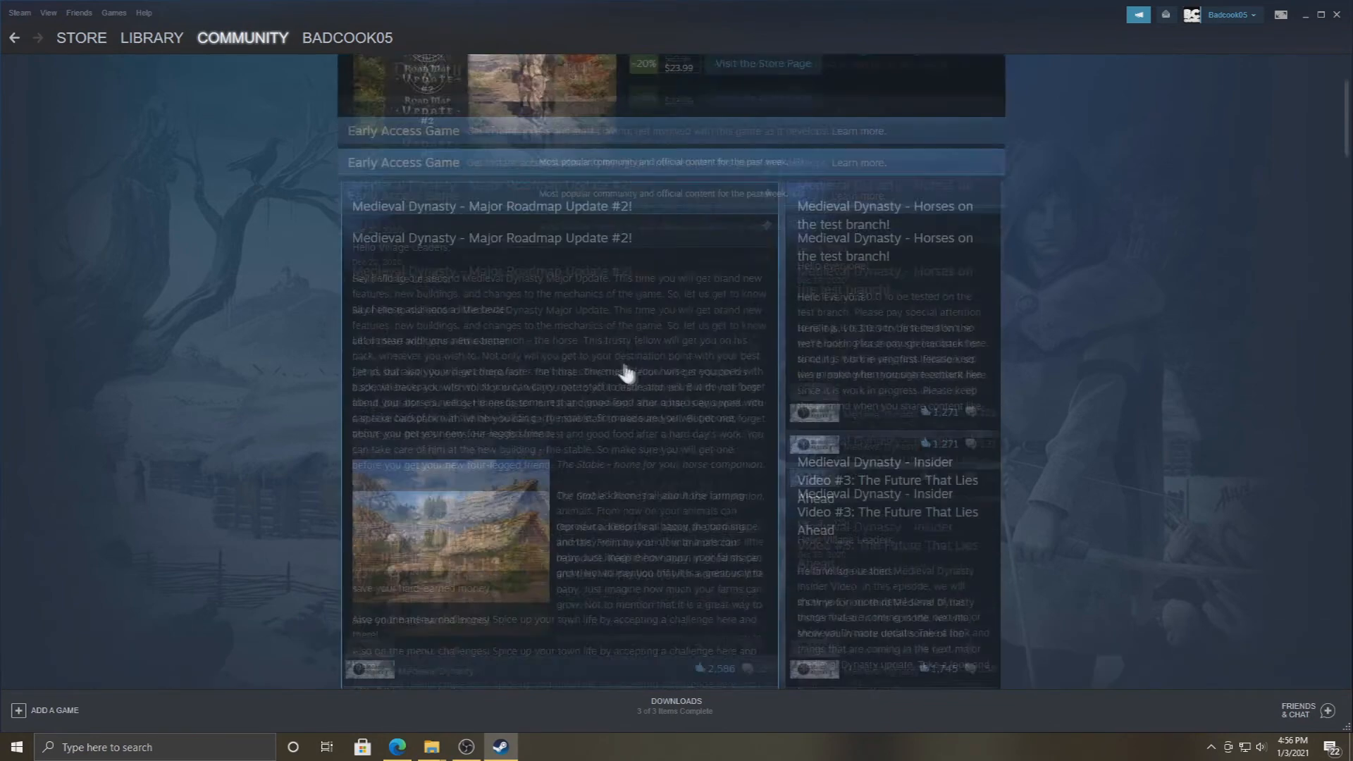
scroll("down", 3)
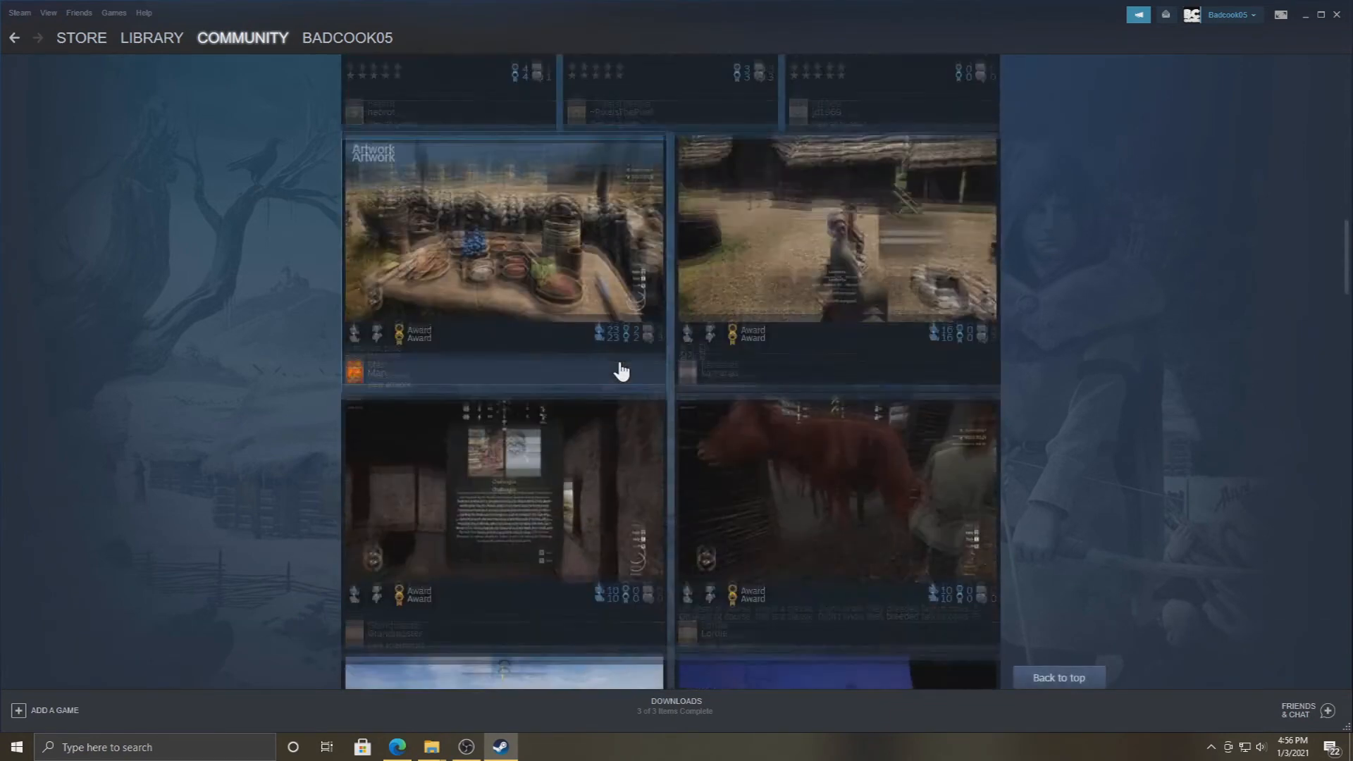
scroll("down", 3)
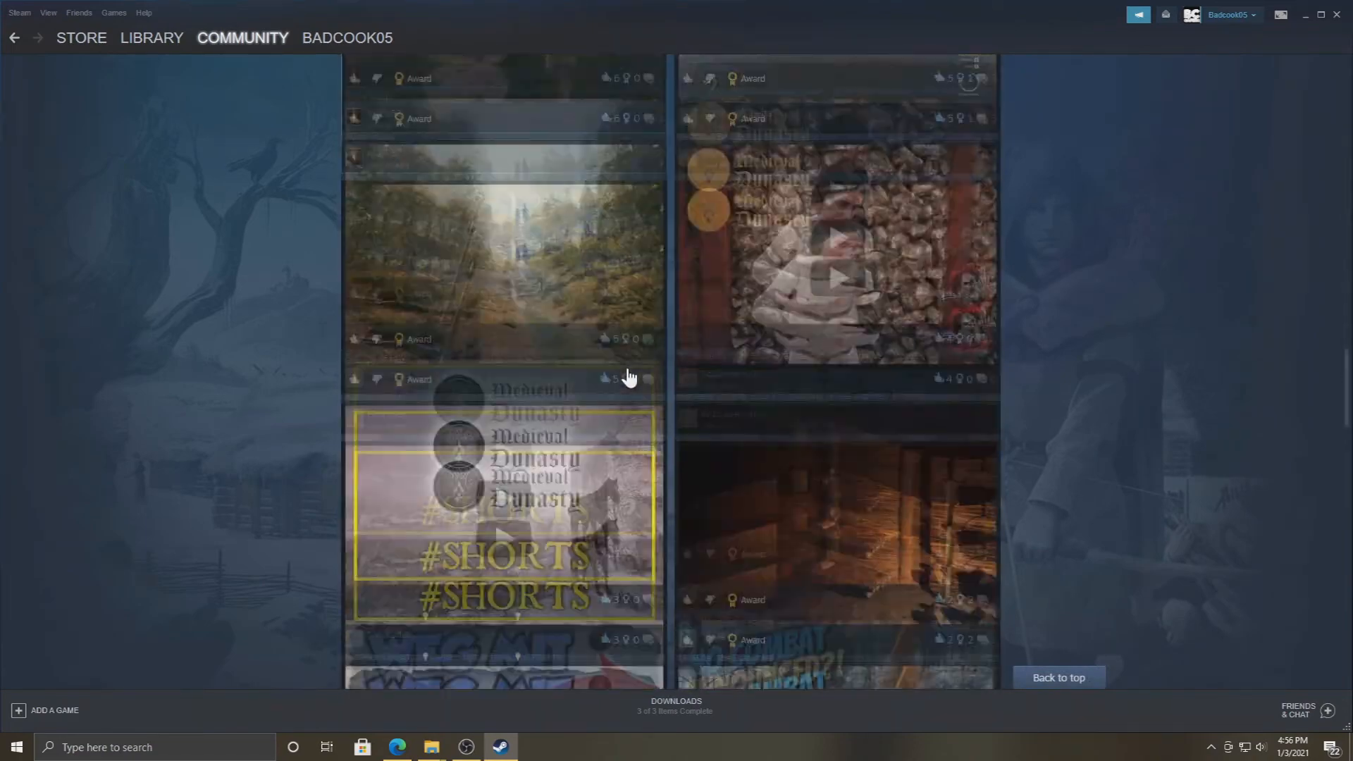
scroll("down", 3)
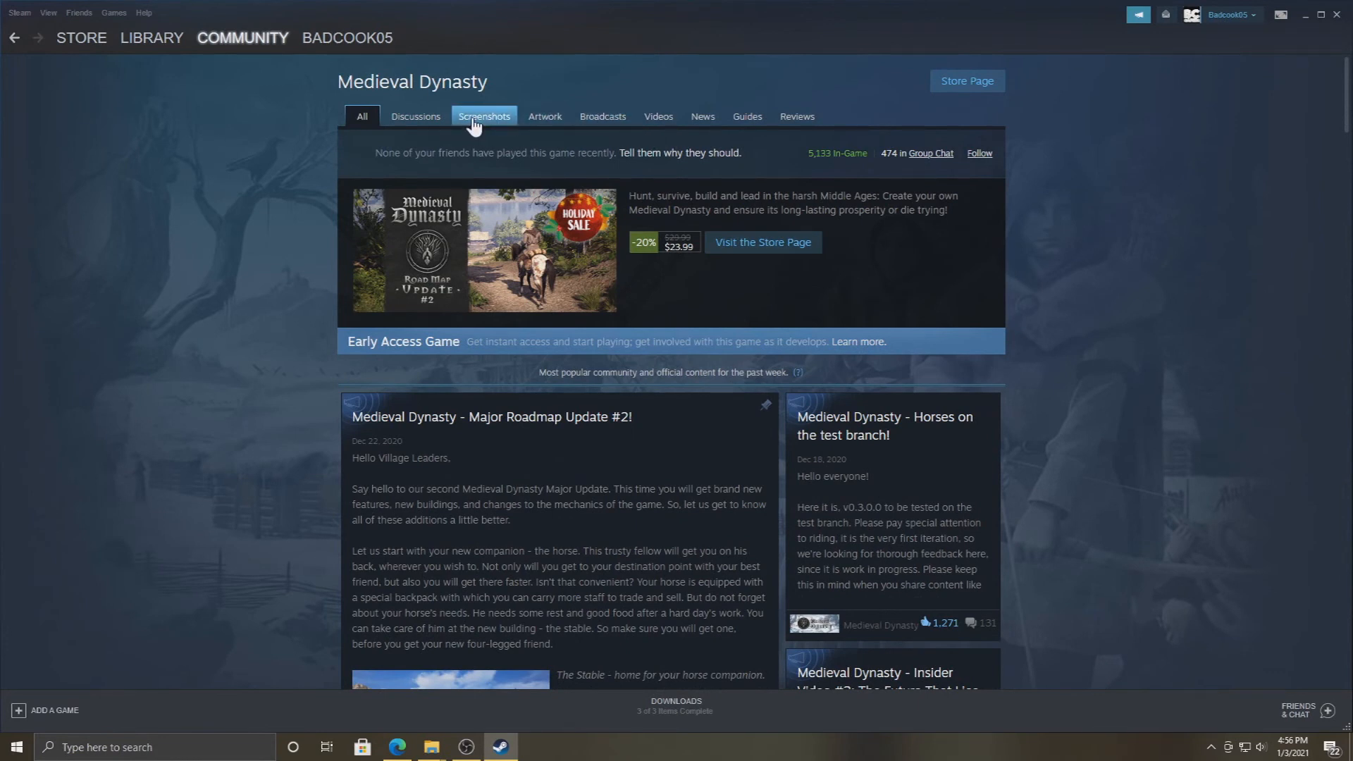
Step: Switch to the hub's Screenshots section sorted by Most Recent
left_click(484, 116)
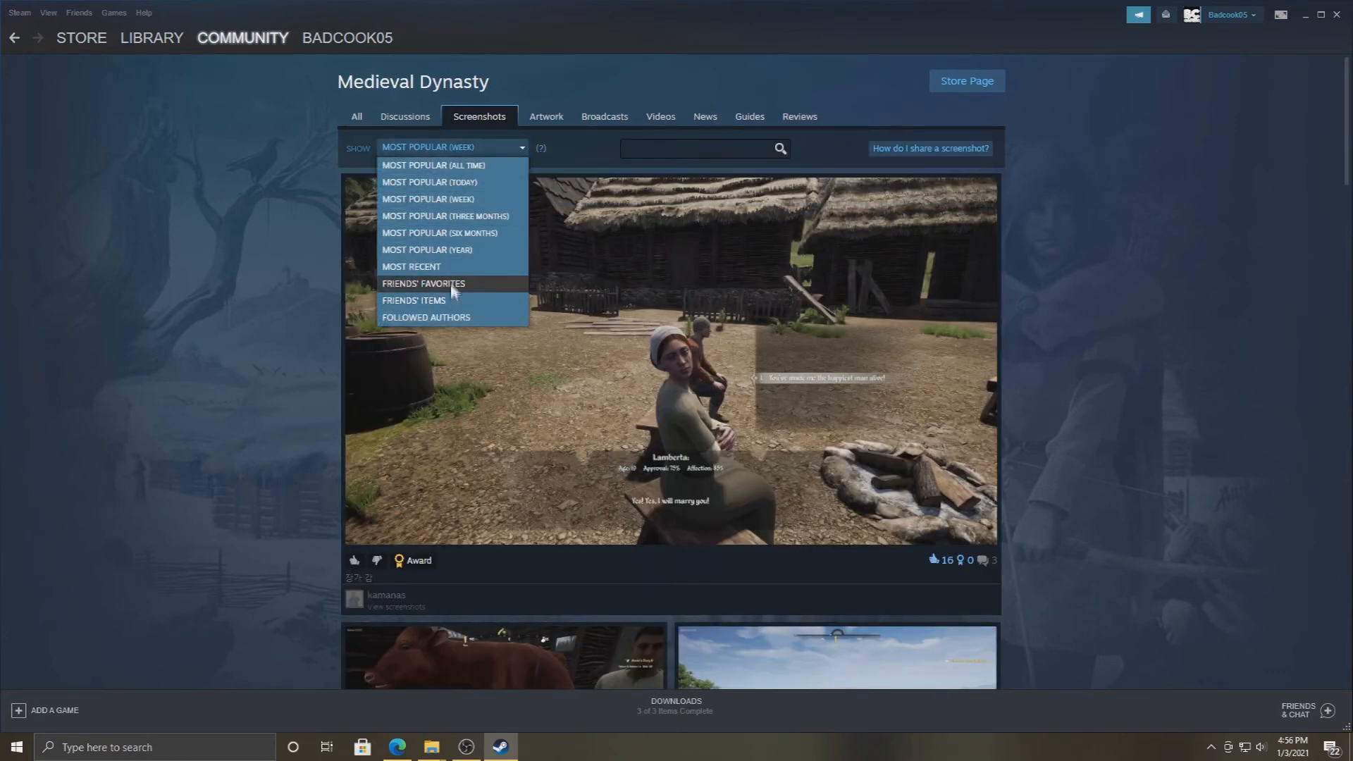
left_click(411, 266)
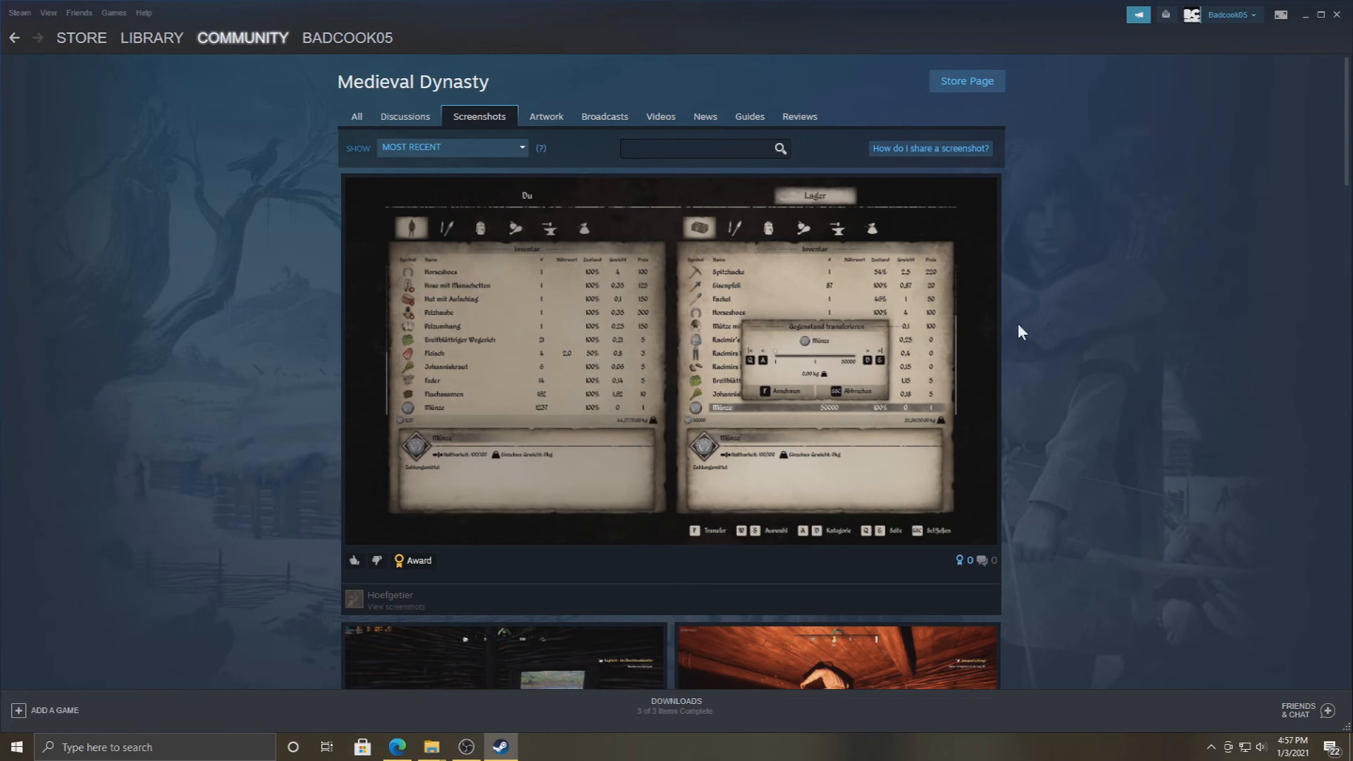
mouse_move(1044, 328)
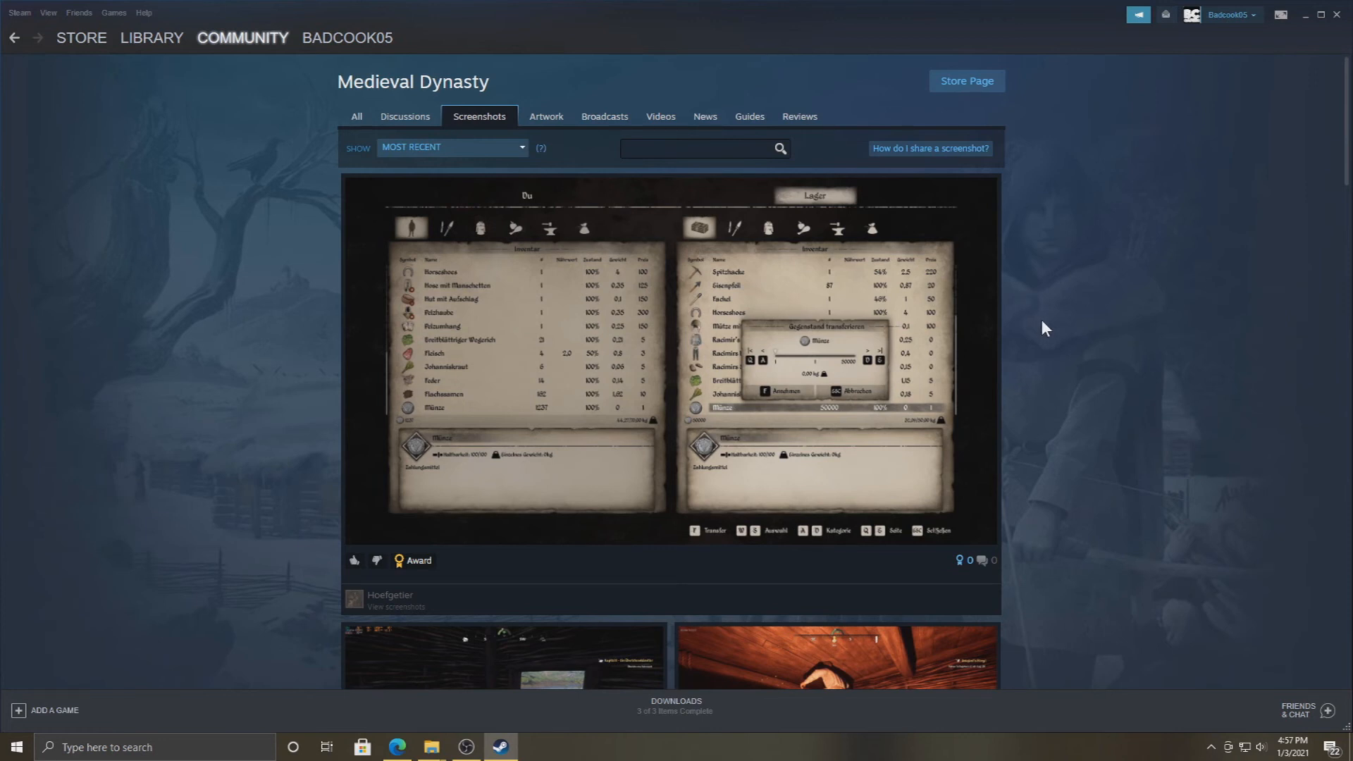
mouse_move(1071, 389)
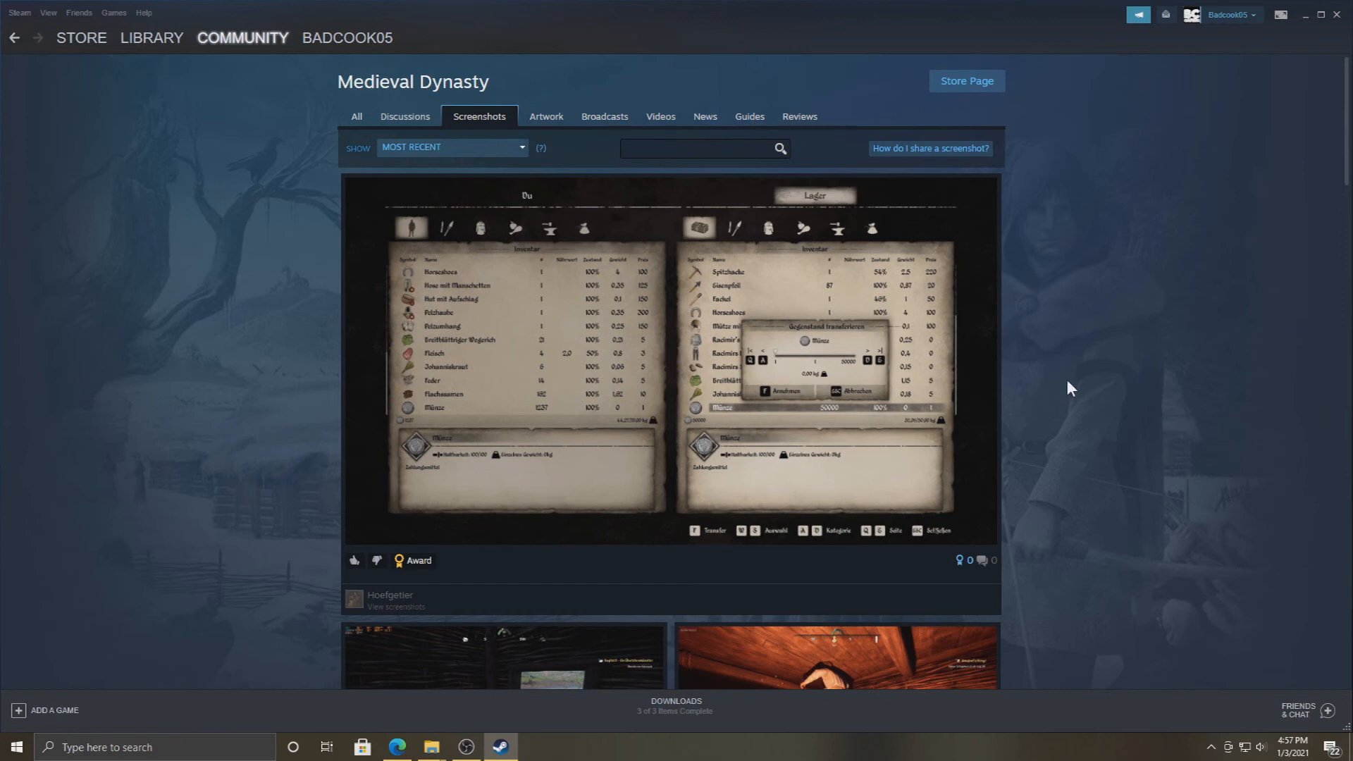
mouse_move(1184, 417)
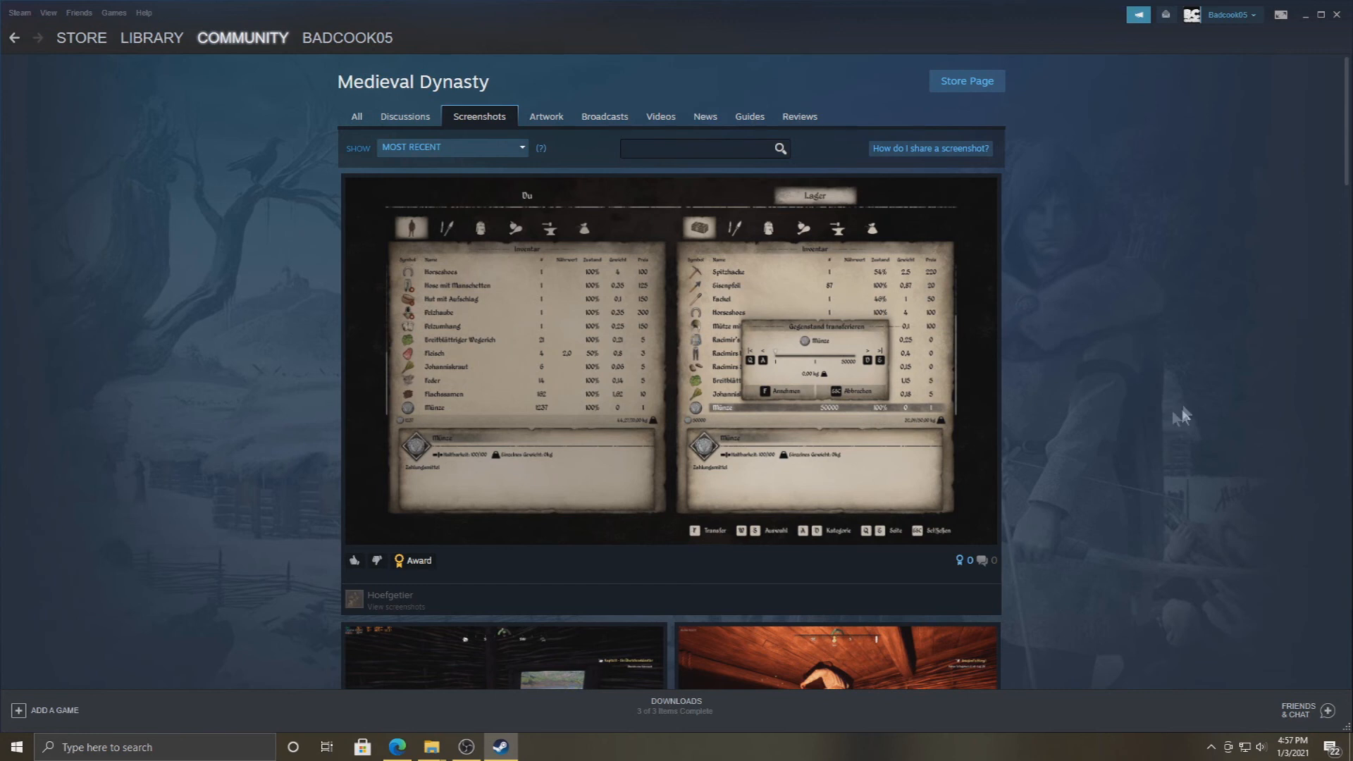
mouse_move(660, 442)
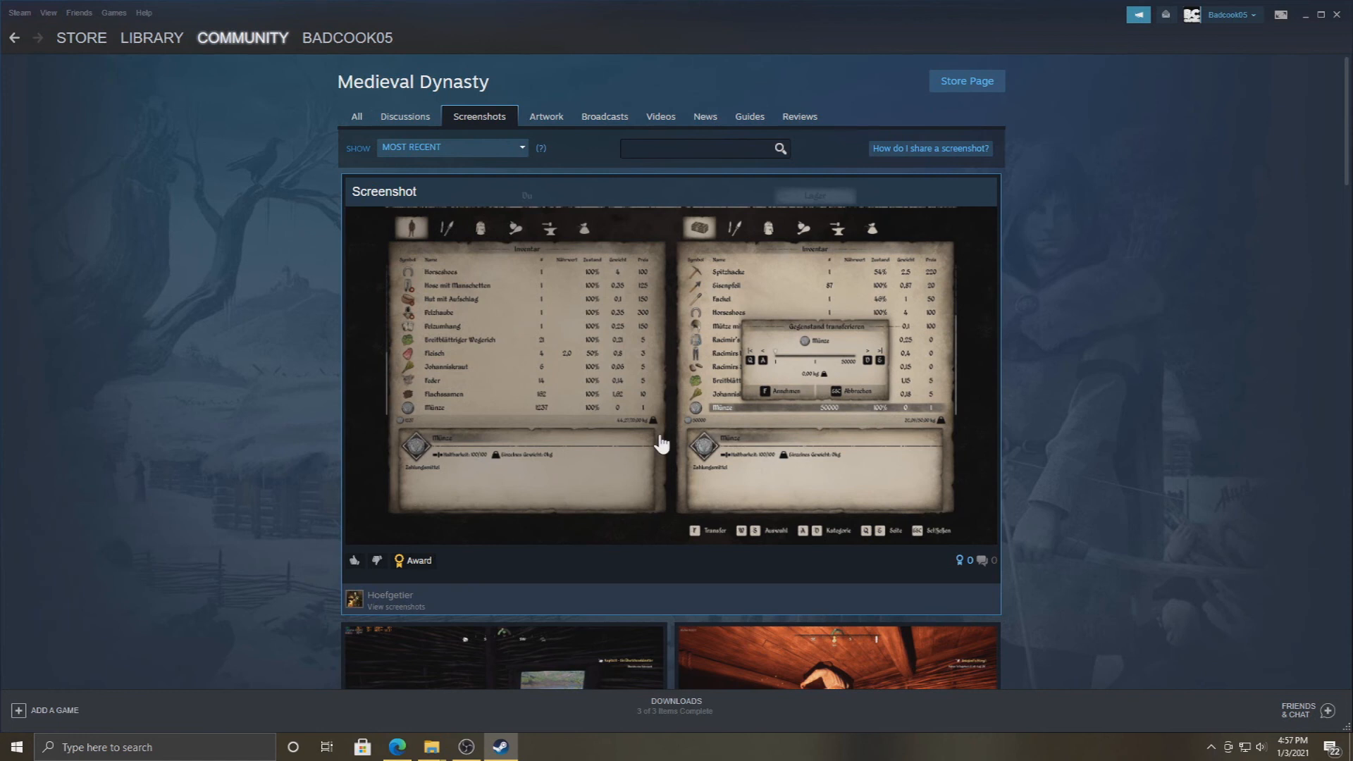